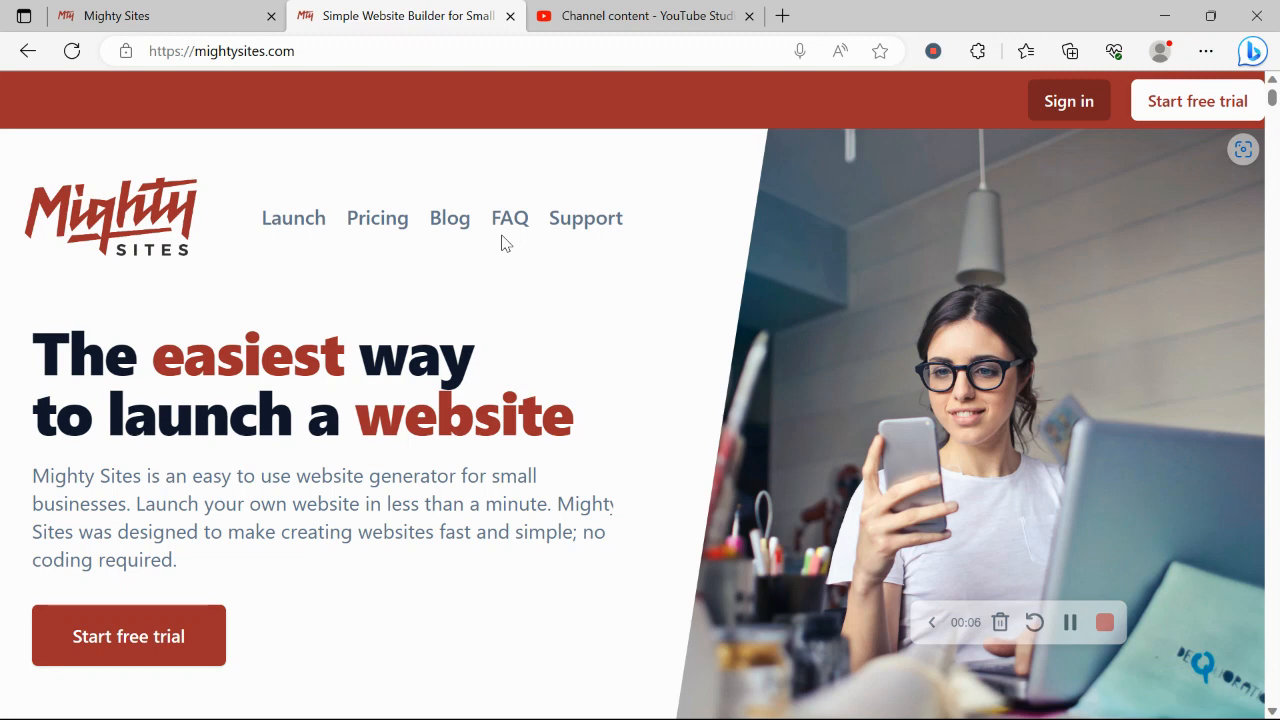
# - Browse the market gallery and search it for 'fash' to find the fashion market
pyautogui.scroll(-3)
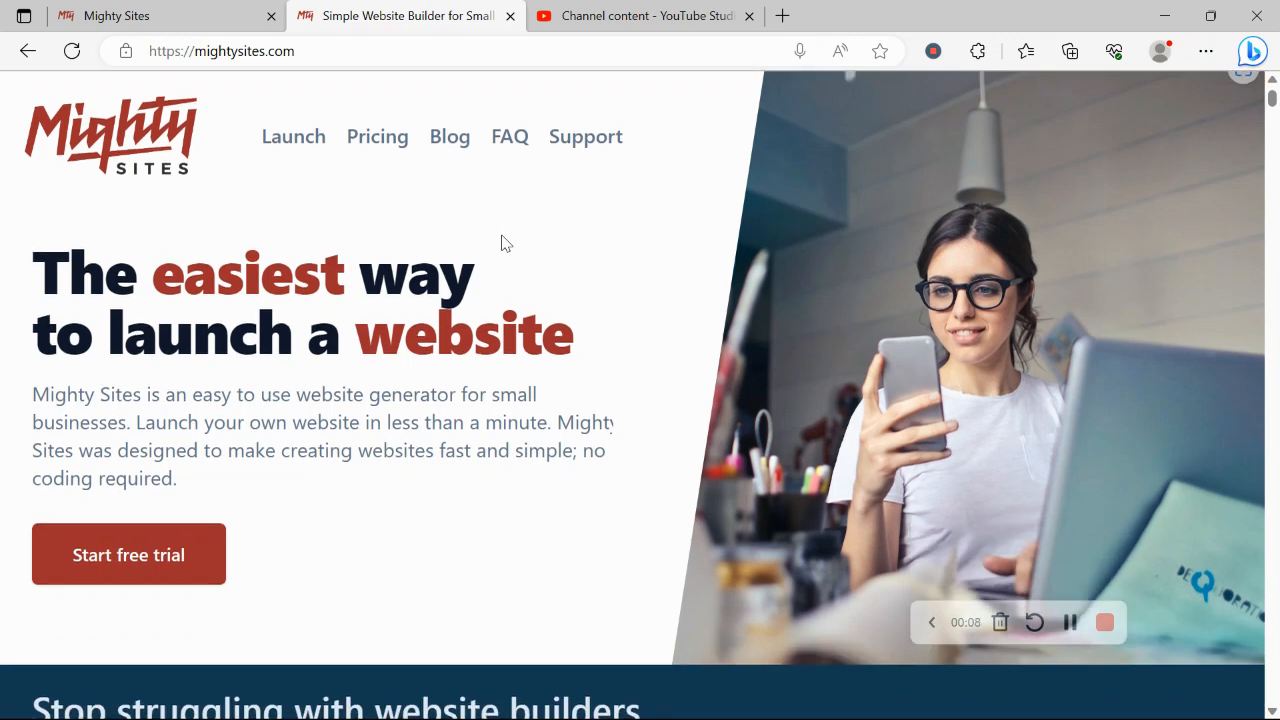
pyautogui.scroll(-3)
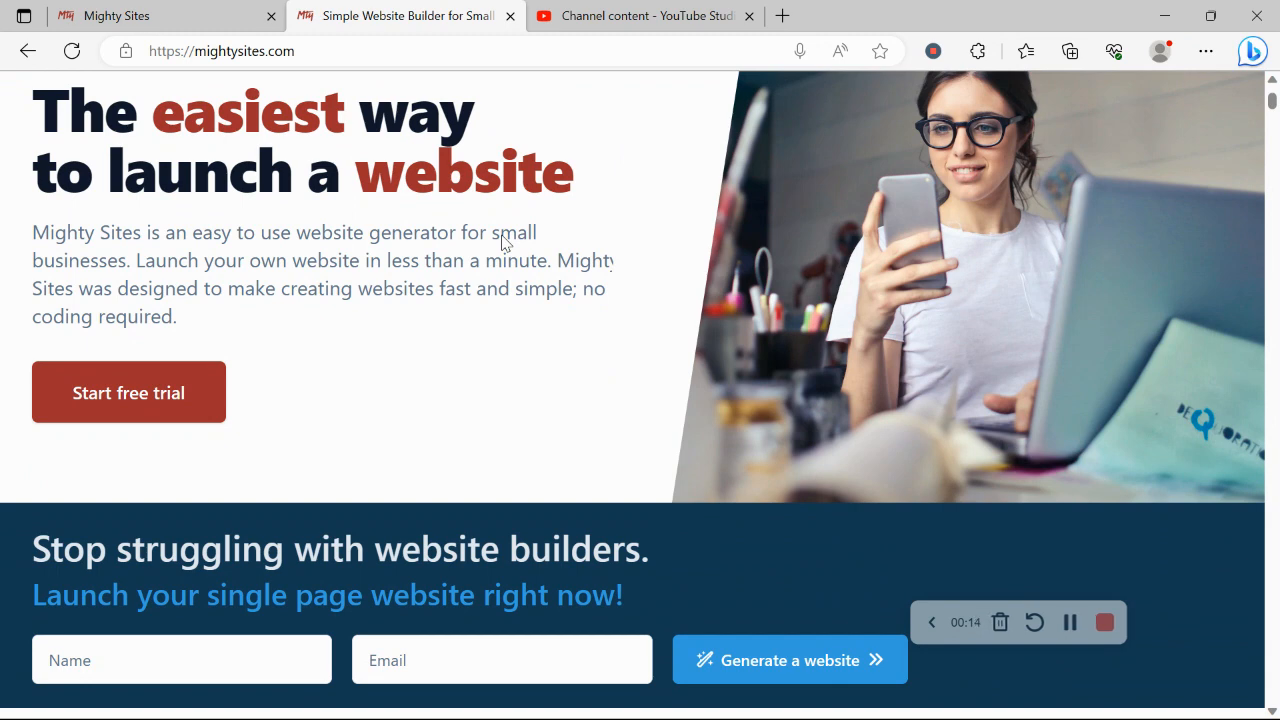
pyautogui.scroll(-3)
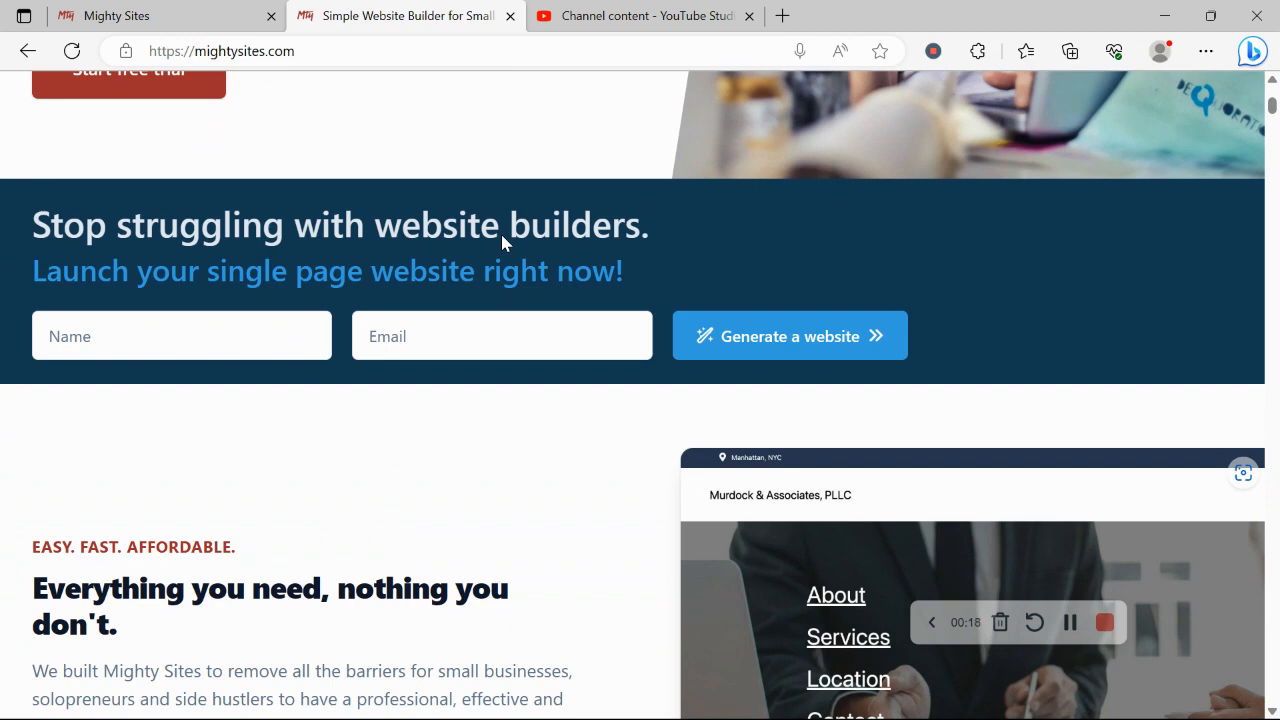
pyautogui.scroll(-3)
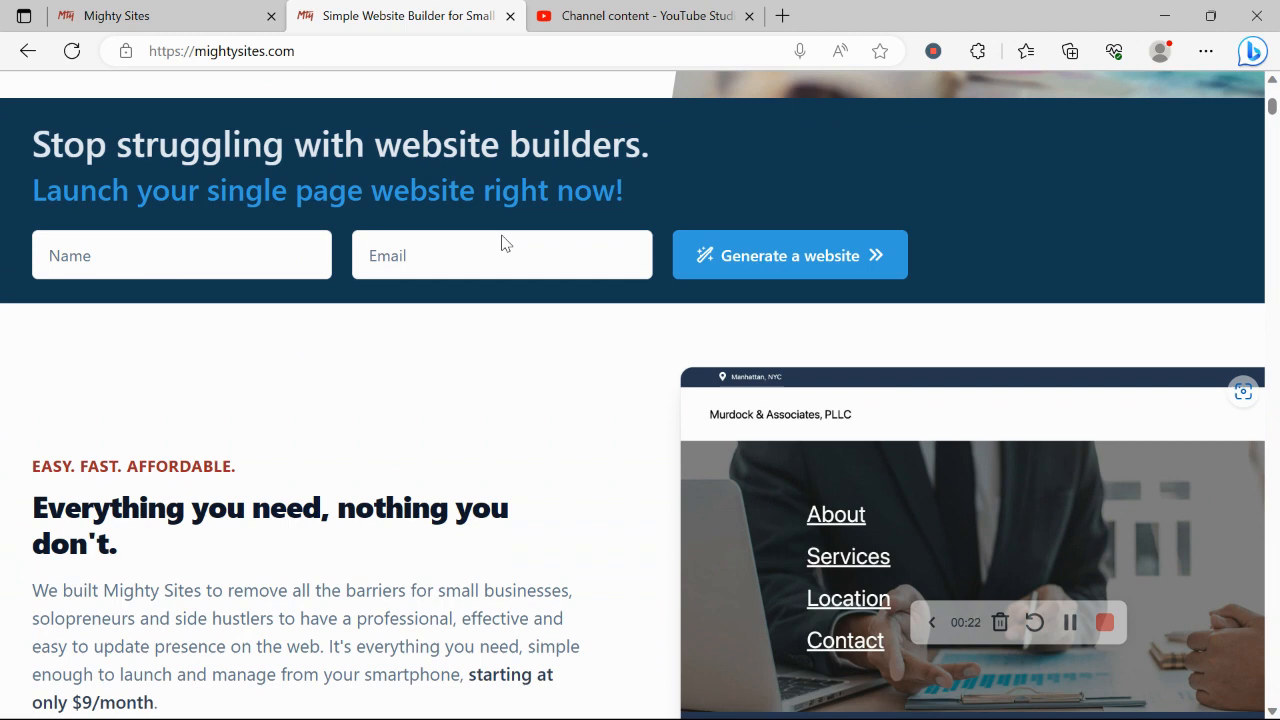
pyautogui.scroll(-3)
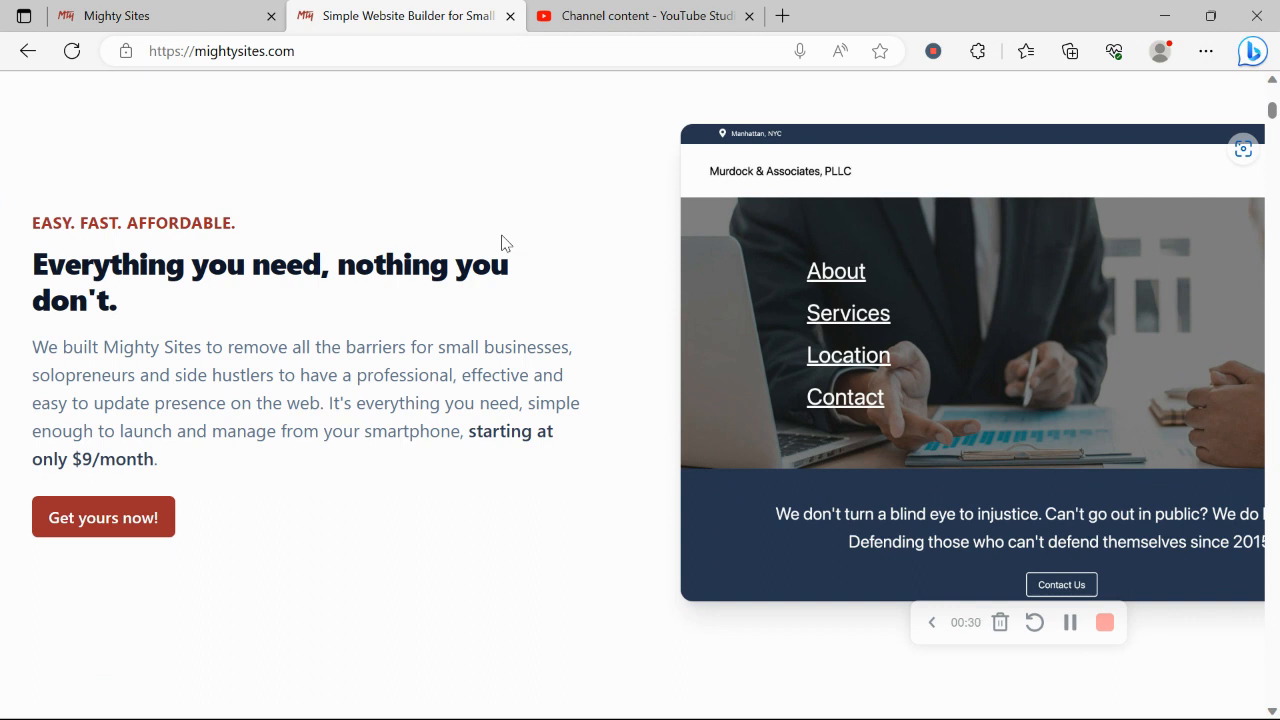
pyautogui.scroll(-3)
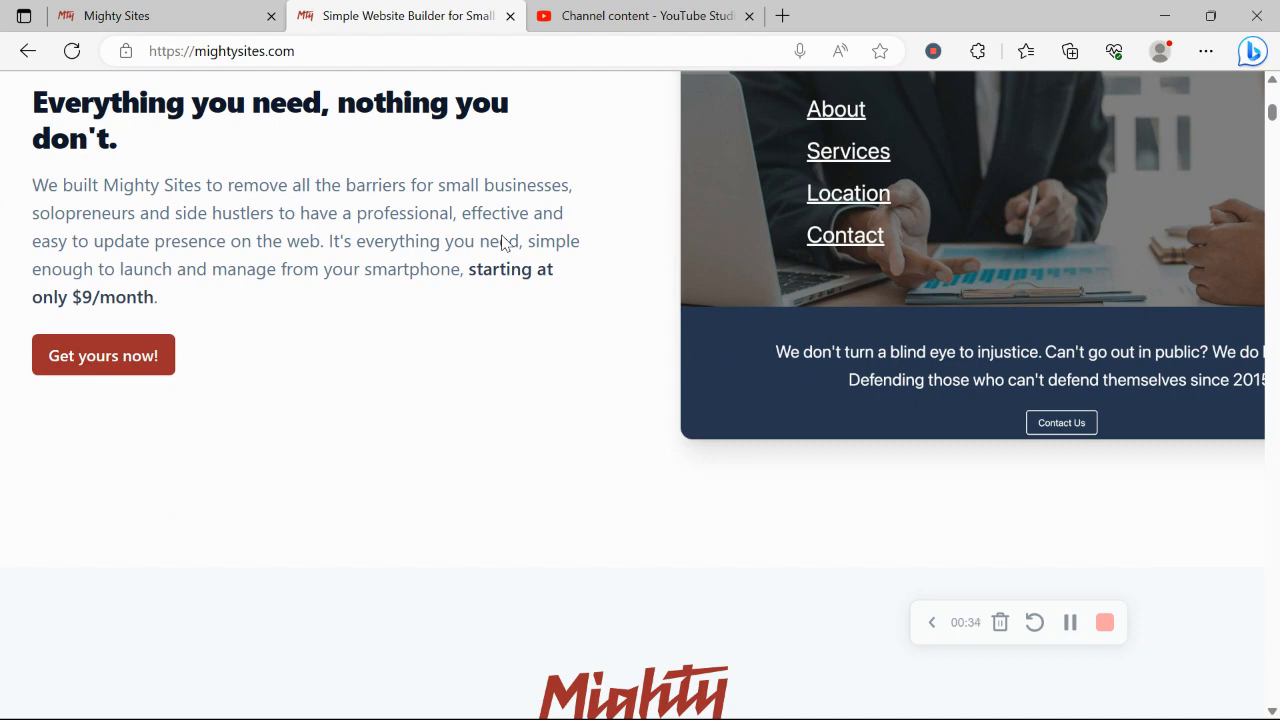
pyautogui.scroll(-3)
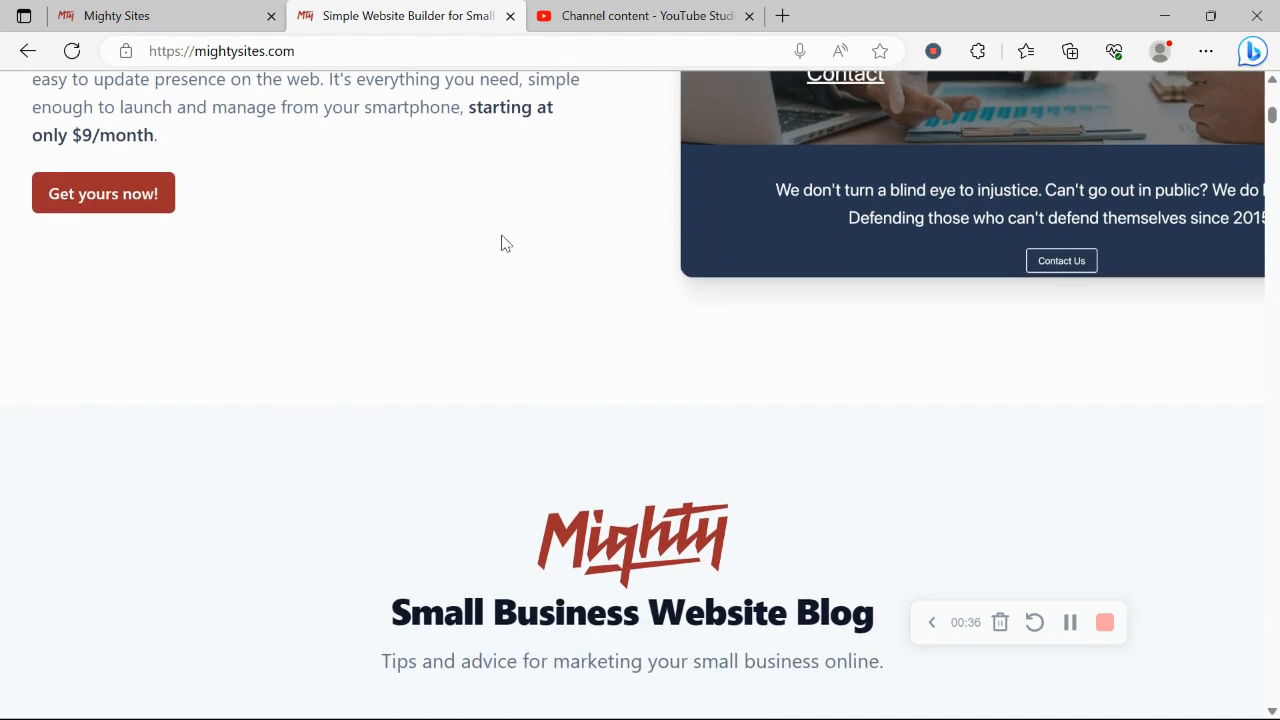
pyautogui.scroll(-3)
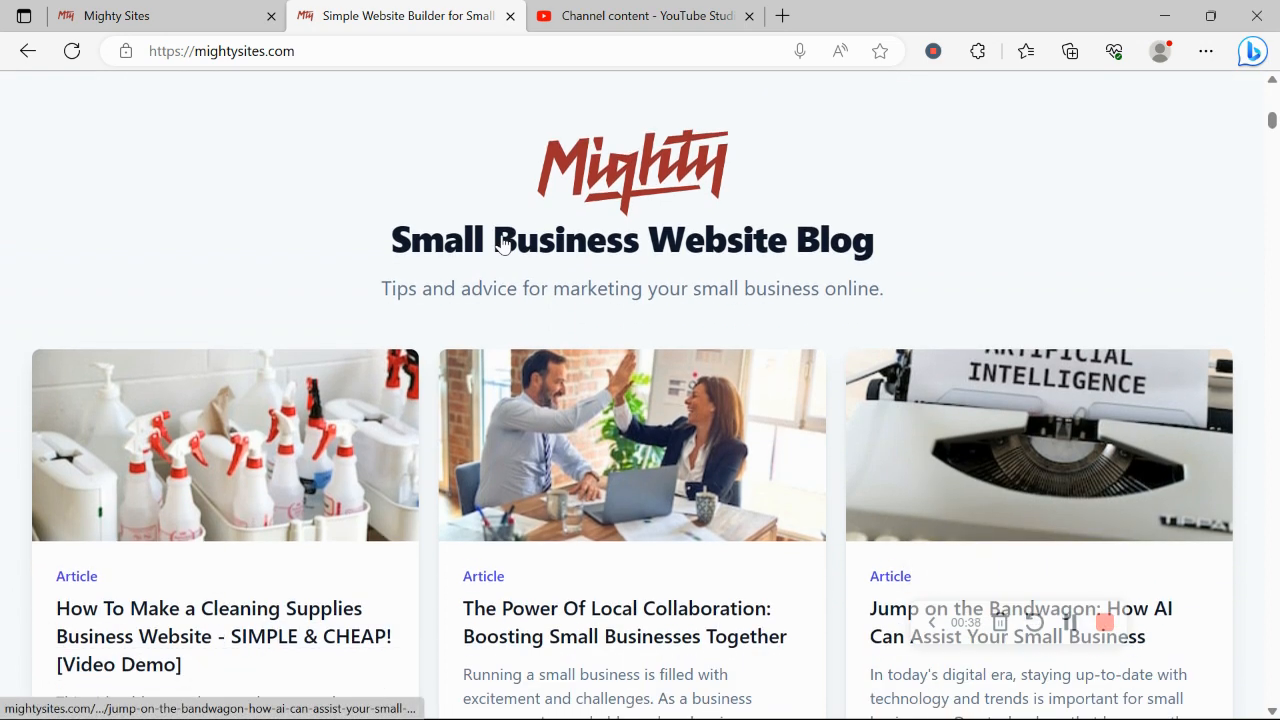
pyautogui.scroll(-3)
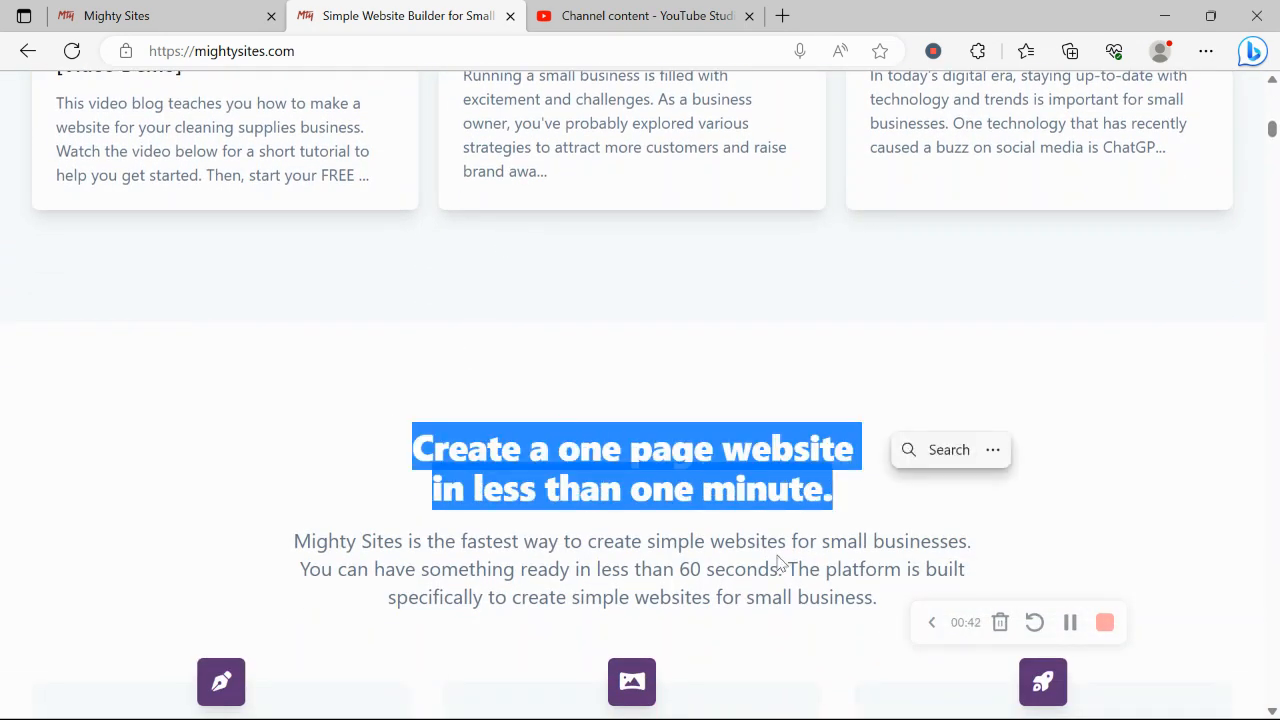
pyautogui.scroll(-3)
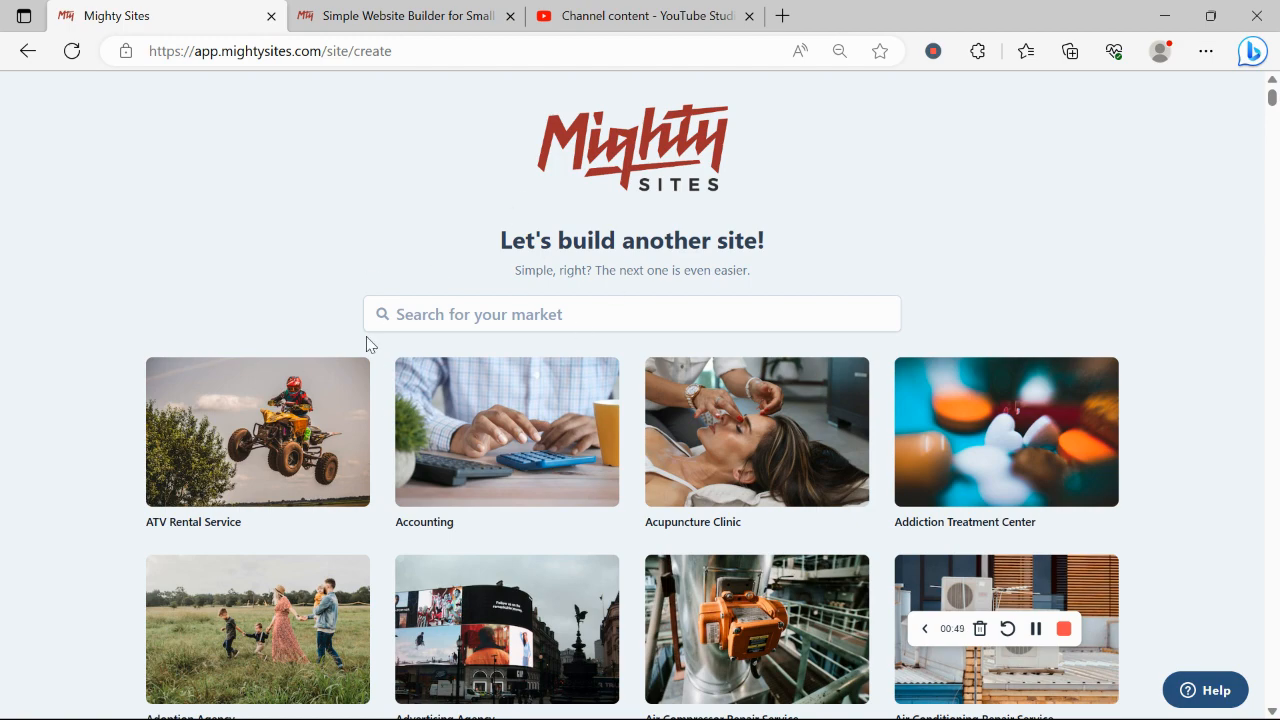
pyautogui.scroll(-3)
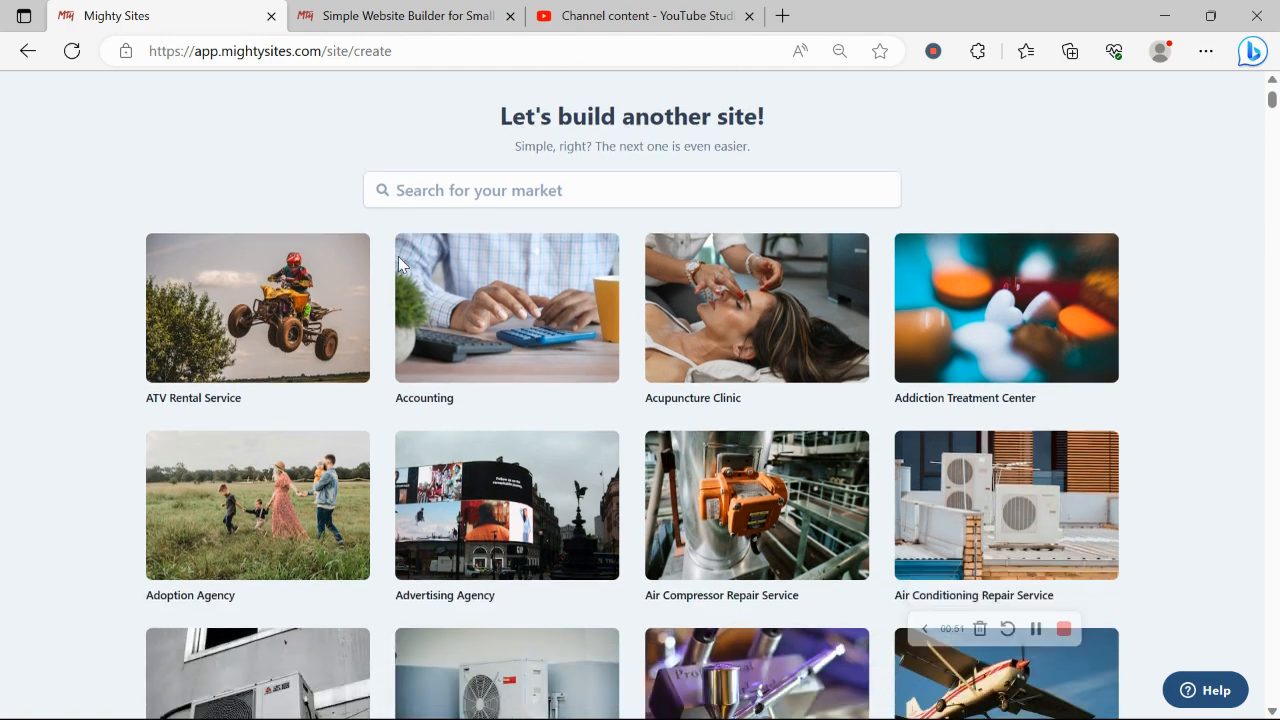
pyautogui.scroll(-3)
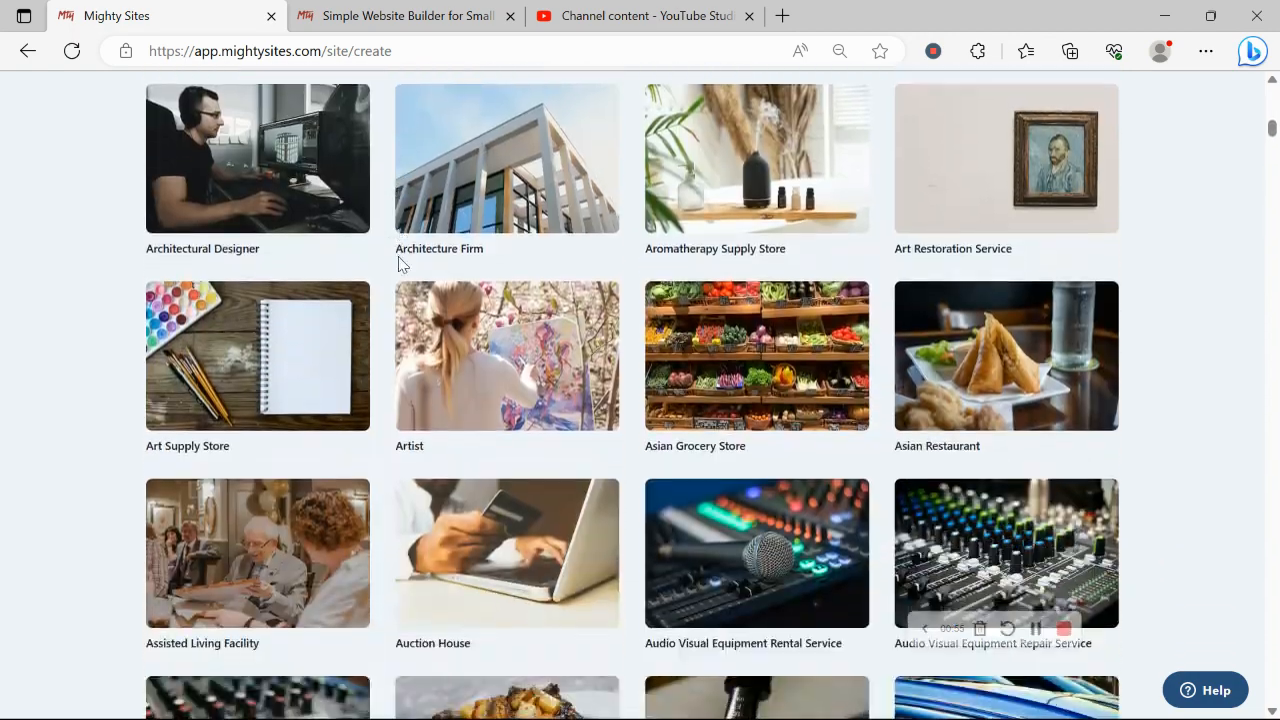
pyautogui.scroll(3)
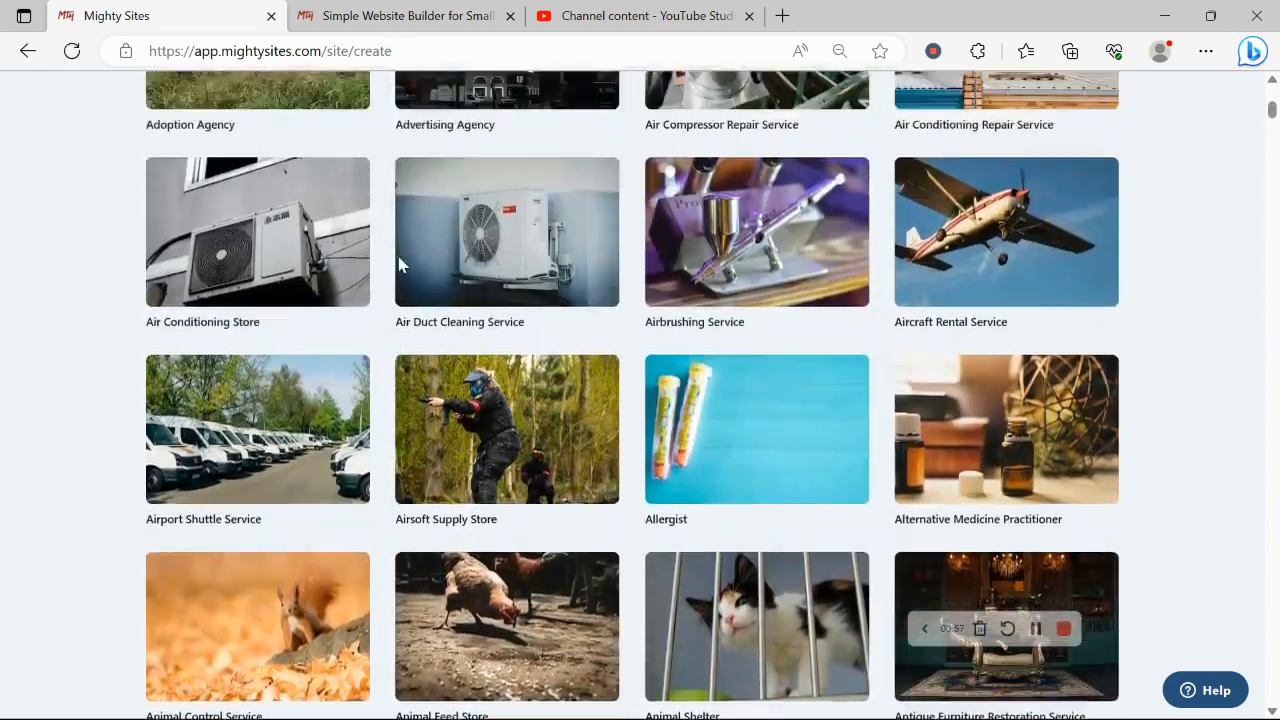
pyautogui.scroll(3)
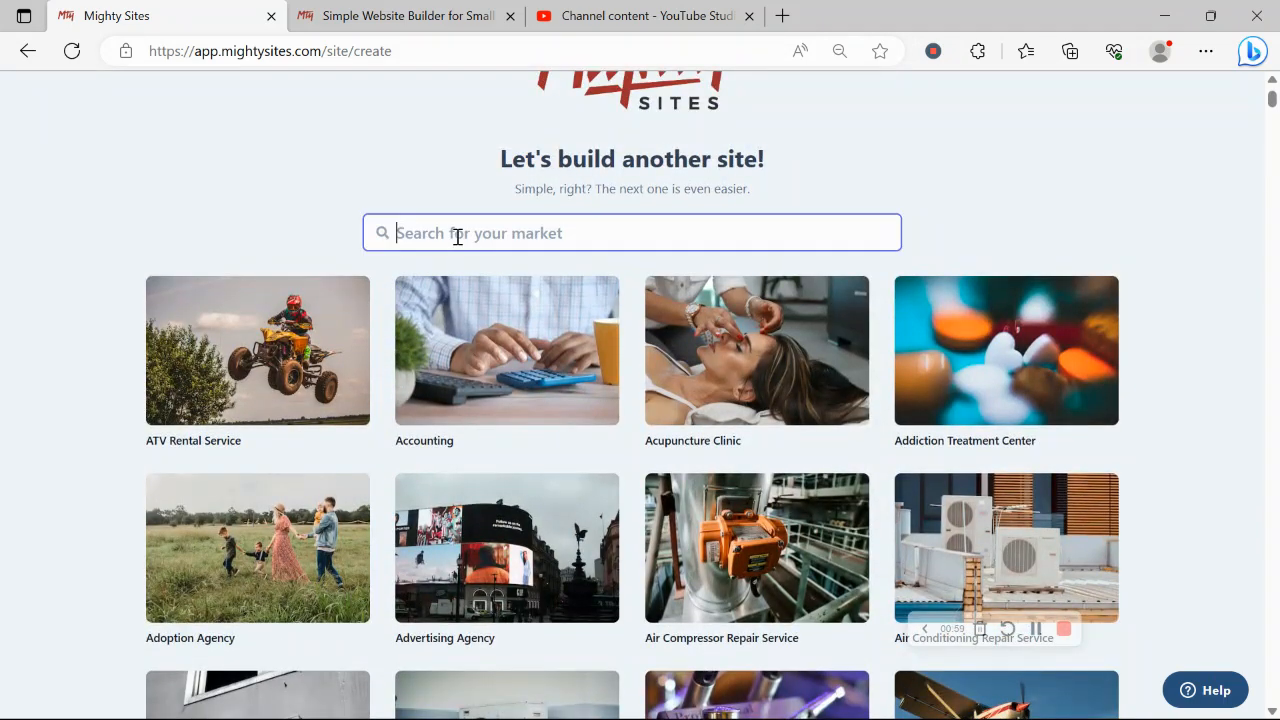
pyautogui.write('fash')
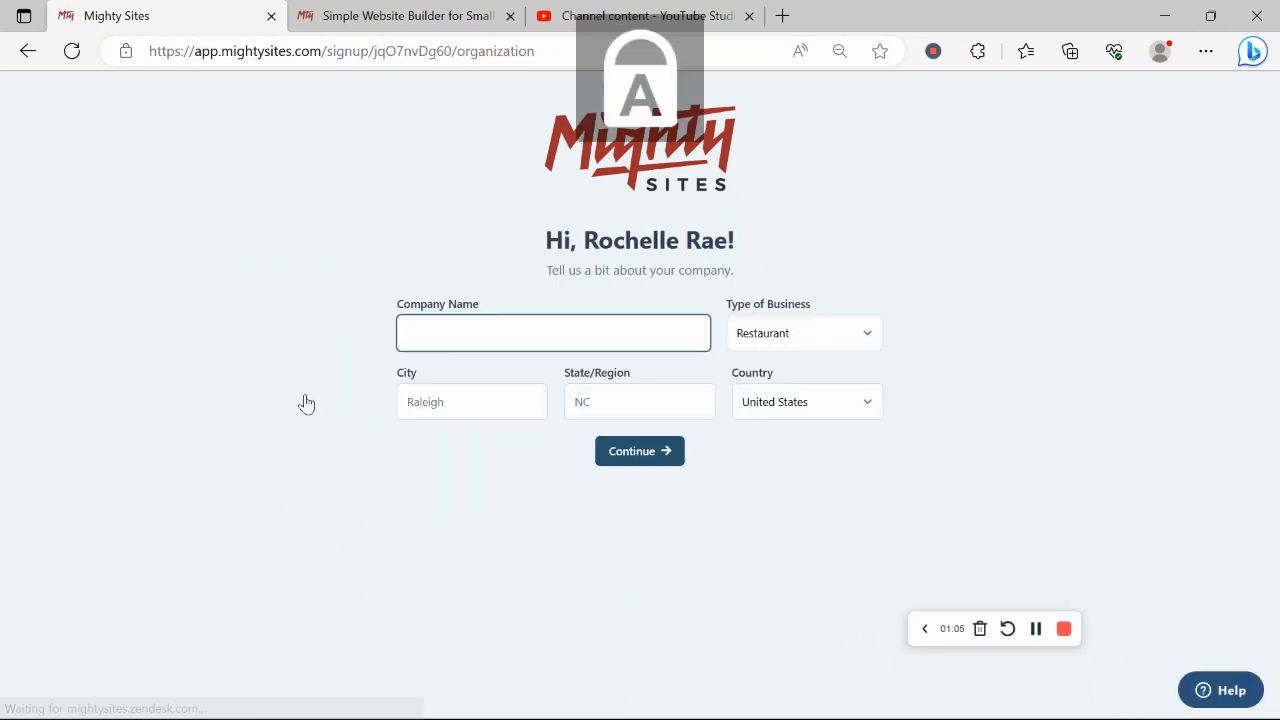
# - Enter company Rochelle's Fashion Designs located in Denver, Colorado
pyautogui.write("Rochelle's")
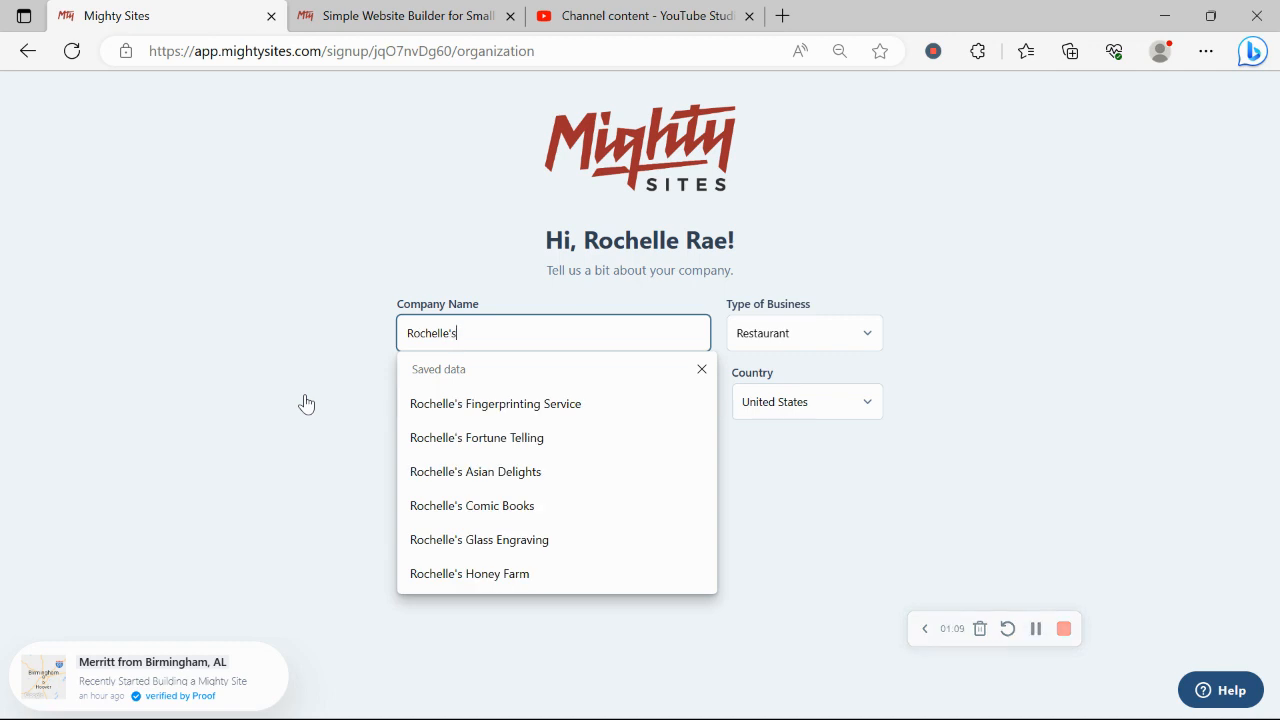
pyautogui.write('Fashion Designs')
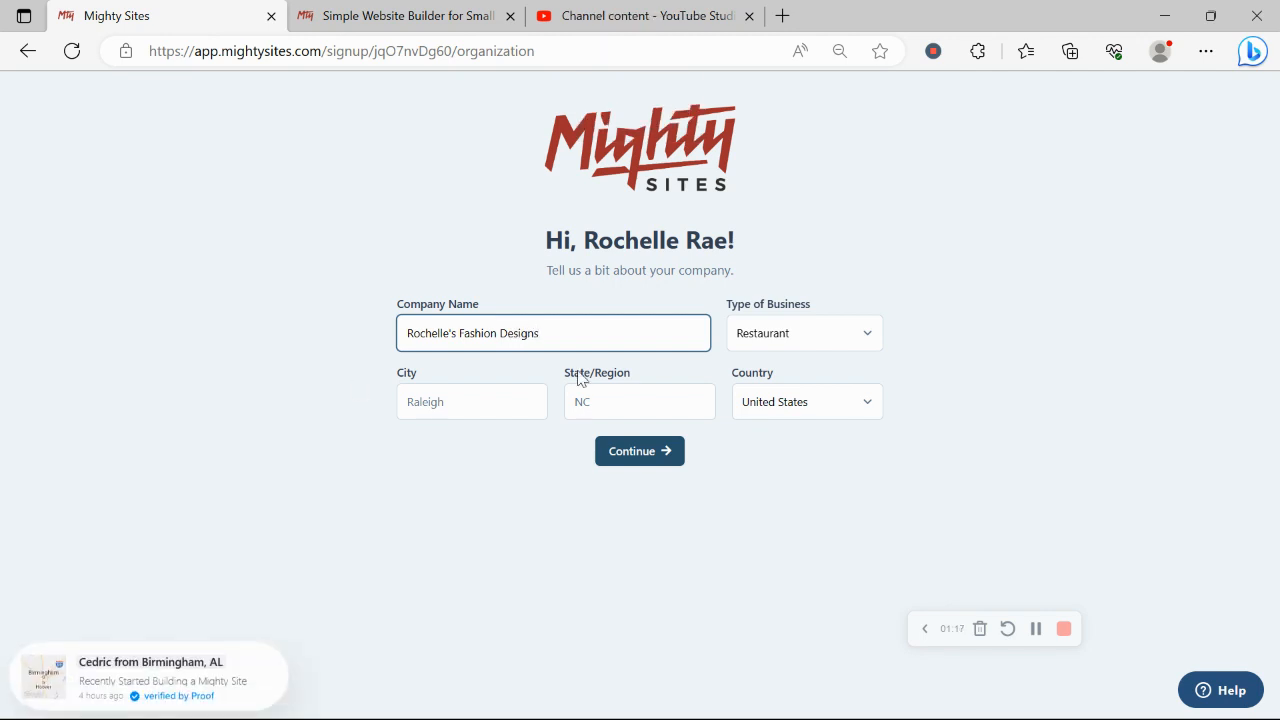
pyautogui.write('Den')
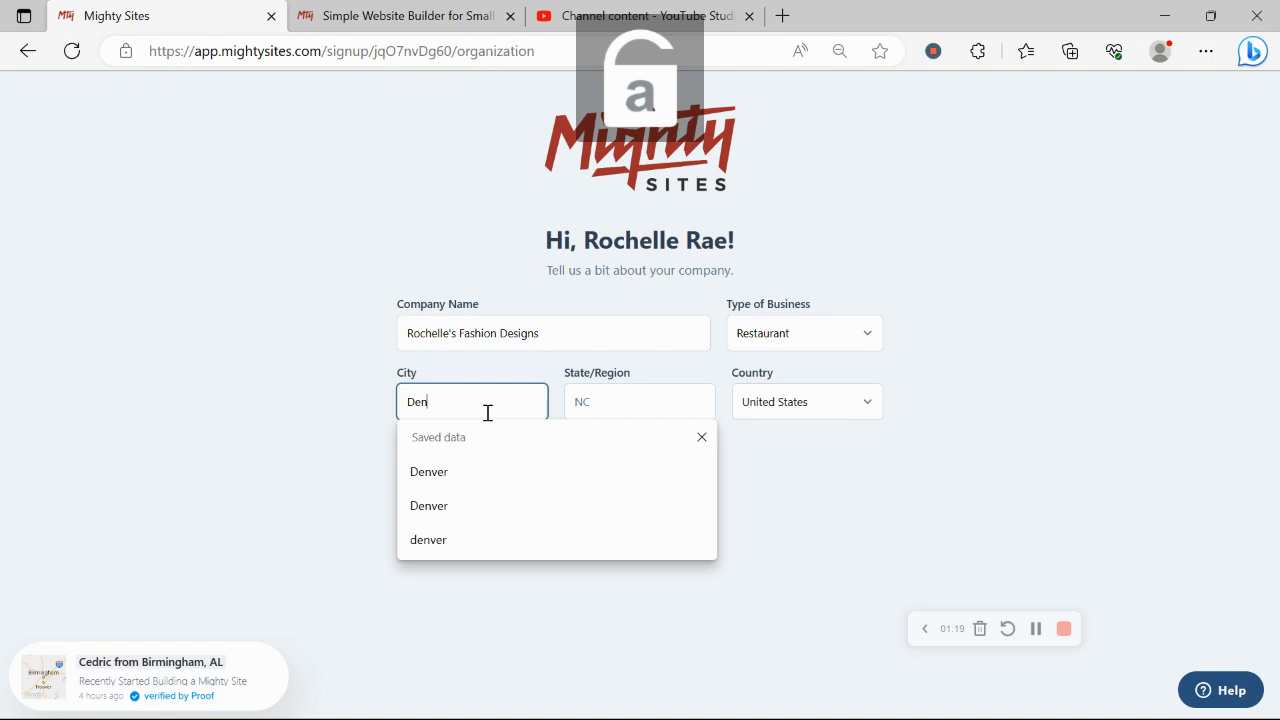
pyautogui.click(640, 400)
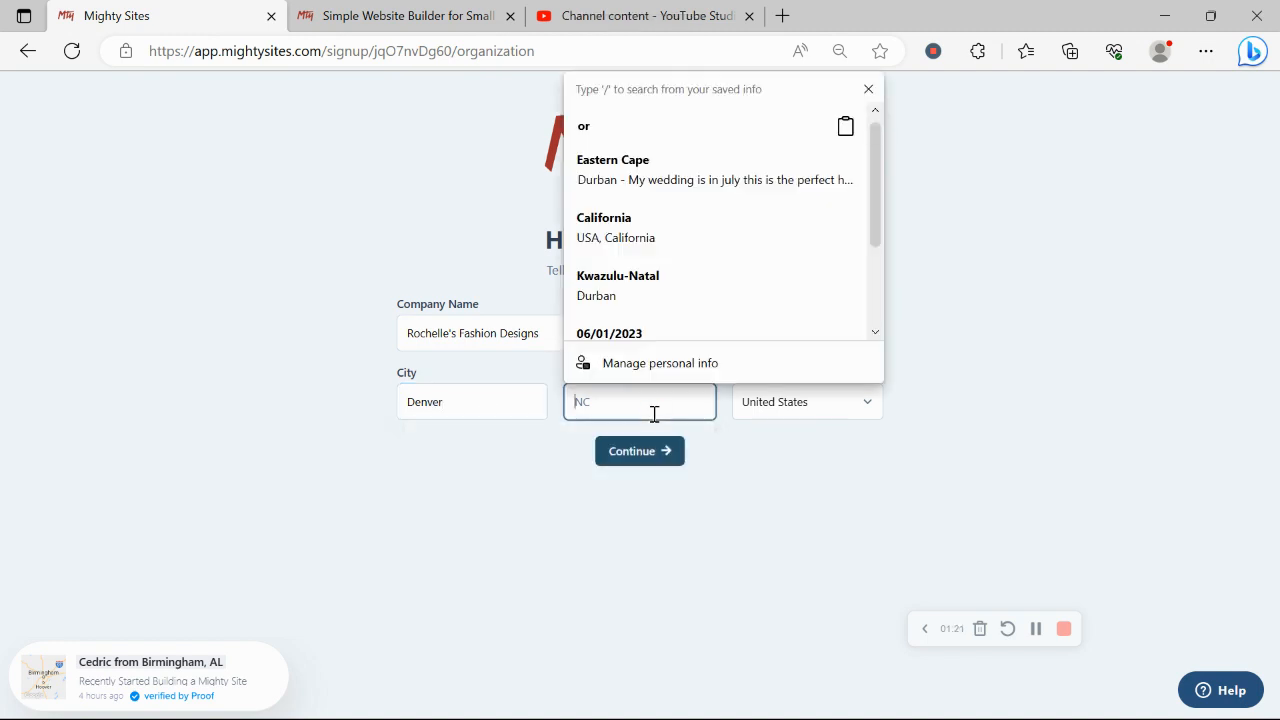
pyautogui.write('Colorado')
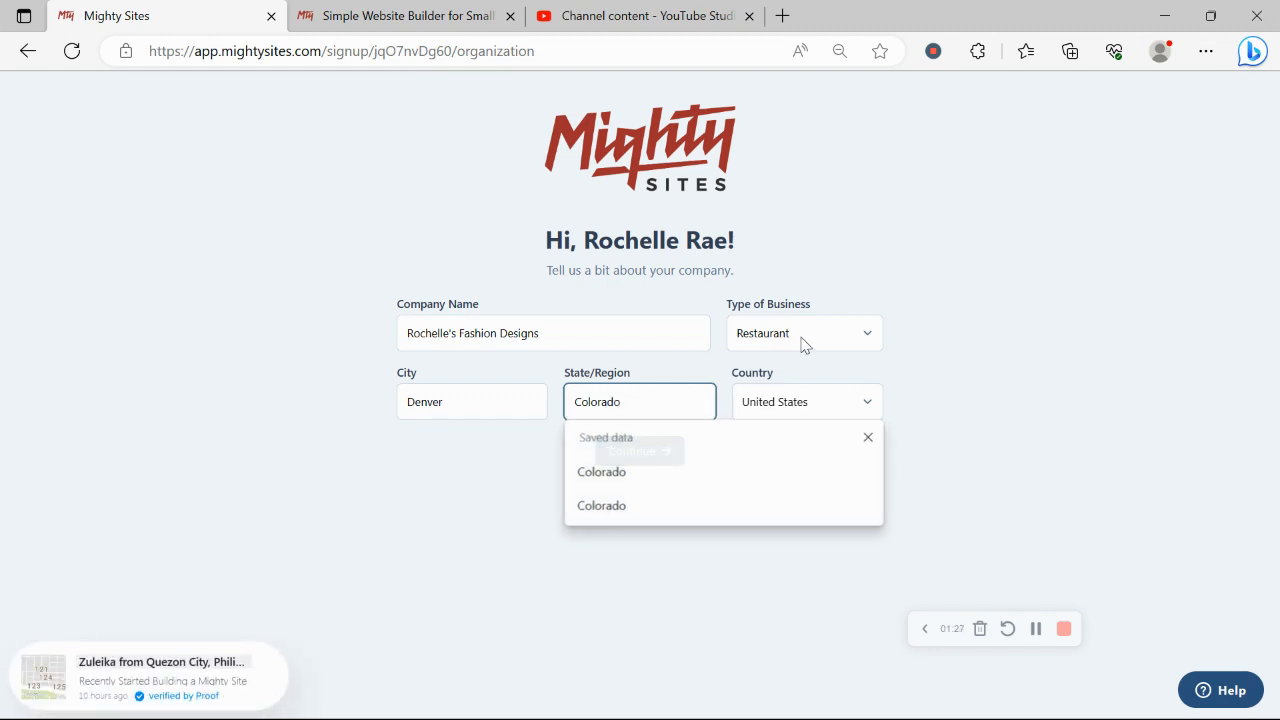
# - Set the business type to Service and continue to generate the site
pyautogui.click(640, 452)
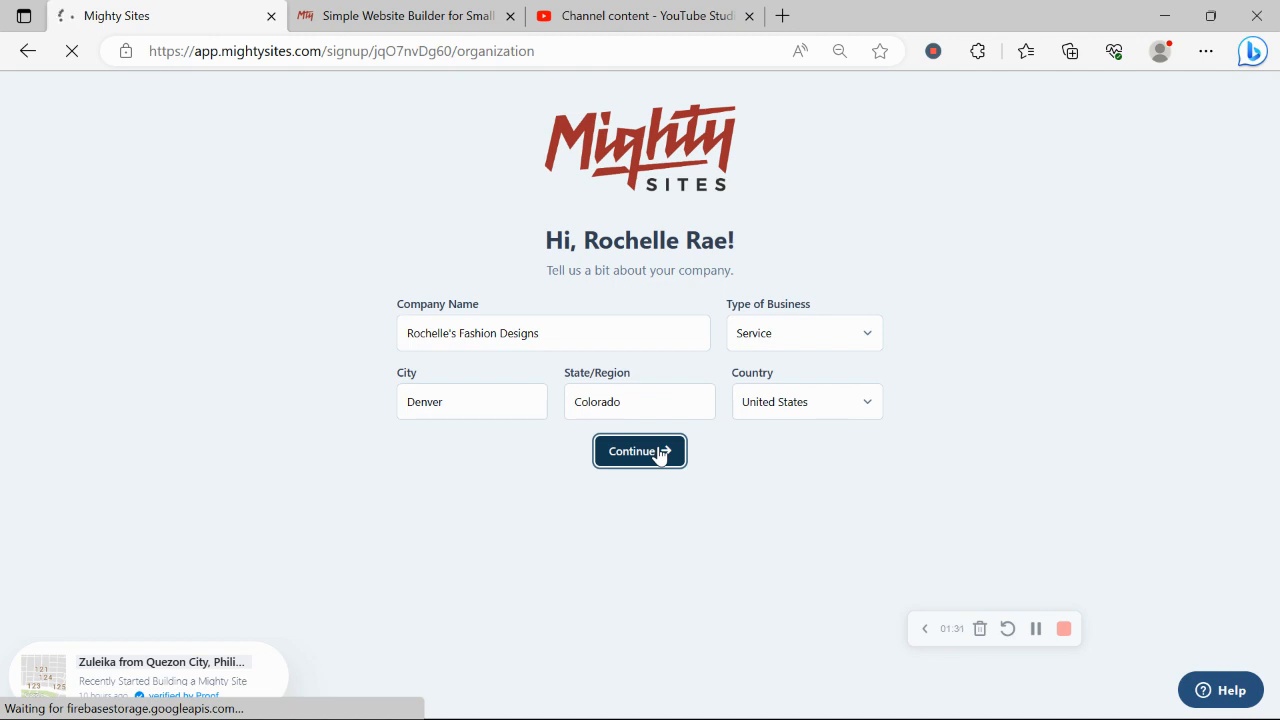
pyautogui.click(640, 452)
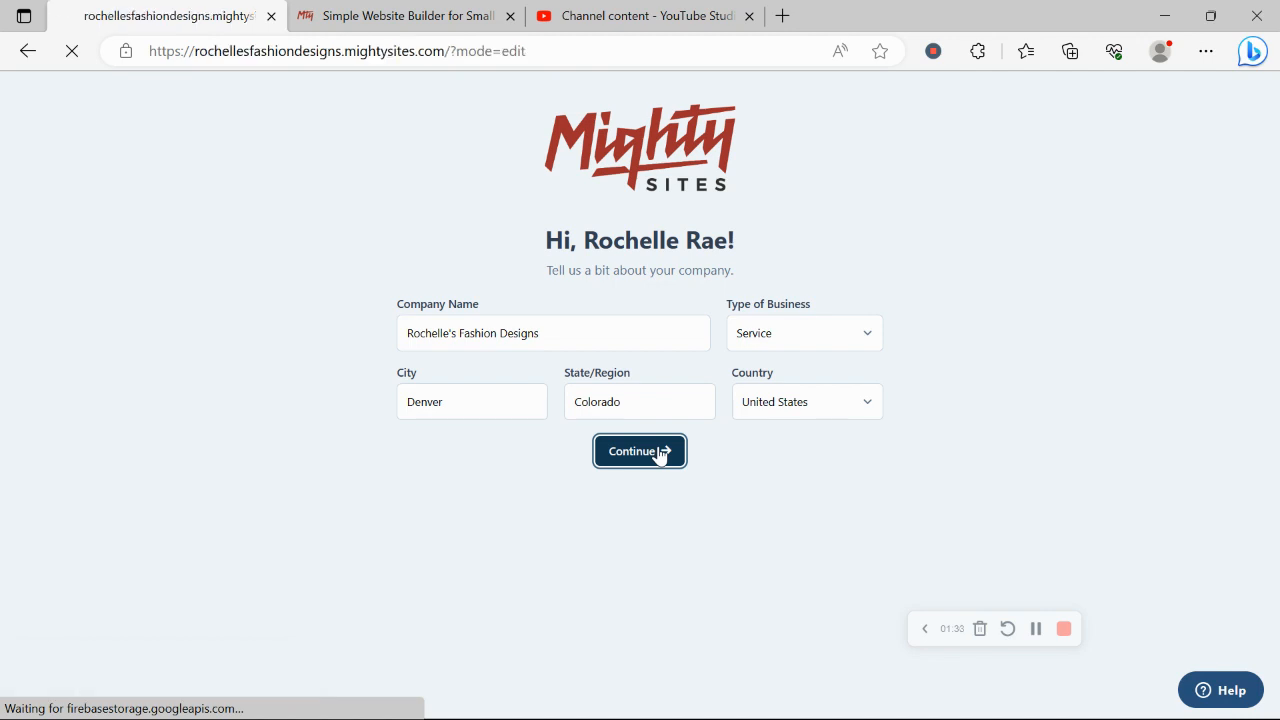
pyautogui.click(640, 452)
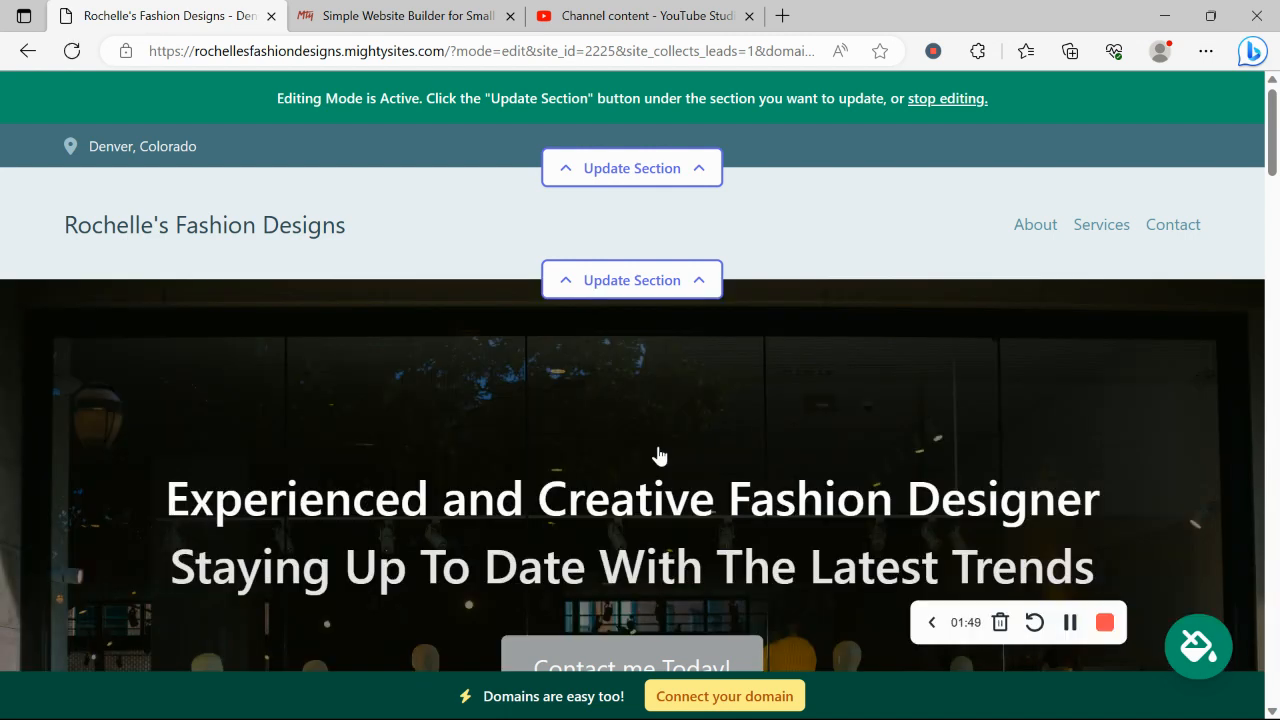
# - Scroll through the hero, About and Services sections down to the contact form
pyautogui.scroll(-3)
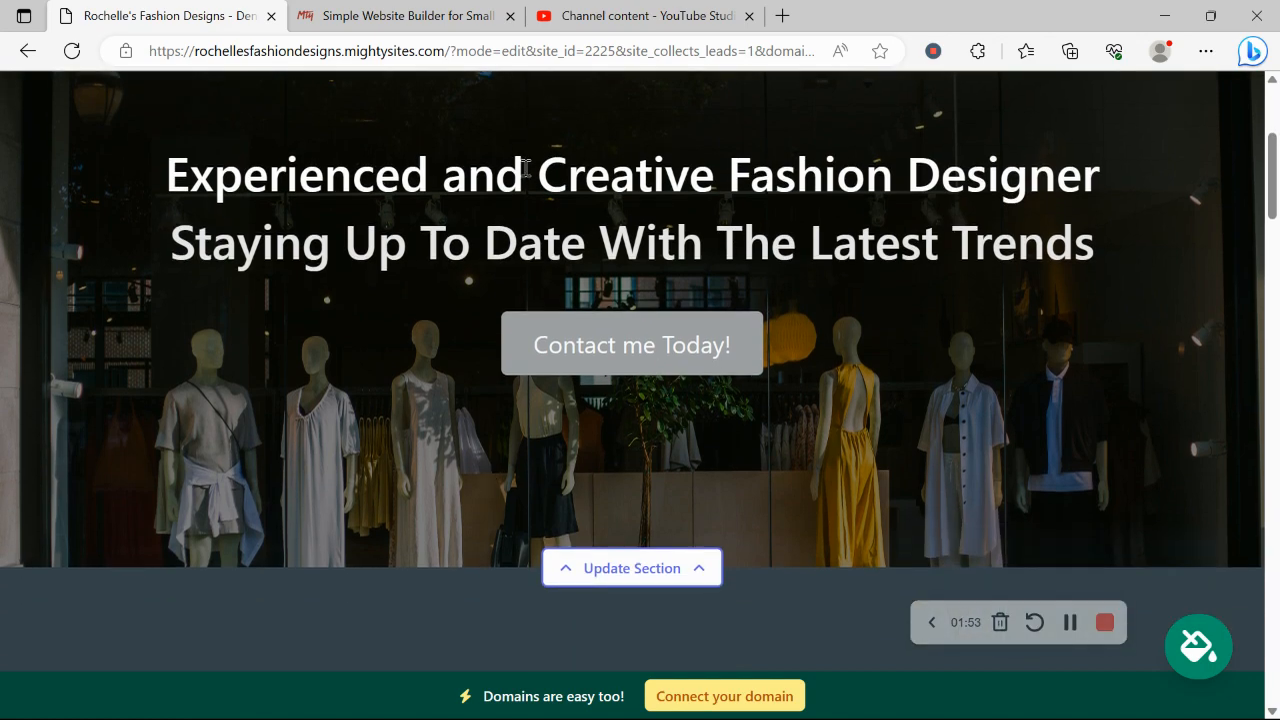
pyautogui.scroll(-3)
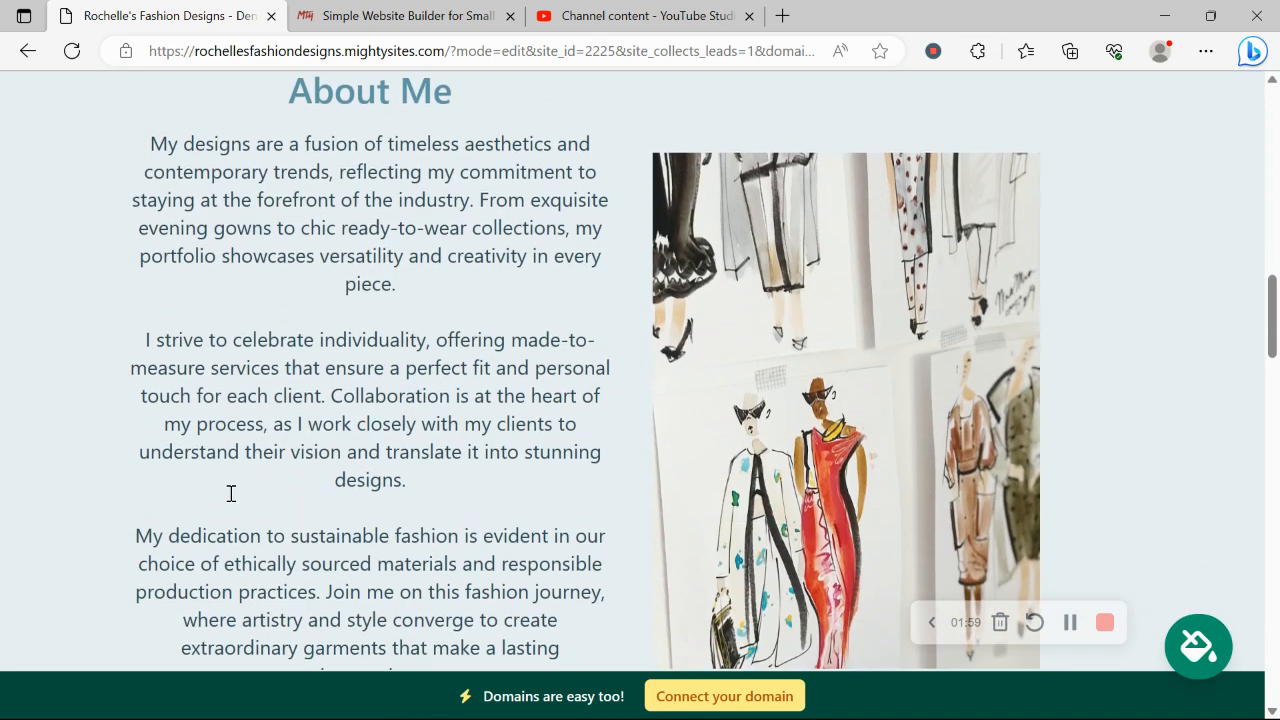
pyautogui.scroll(-3)
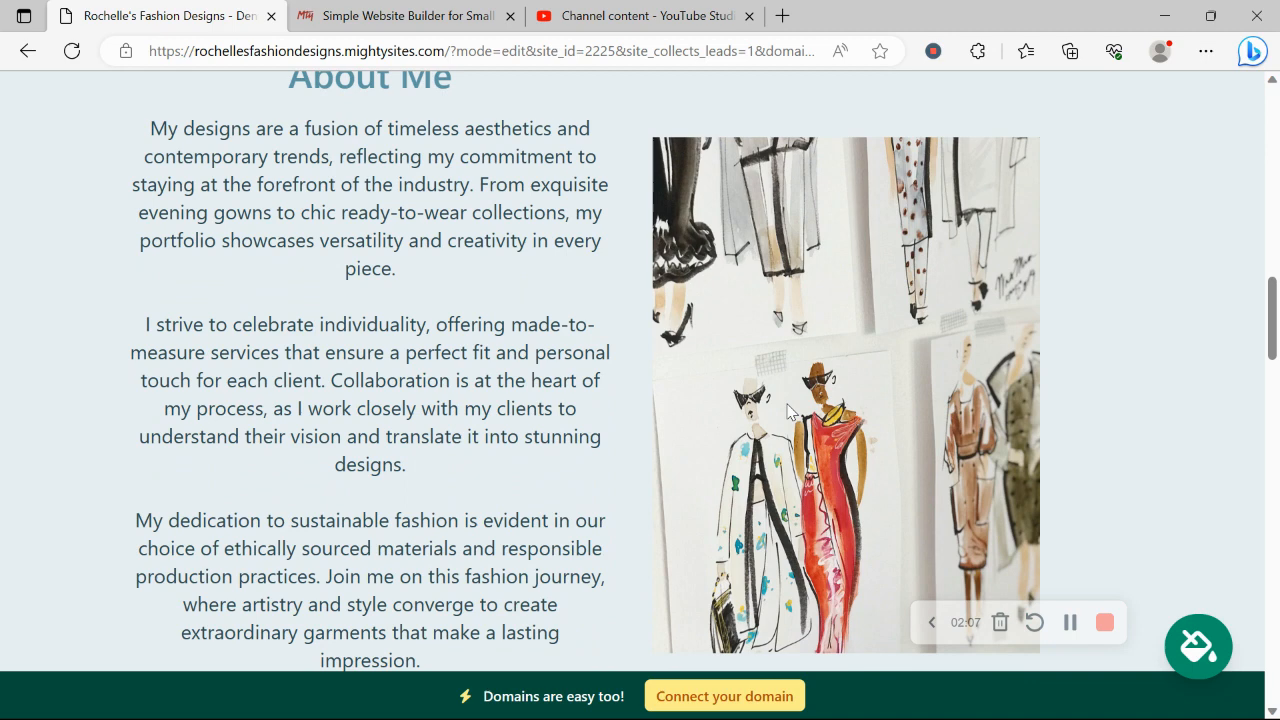
pyautogui.scroll(-3)
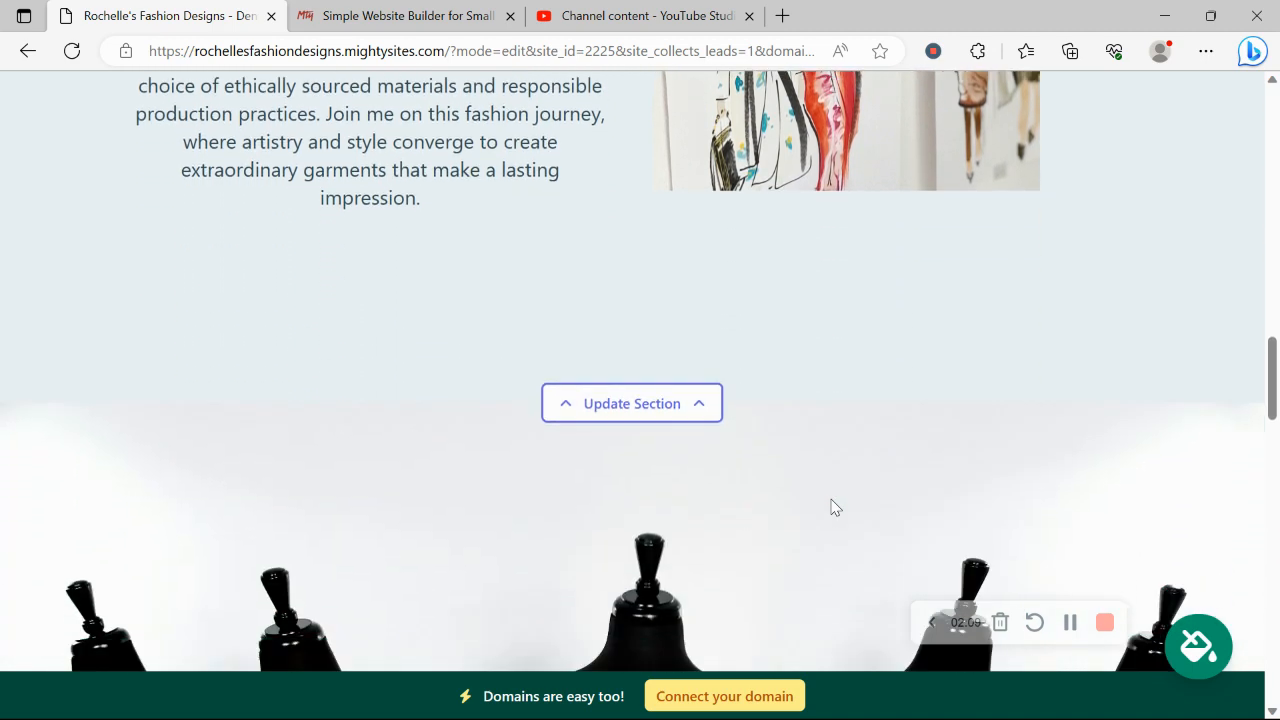
pyautogui.scroll(-3)
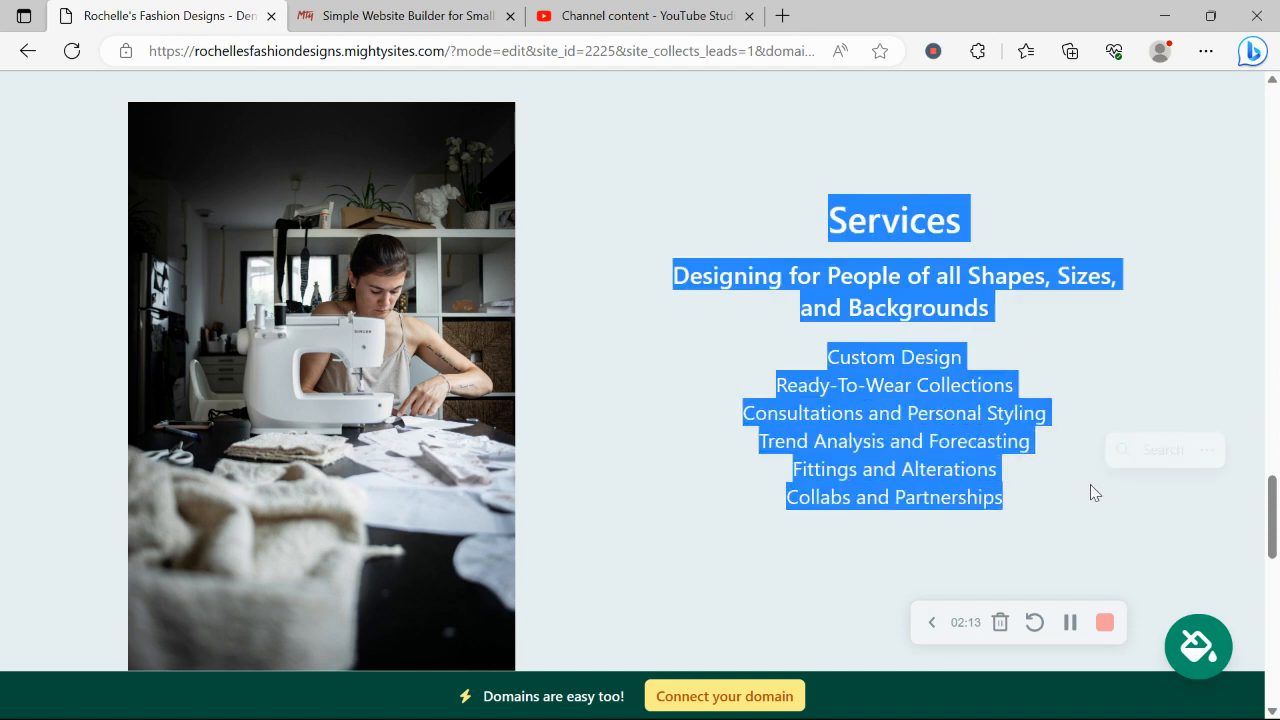
pyautogui.scroll(-3)
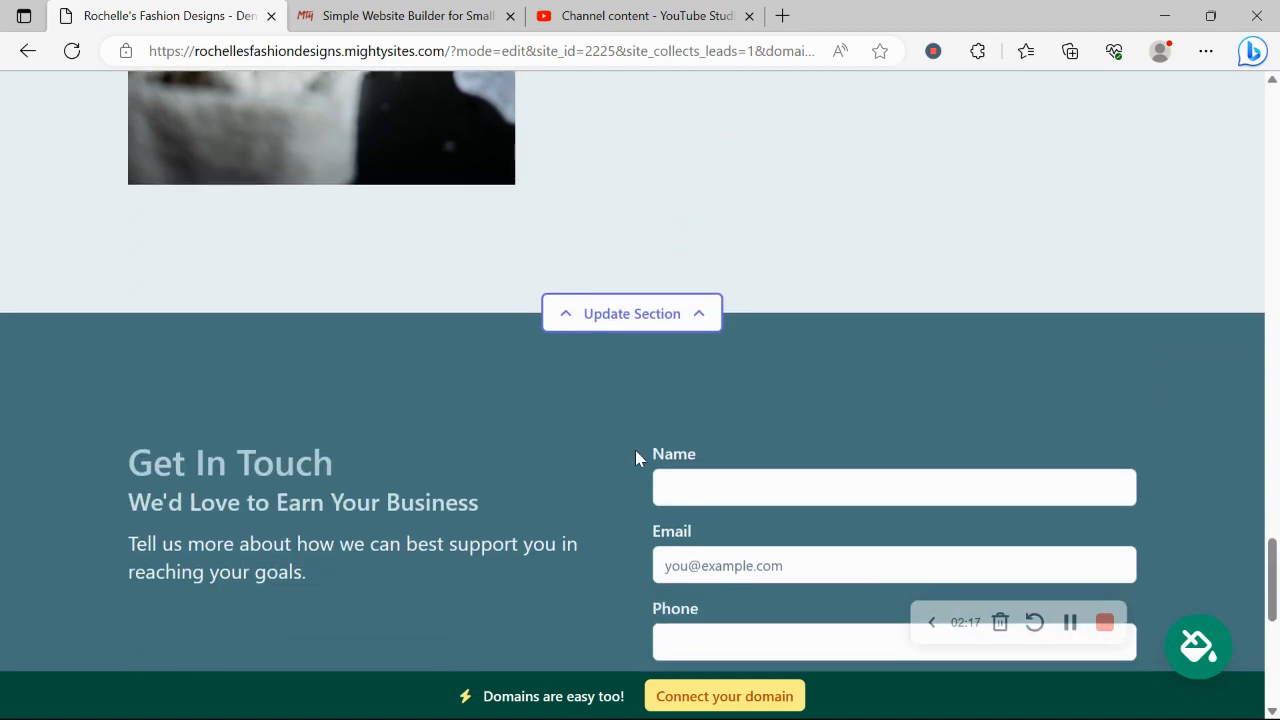
pyautogui.scroll(-3)
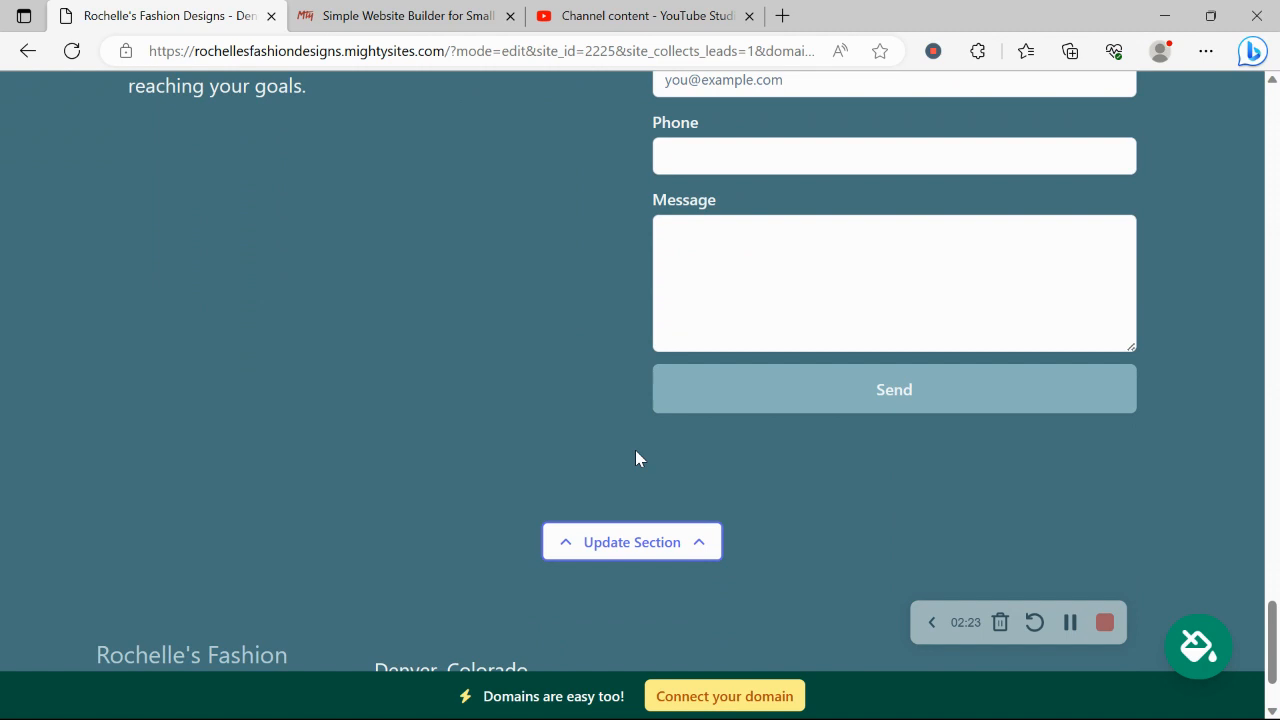
pyautogui.scroll(-3)
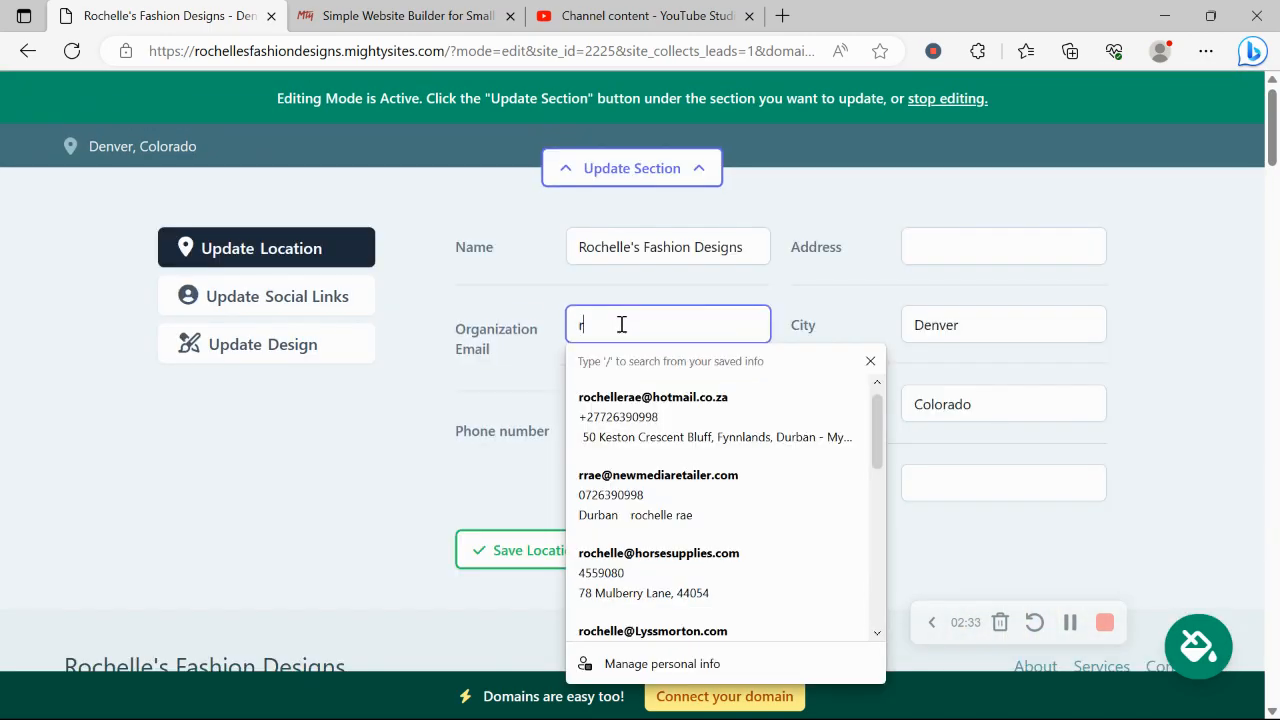
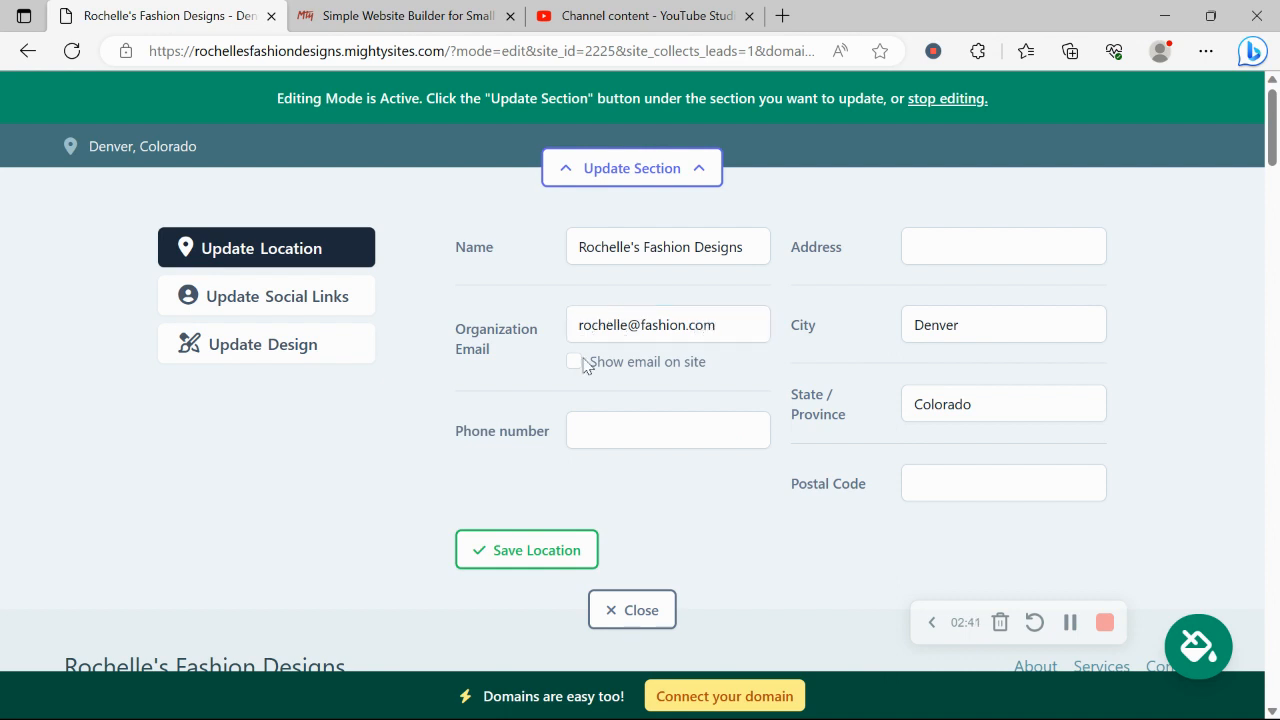
pyautogui.click(574, 360)
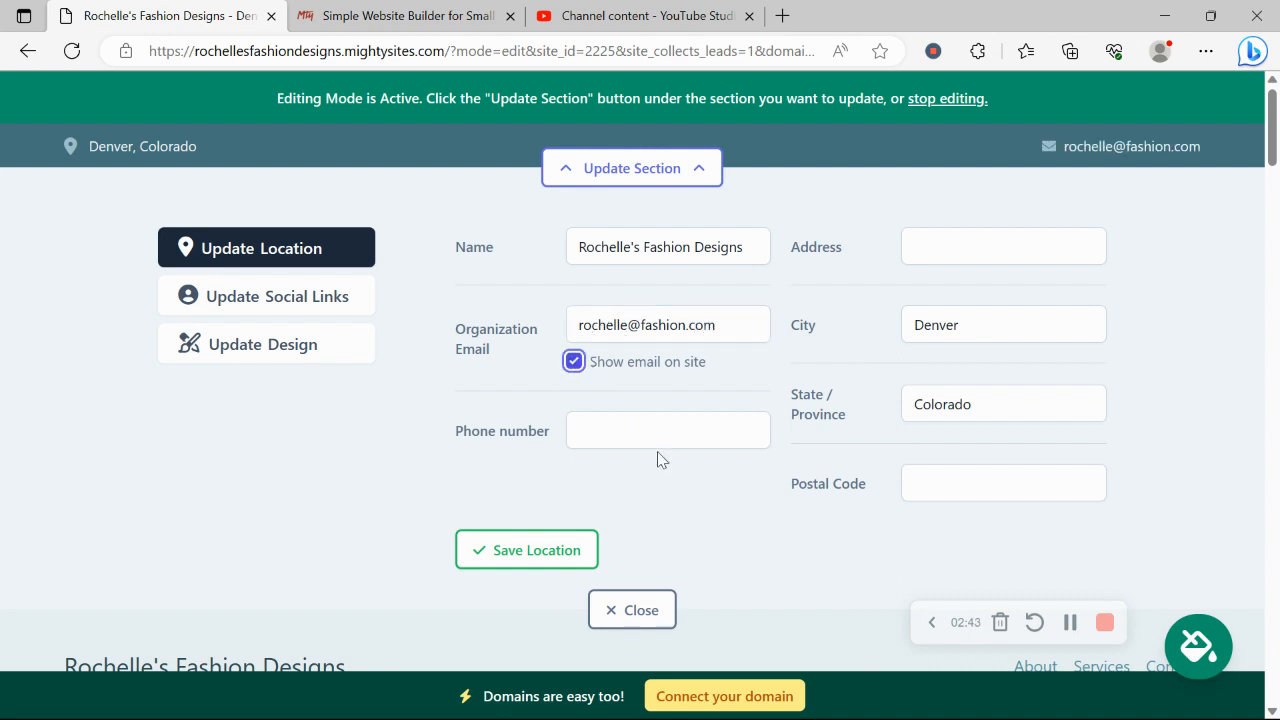
pyautogui.write('456-98907')
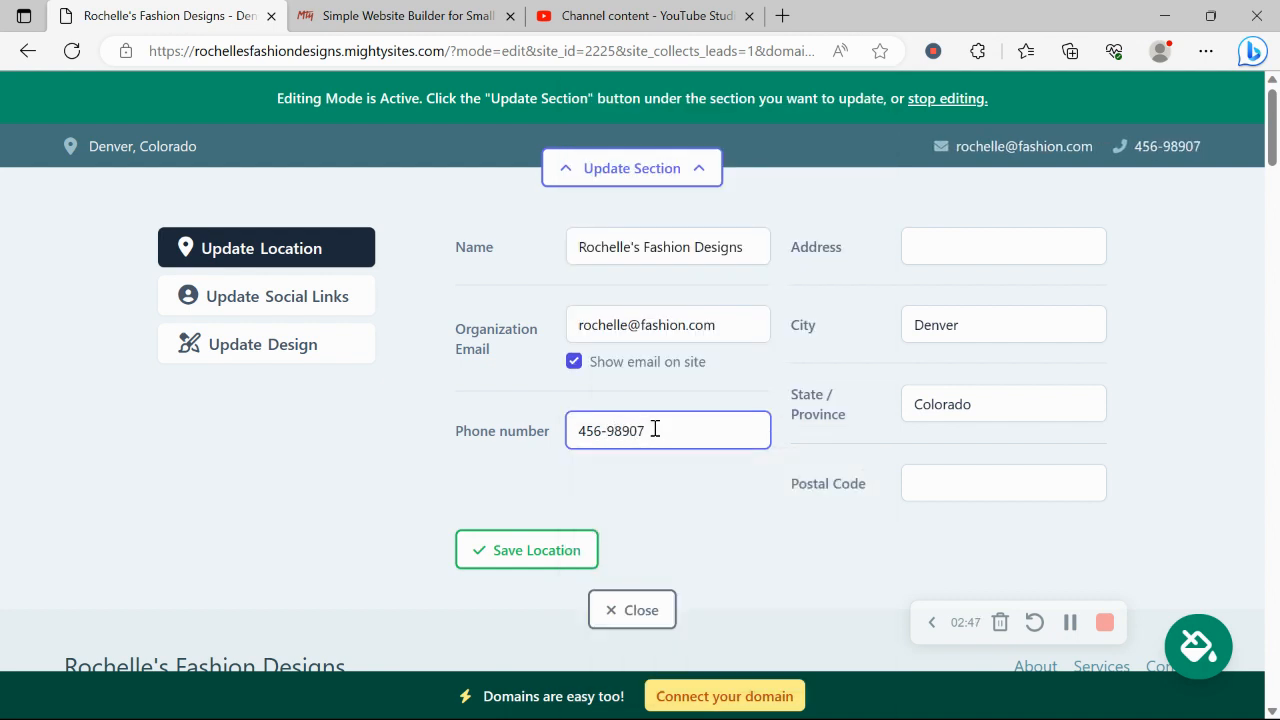
pyautogui.click(1004, 246)
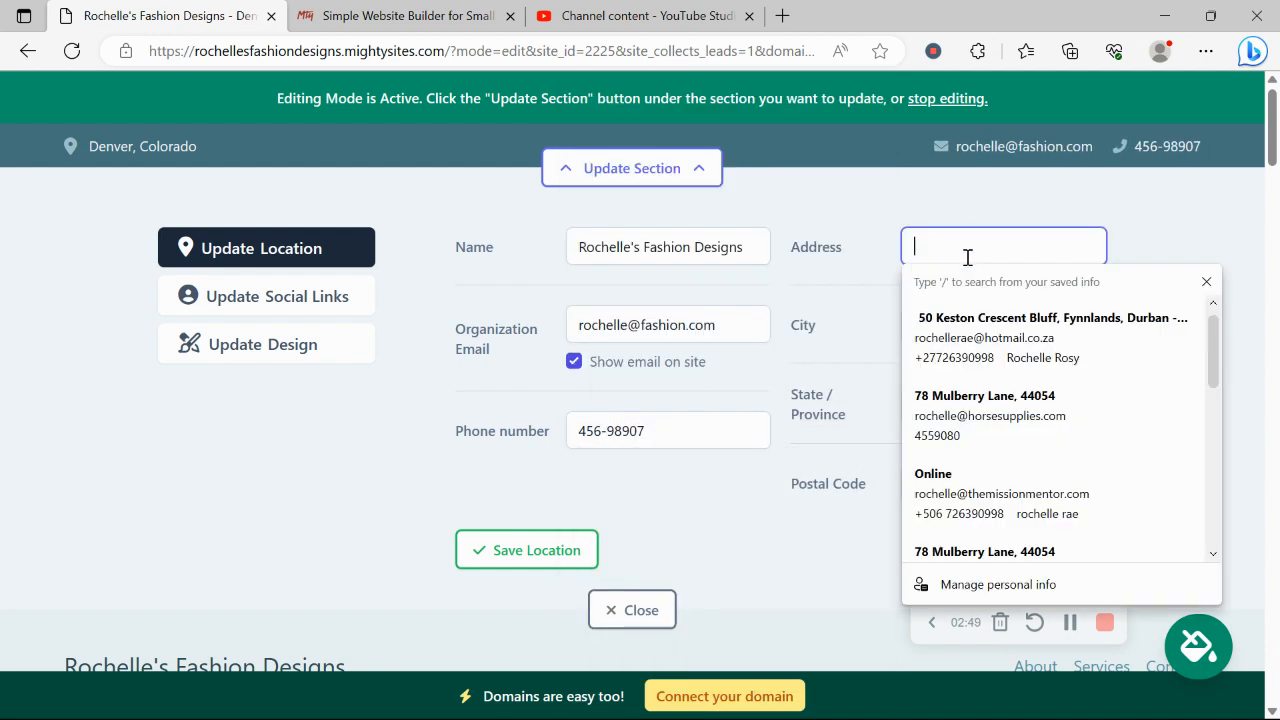
pyautogui.write('45')
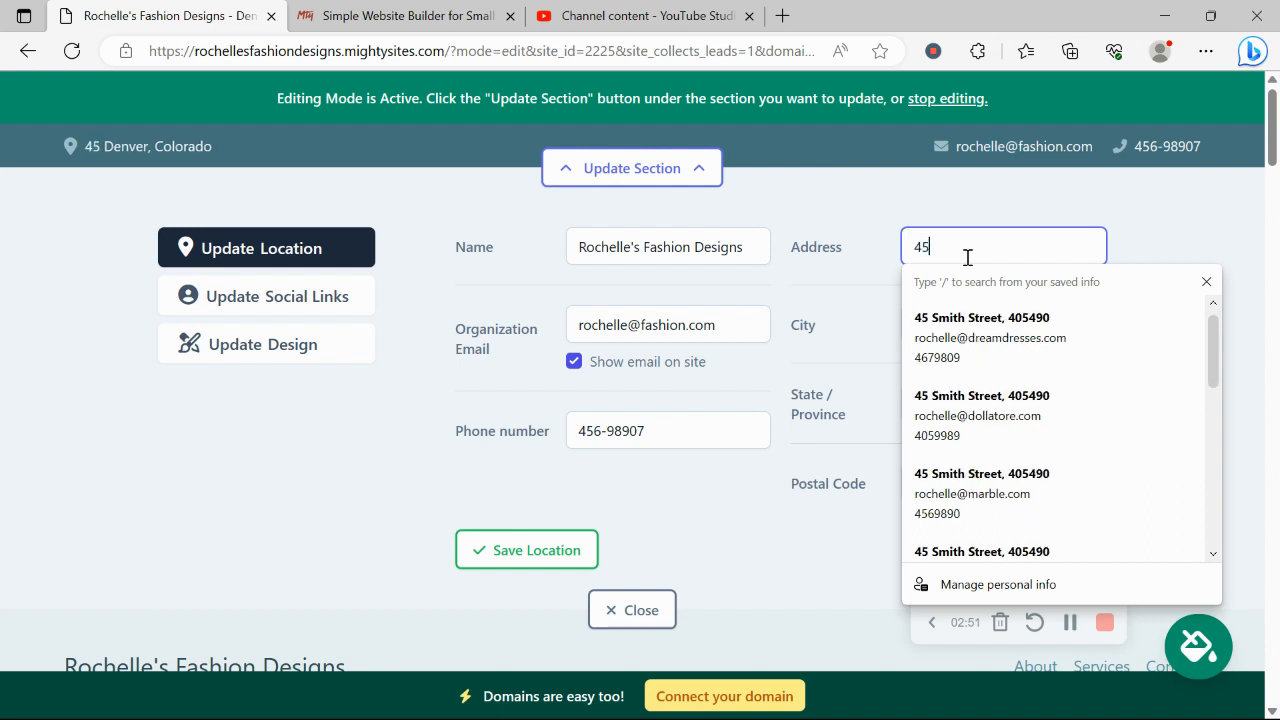
pyautogui.click(980, 316)
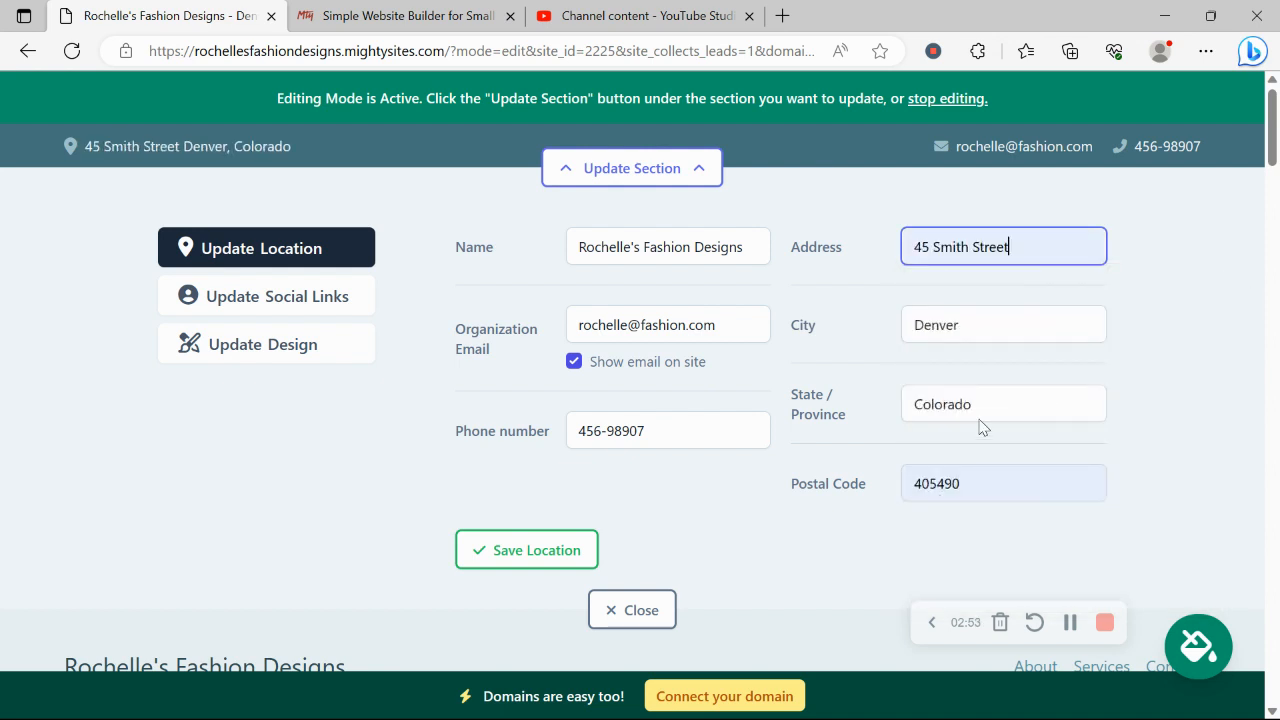
pyautogui.click(526, 548)
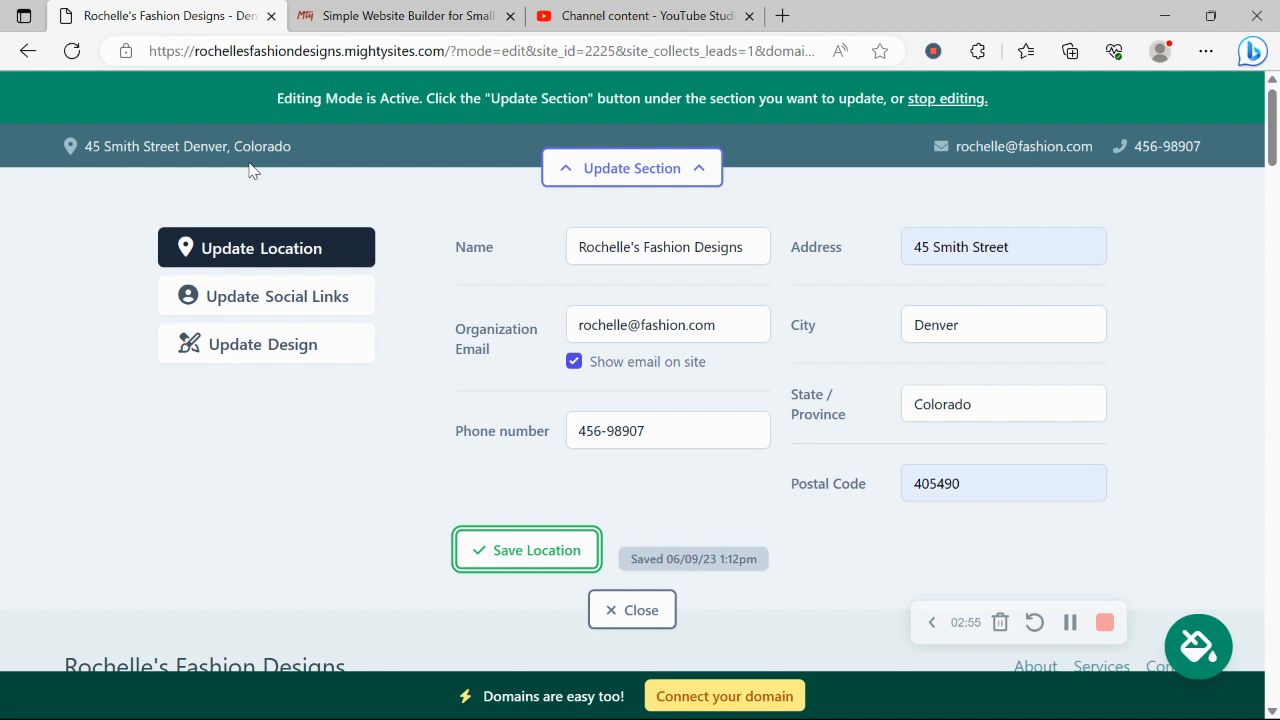
pyautogui.moveTo(88, 140)
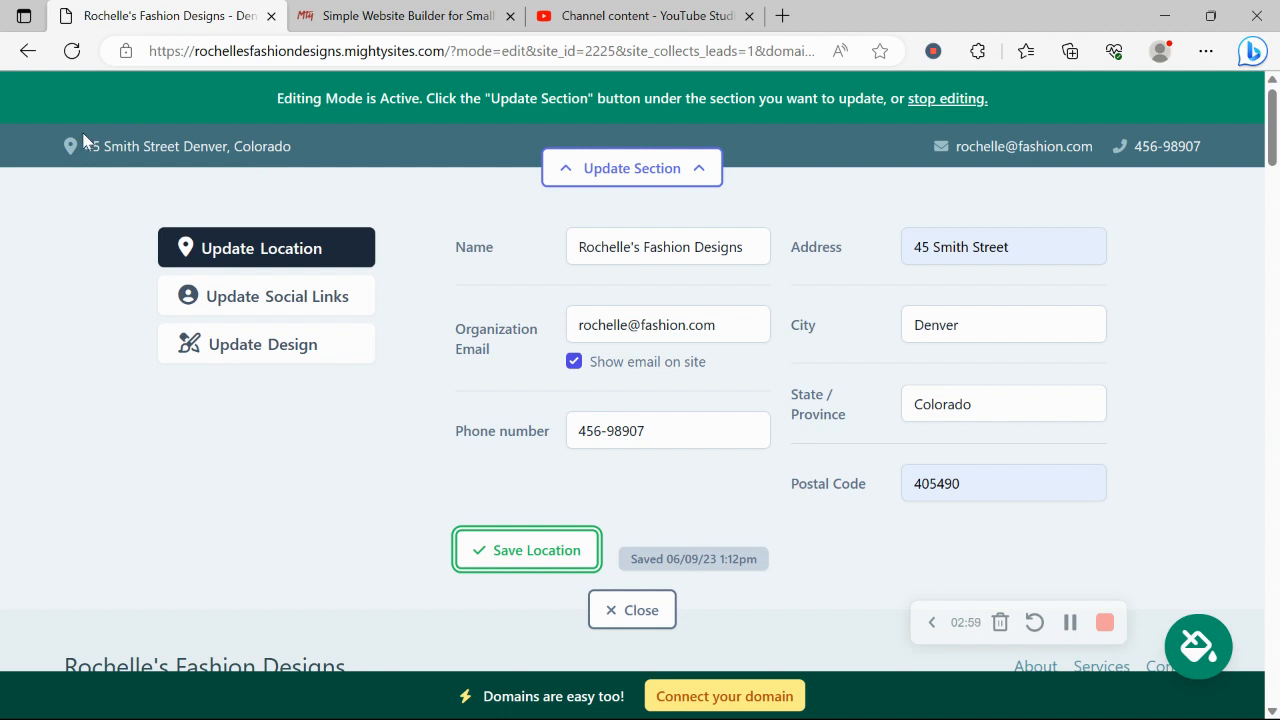
# - Save Instagram handle mightysites and Twitter handle mightysitesusa in the social links
pyautogui.click(266, 296)
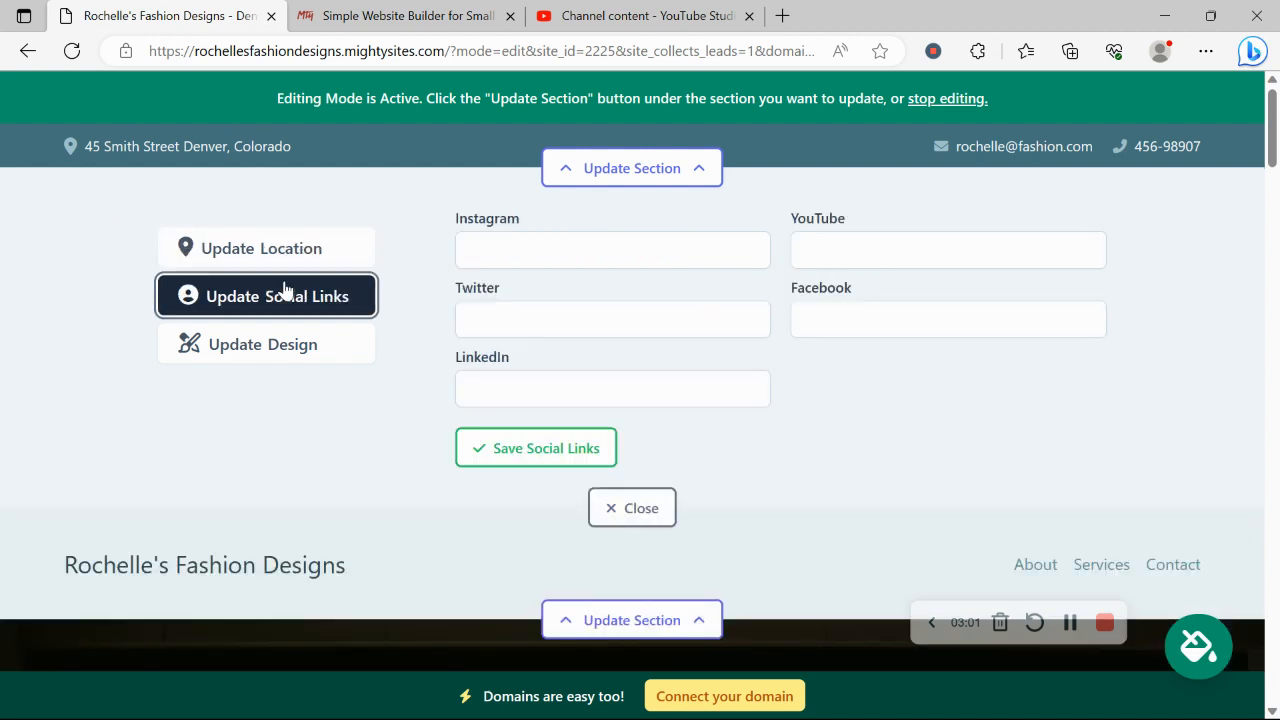
pyautogui.write('m')
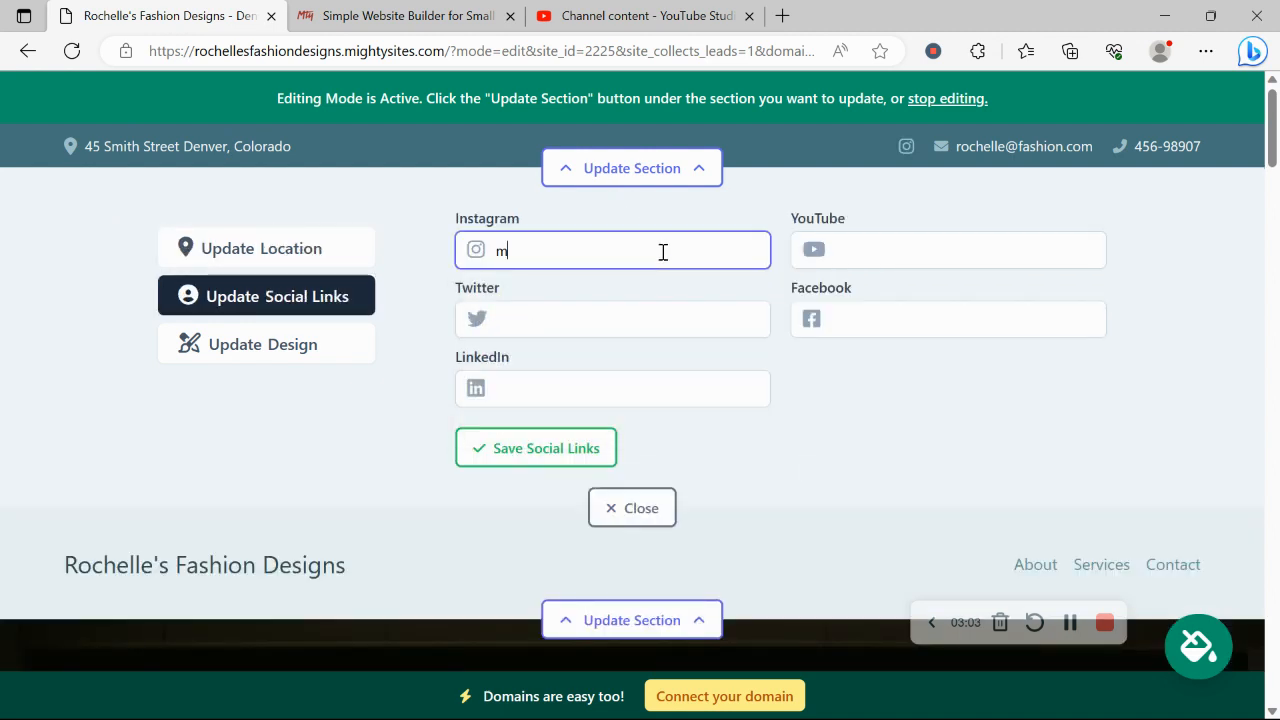
pyautogui.write('ightysites')
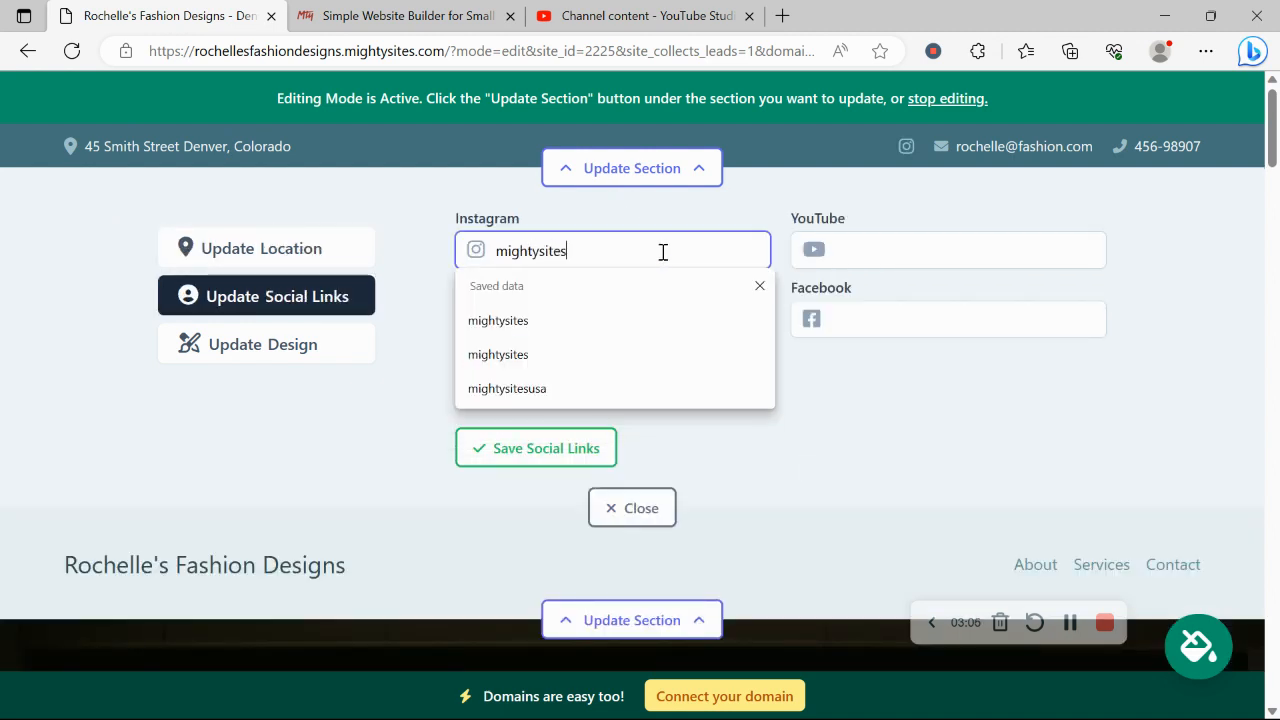
pyautogui.click(612, 318)
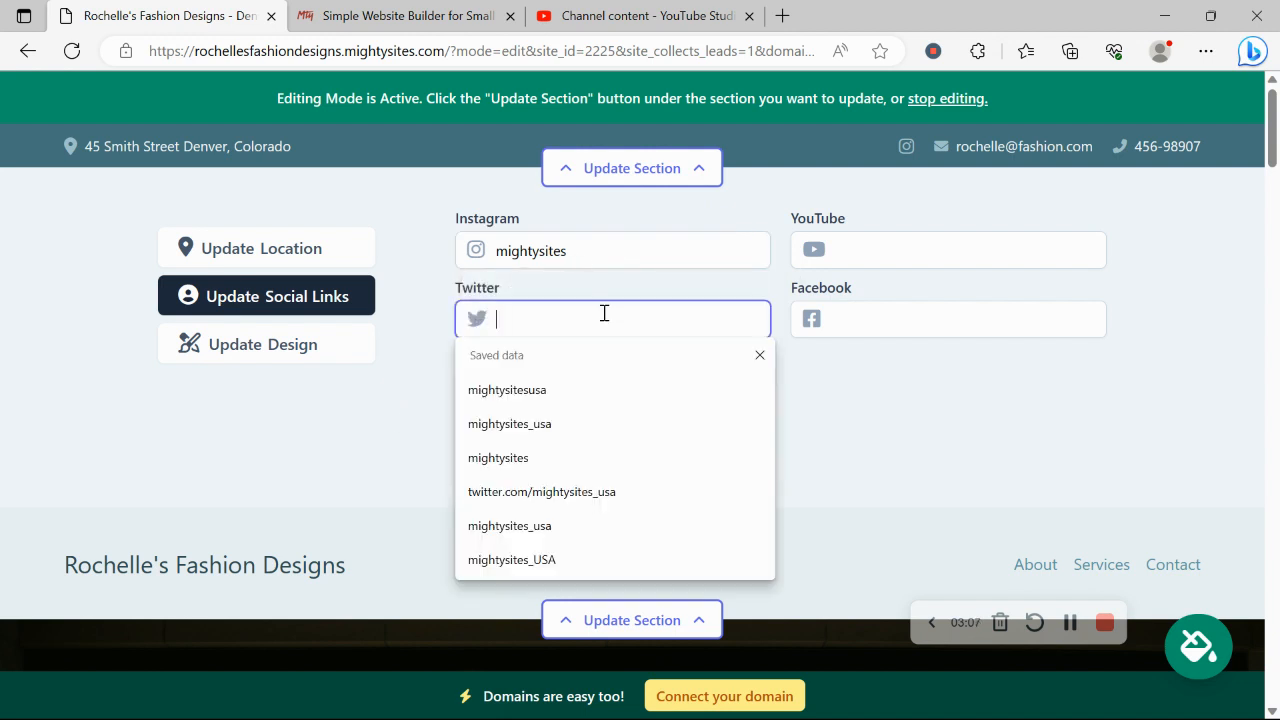
pyautogui.write('mightysitesusa')
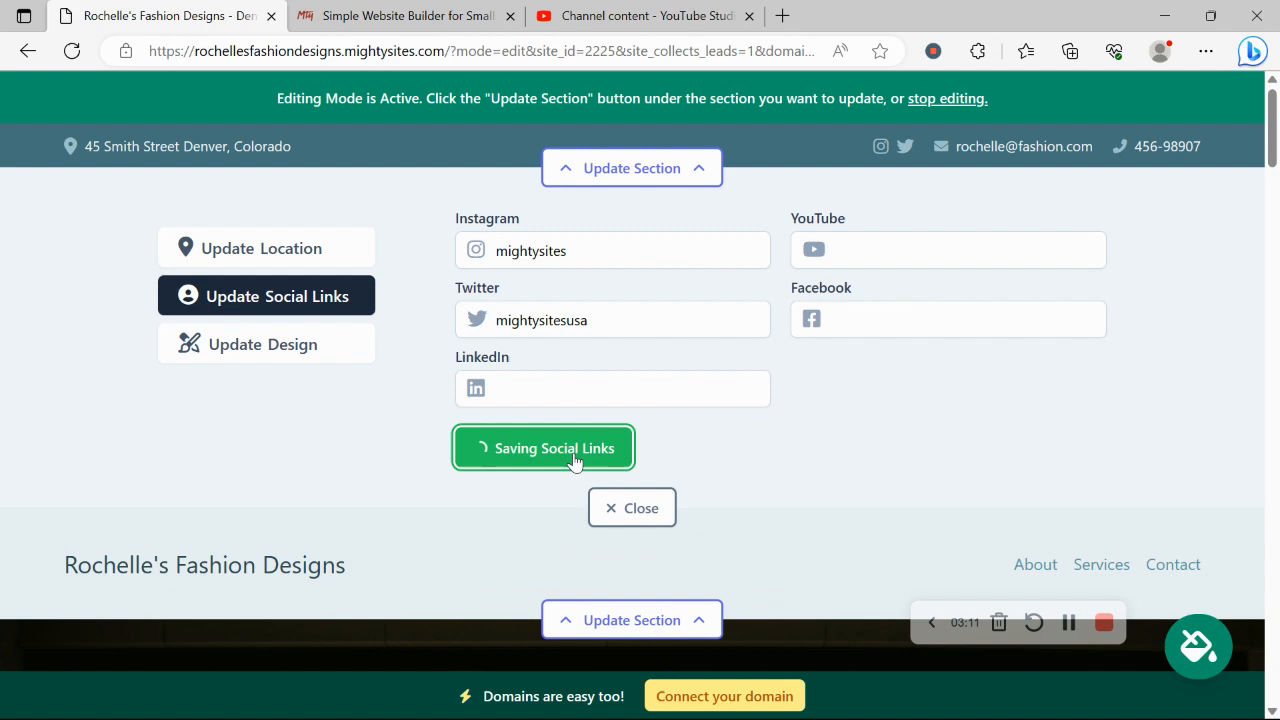
pyautogui.click(544, 448)
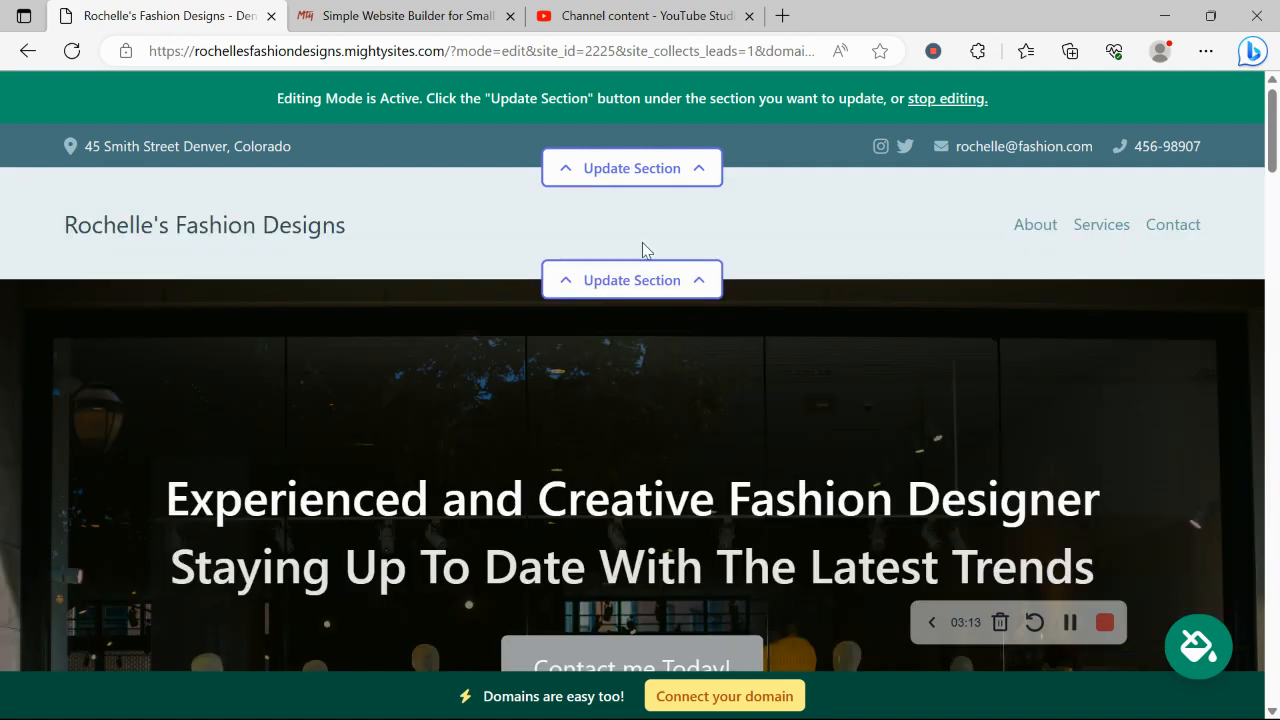
# - Upload the Mighty Sites logo image and save it as the header logo
pyautogui.click(632, 280)
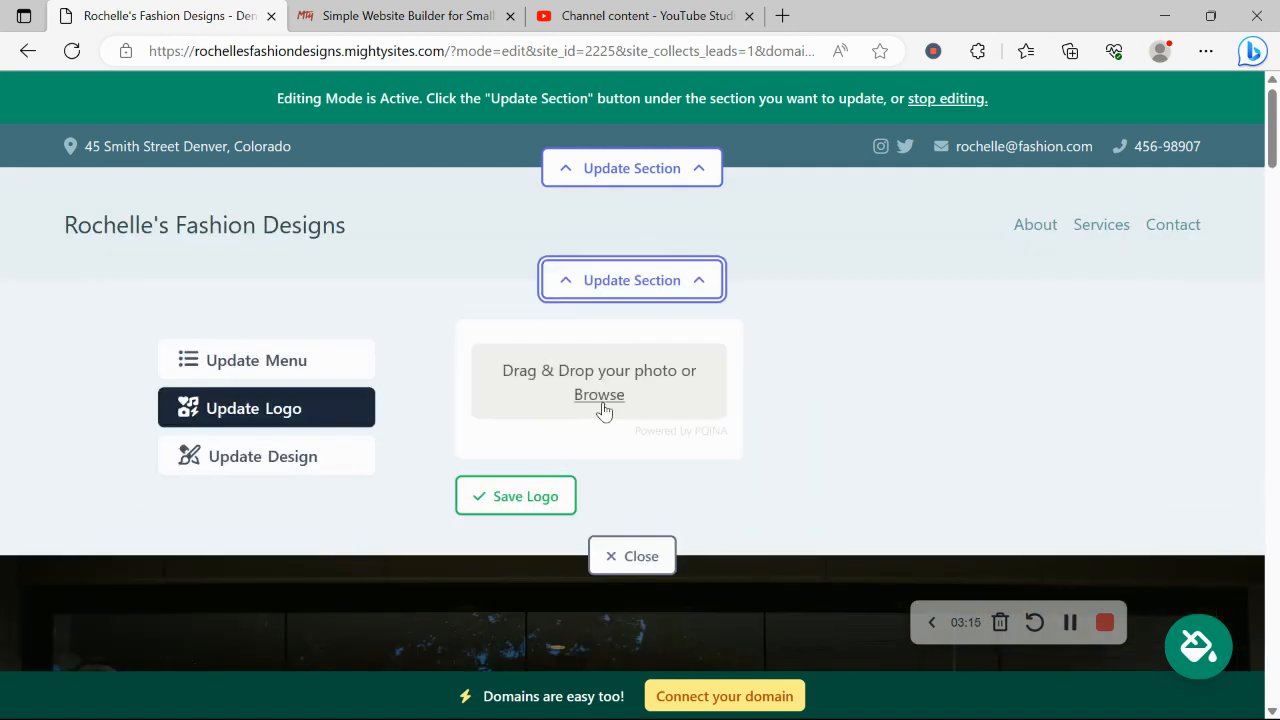
pyautogui.click(598, 394)
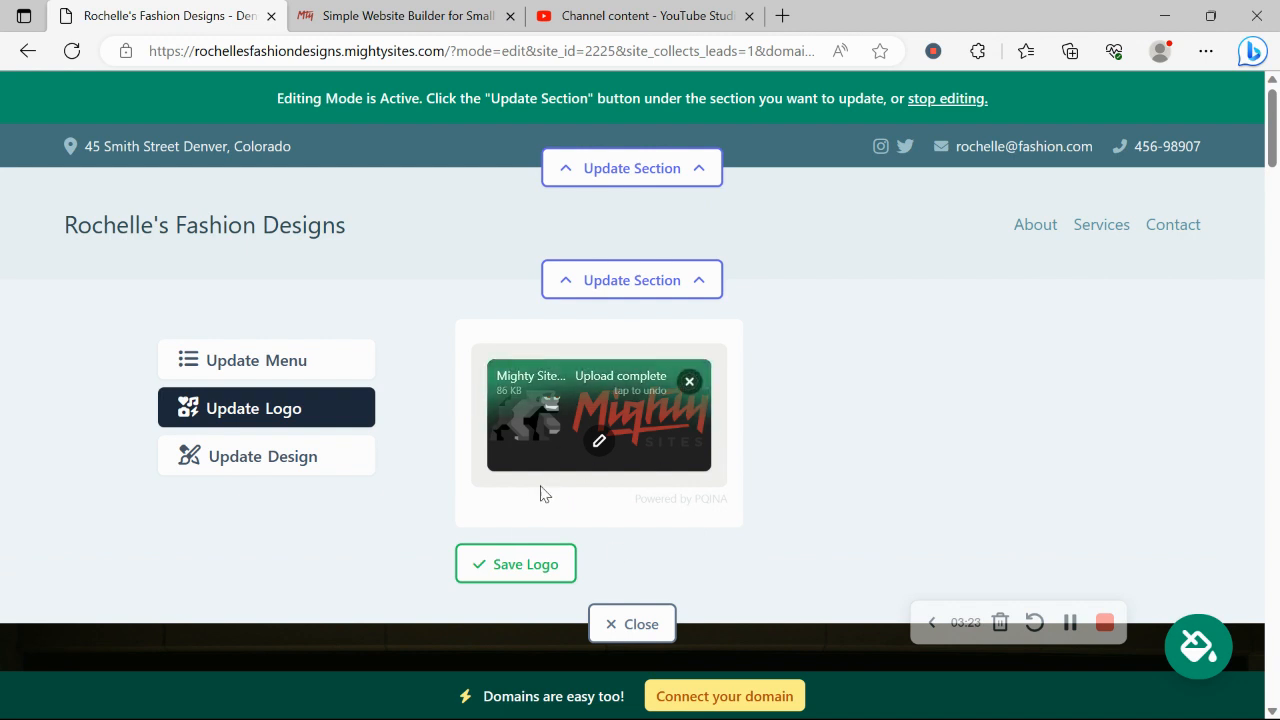
pyautogui.moveTo(656, 424)
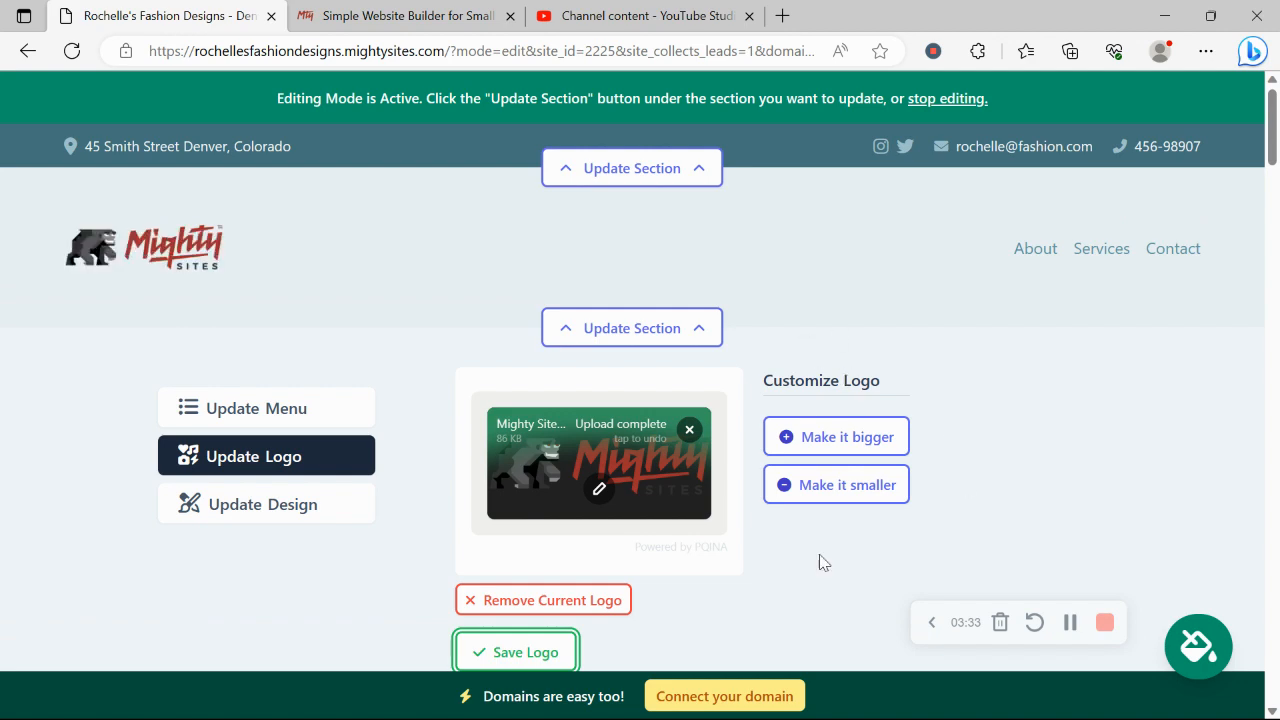
pyautogui.click(516, 652)
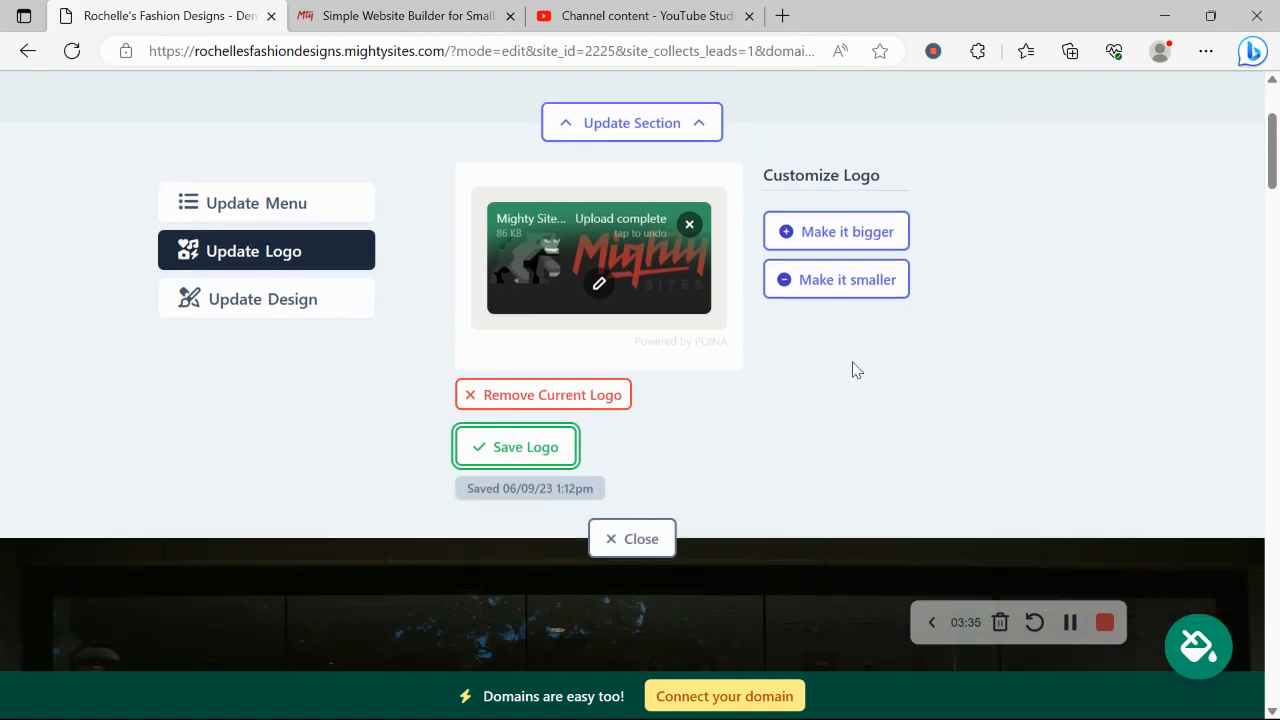
pyautogui.click(632, 538)
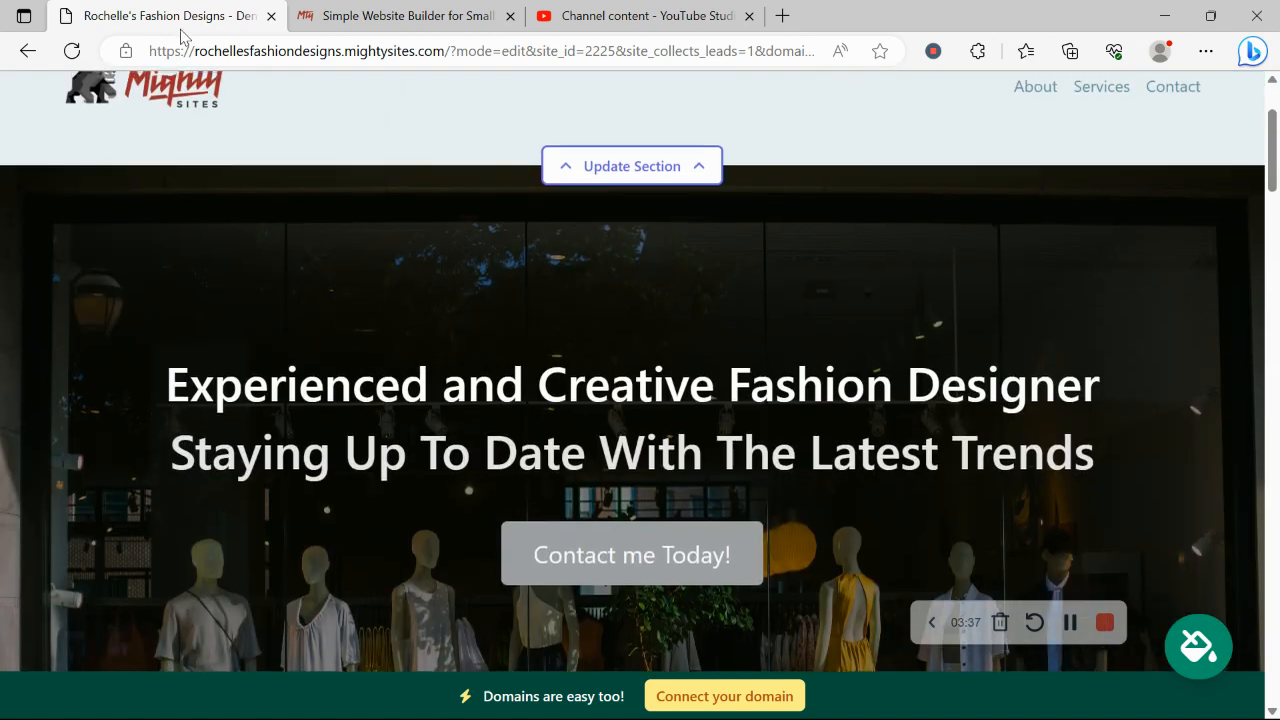
# - Pick the teal theme from the Try a New Theme bar and save it
pyautogui.scroll(-3)
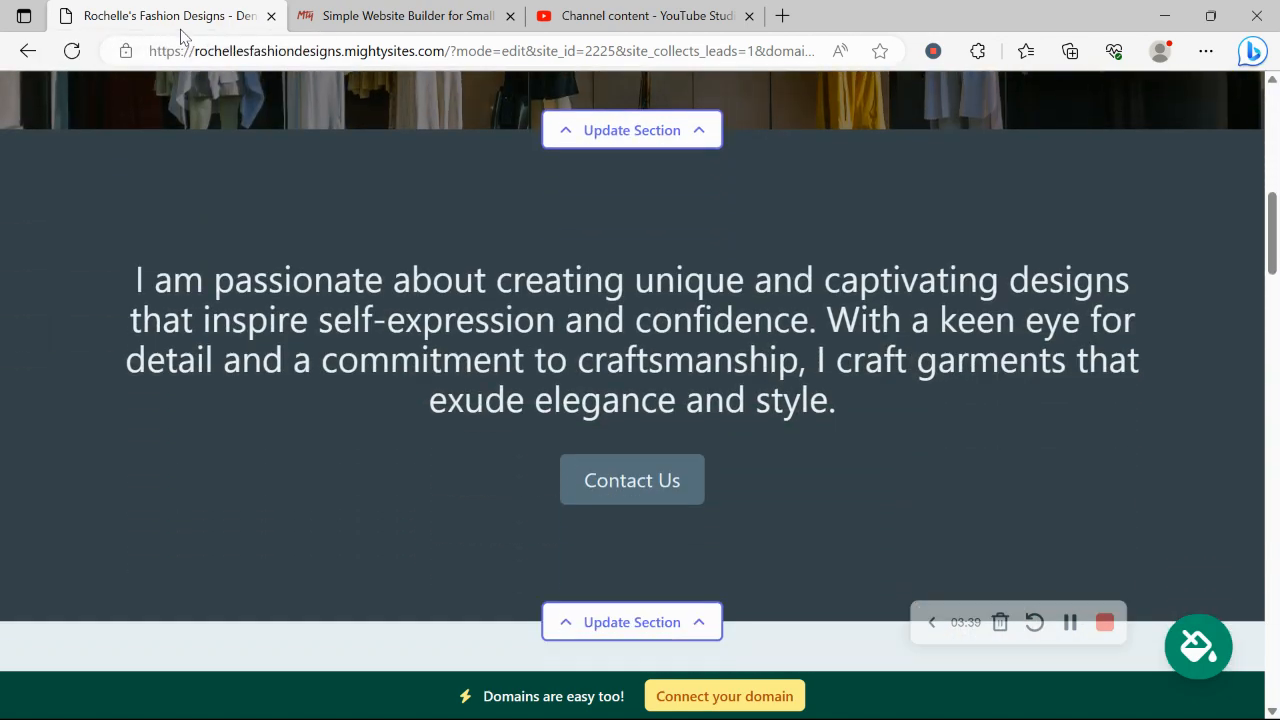
pyautogui.moveTo(594, 584)
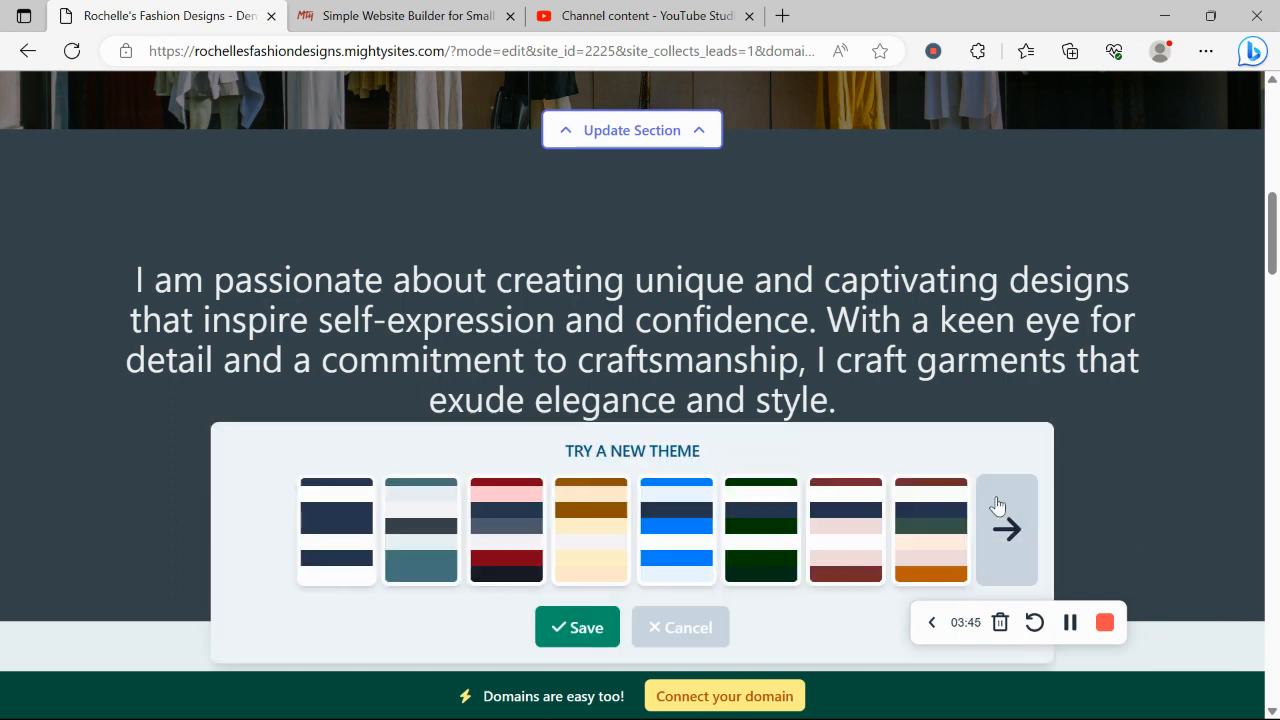
pyautogui.click(1004, 528)
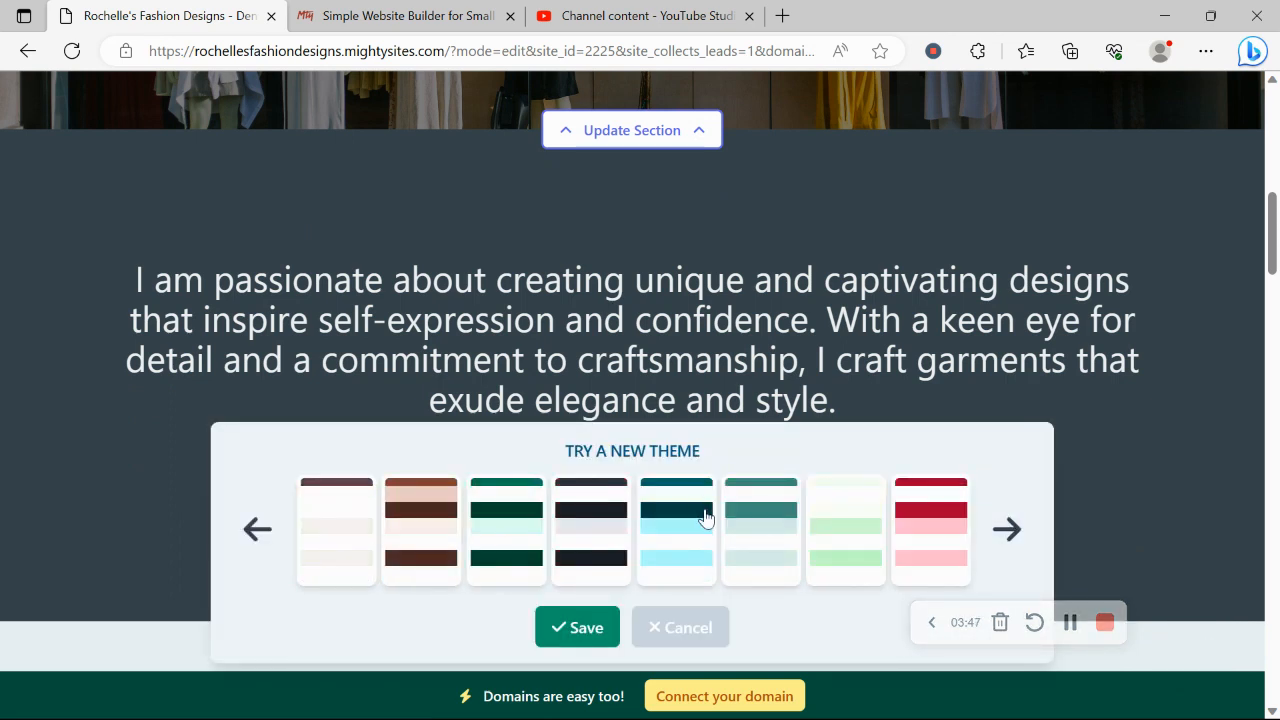
pyautogui.click(760, 528)
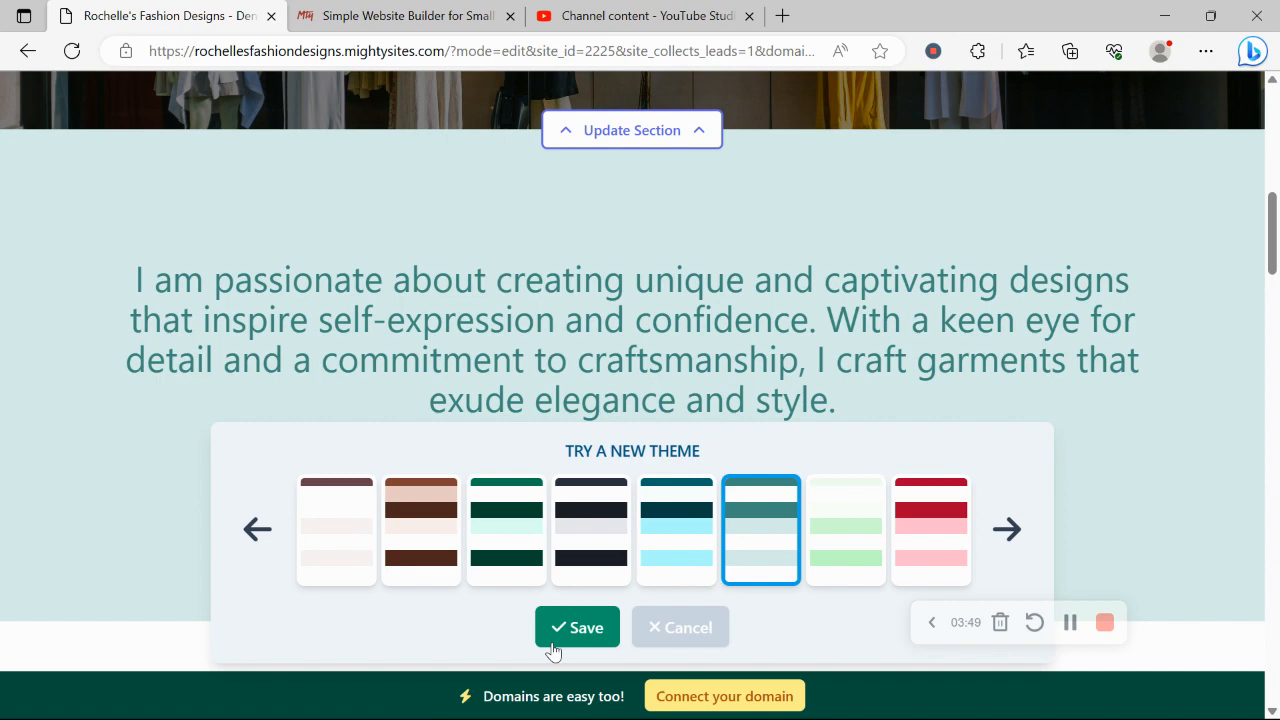
pyautogui.click(576, 628)
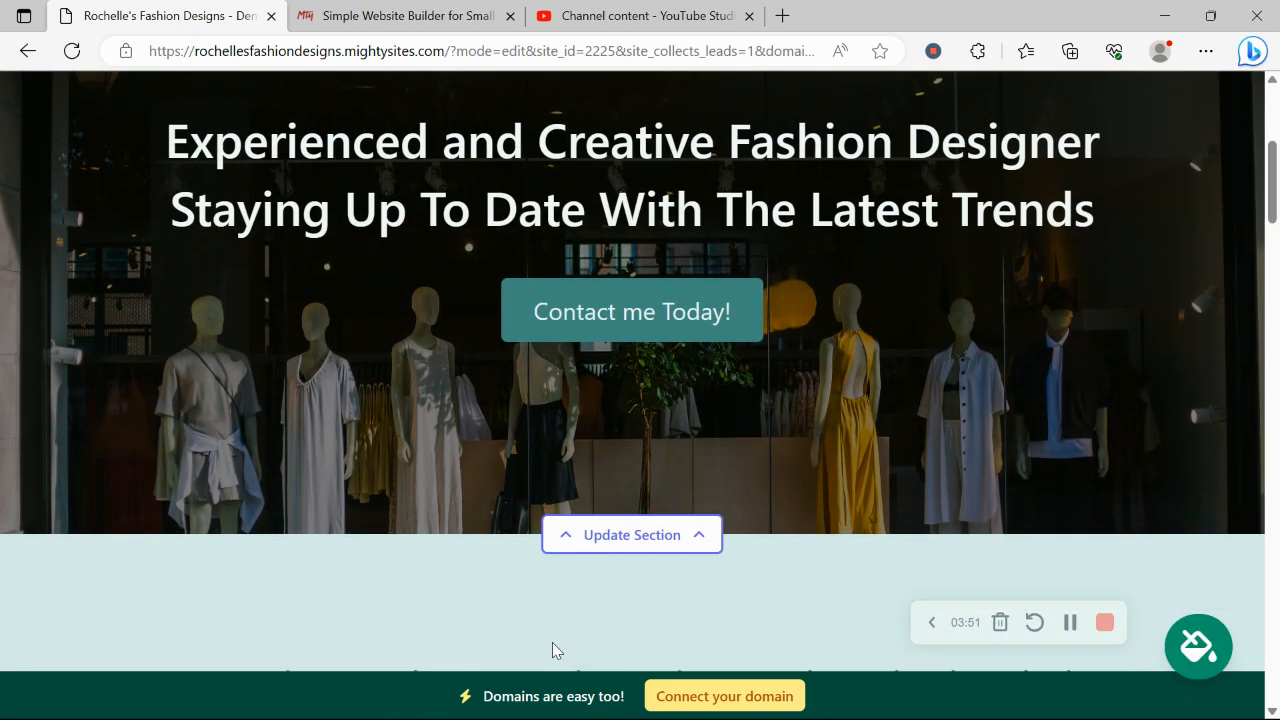
pyautogui.scroll(-3)
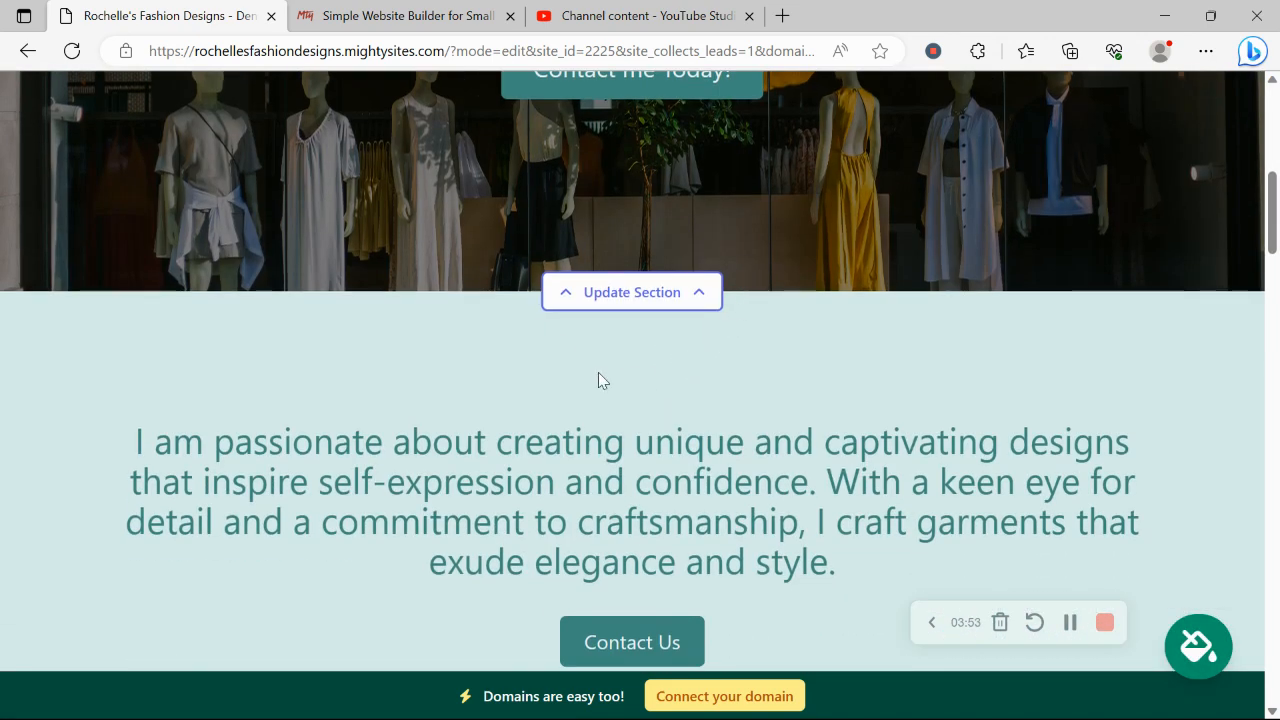
# - Search the hero image photo library for 'Fashion Designer' and scroll the results
pyautogui.click(632, 292)
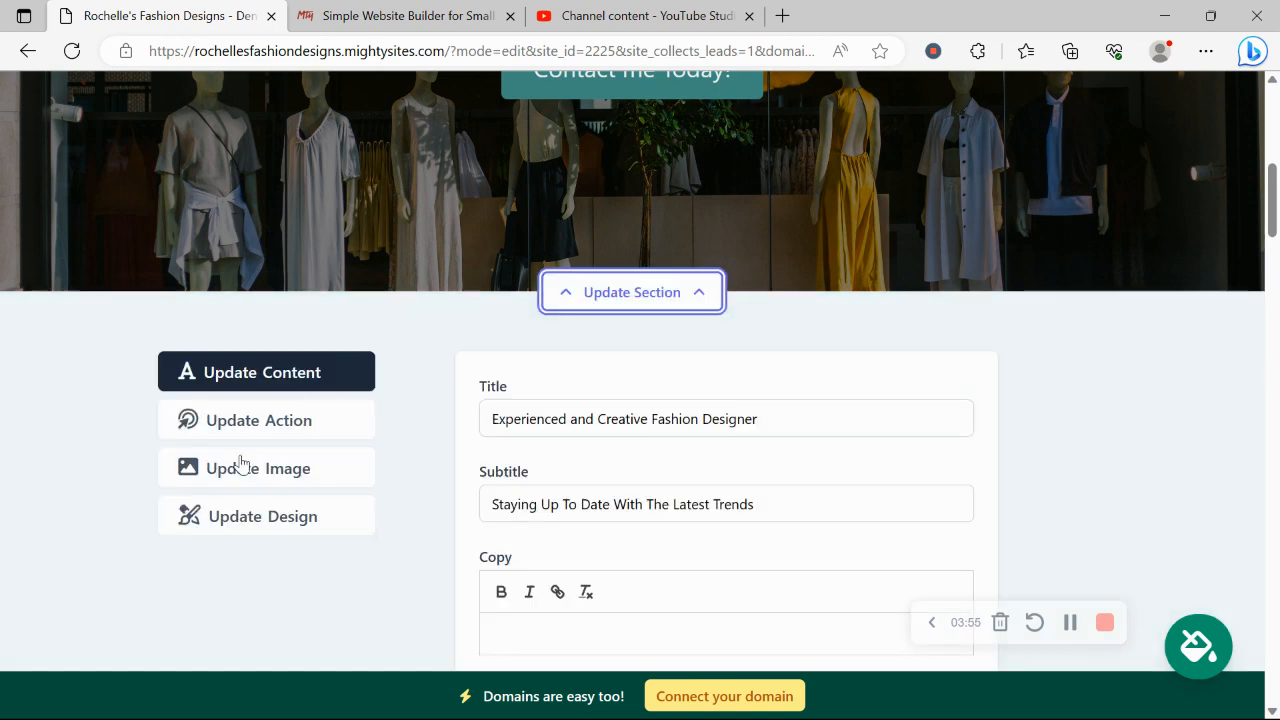
pyautogui.click(258, 468)
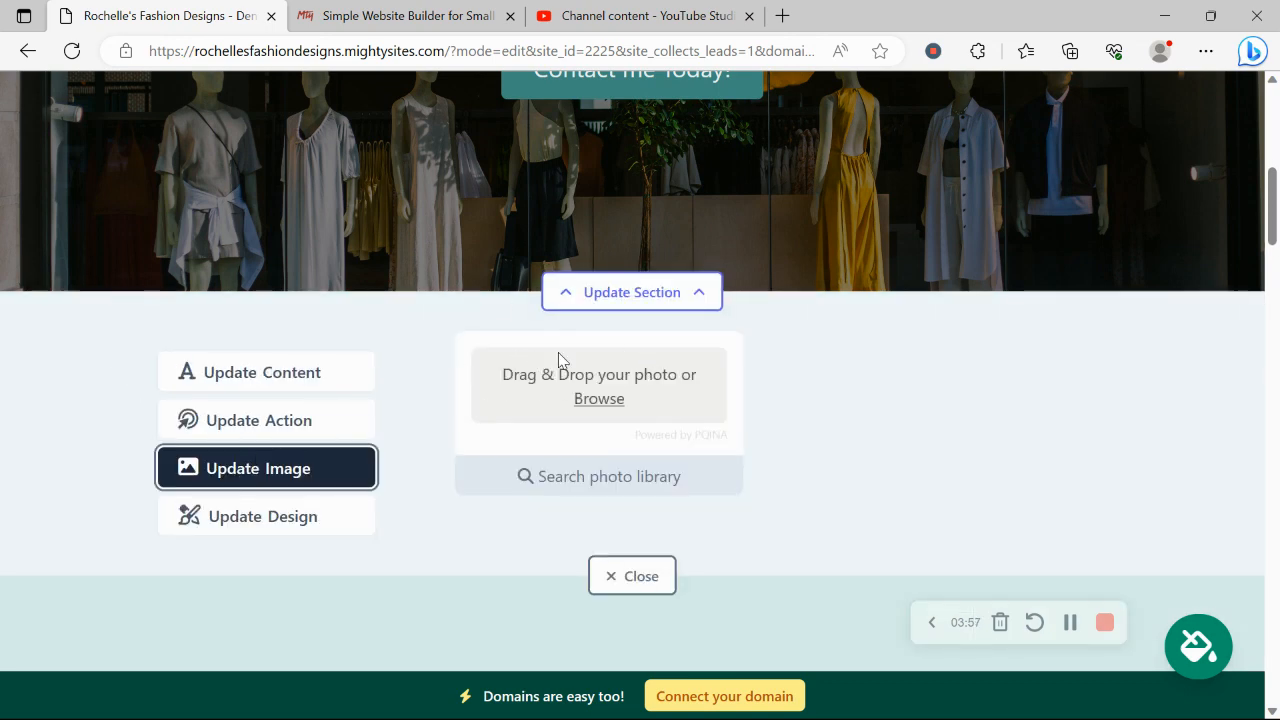
pyautogui.click(598, 476)
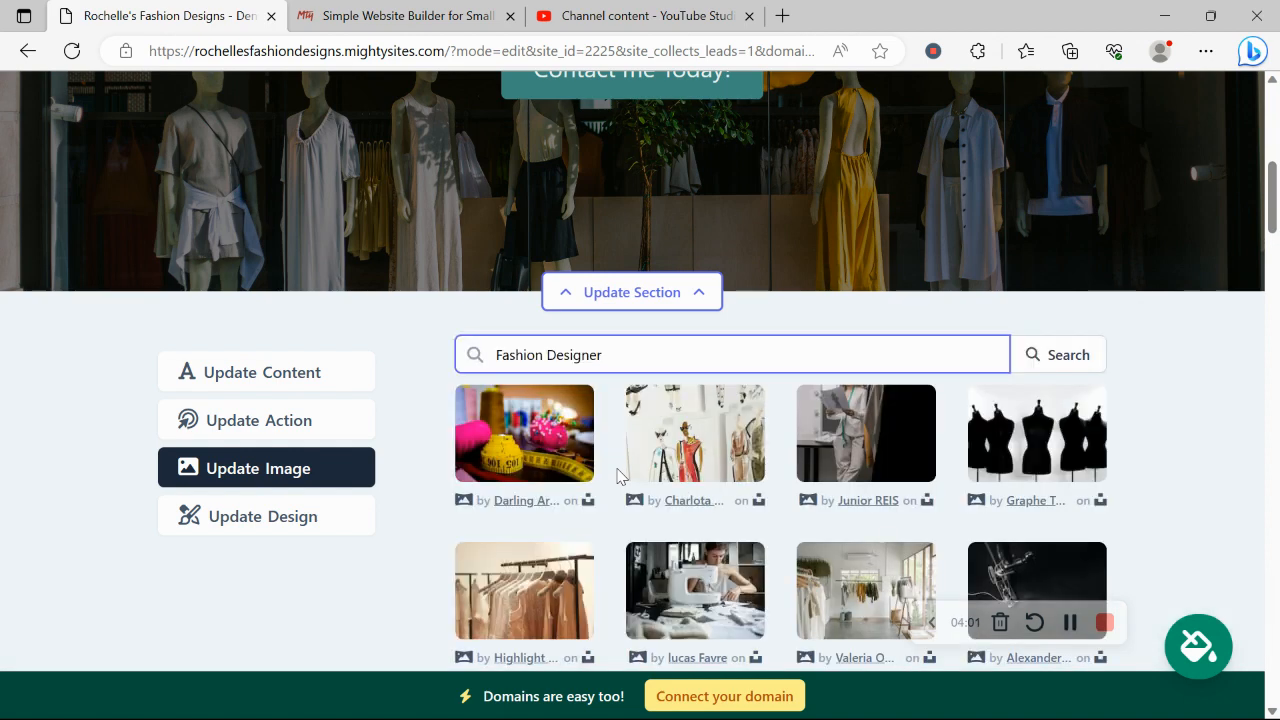
pyautogui.scroll(-3)
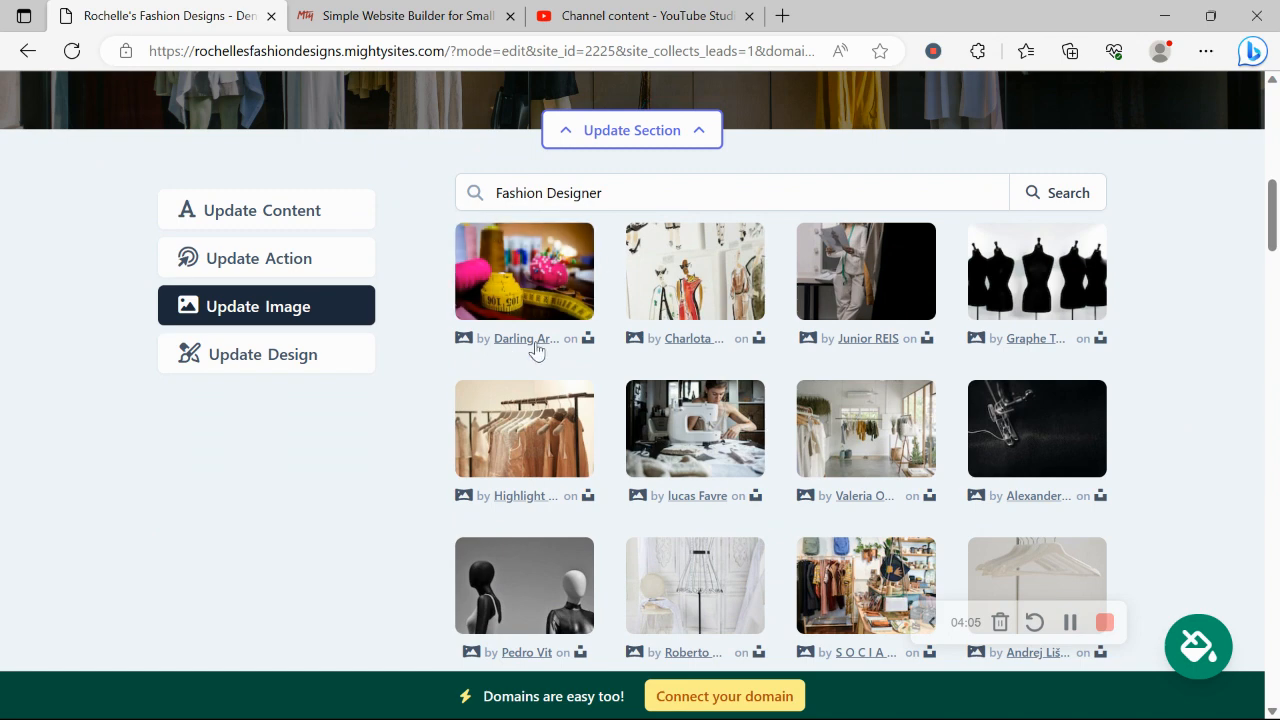
pyautogui.moveTo(198, 488)
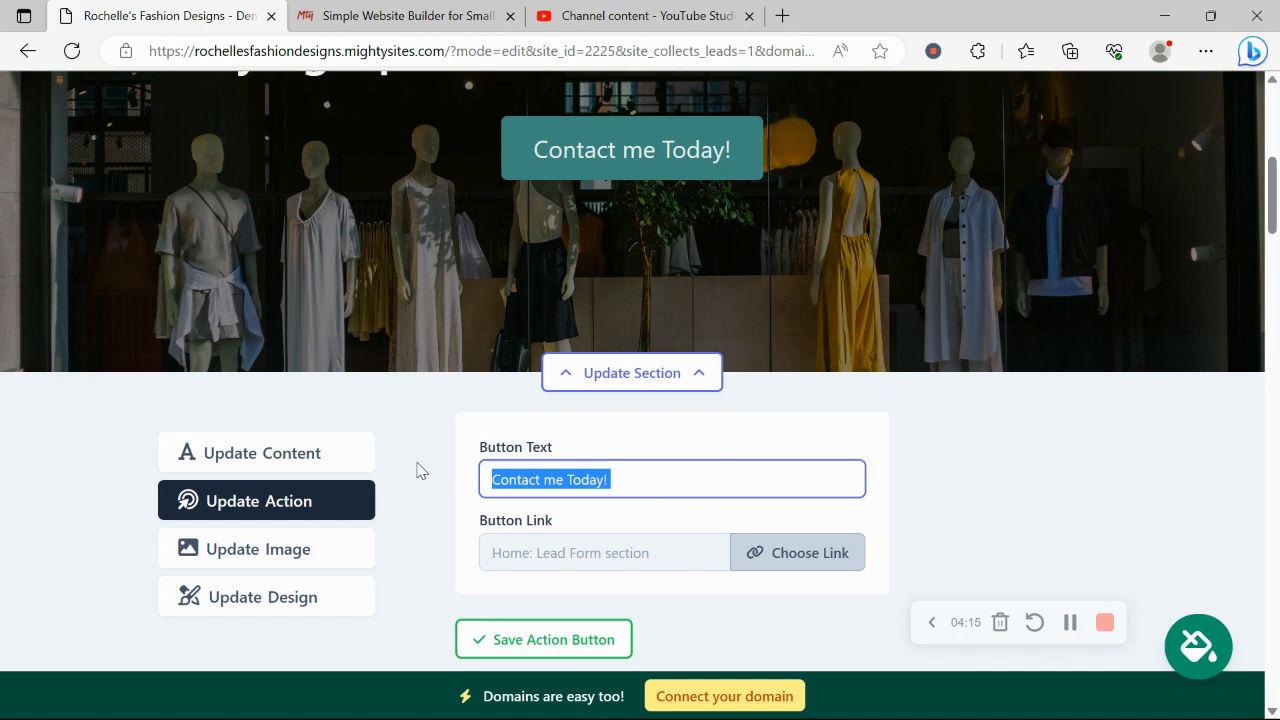
pyautogui.moveTo(878, 568)
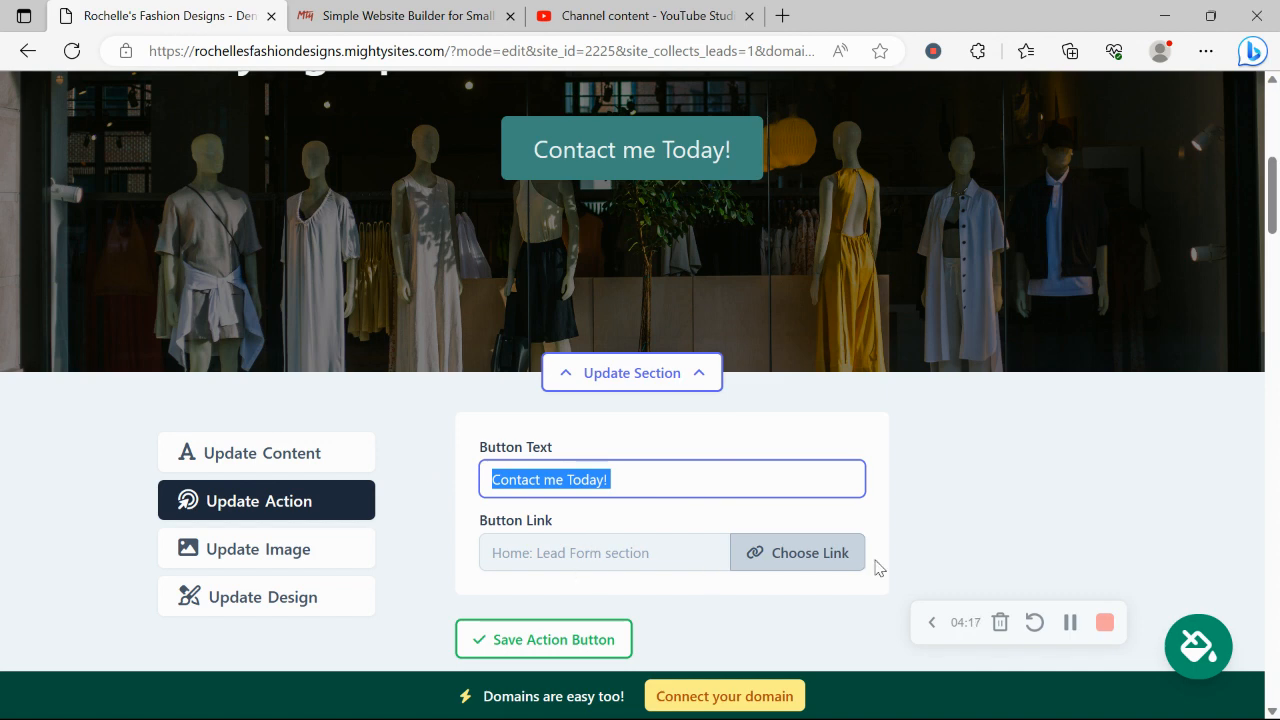
# - Check the Contact me Today! button's link choices, keeping the lead form link
pyautogui.click(796, 552)
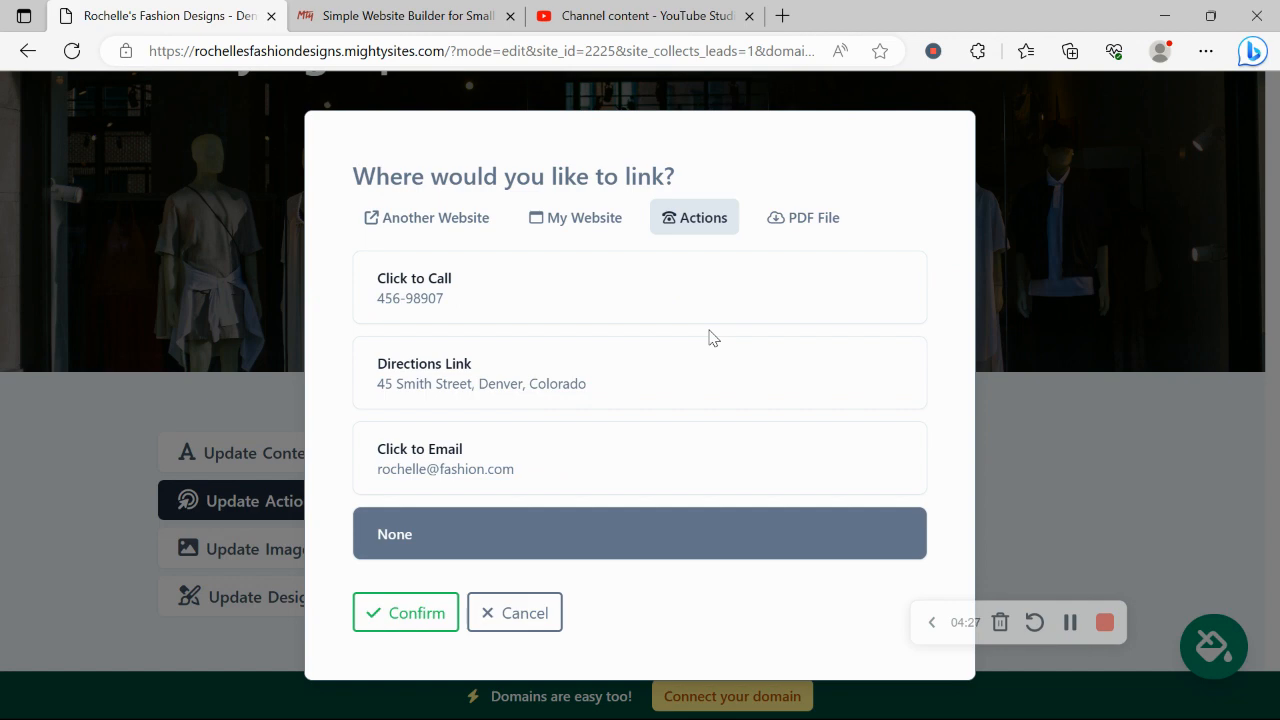
pyautogui.moveTo(848, 244)
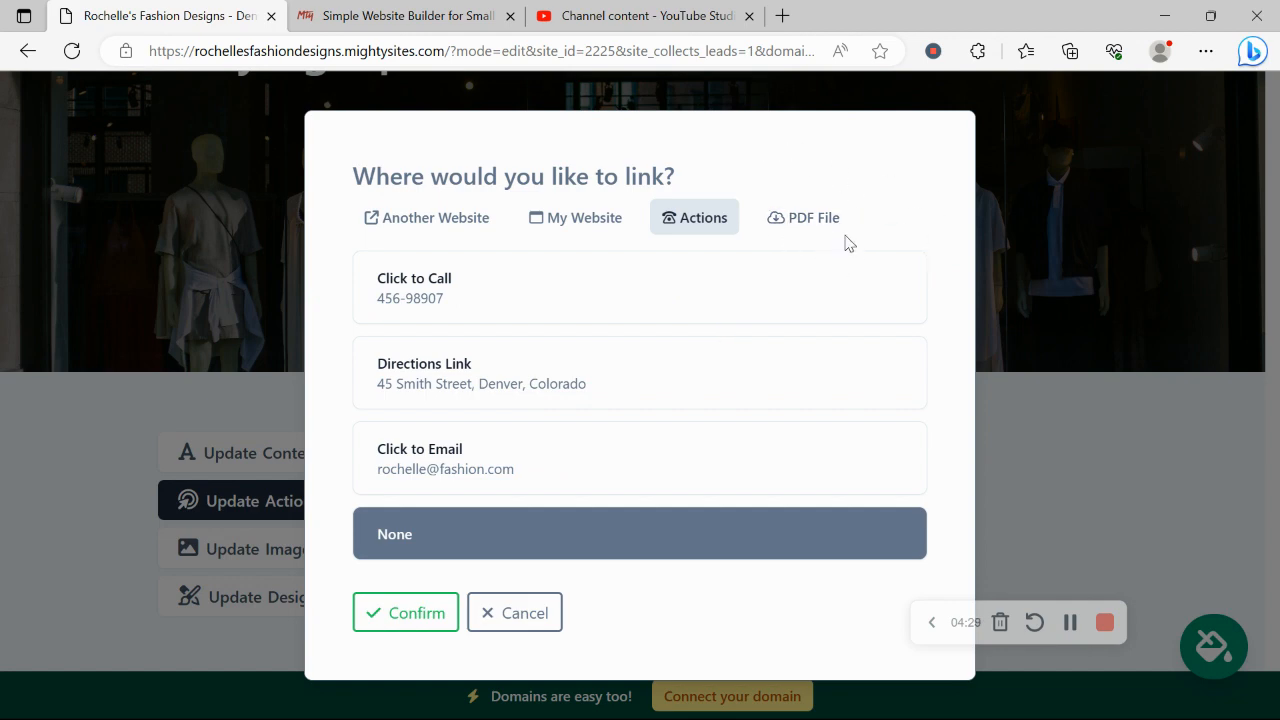
pyautogui.click(514, 612)
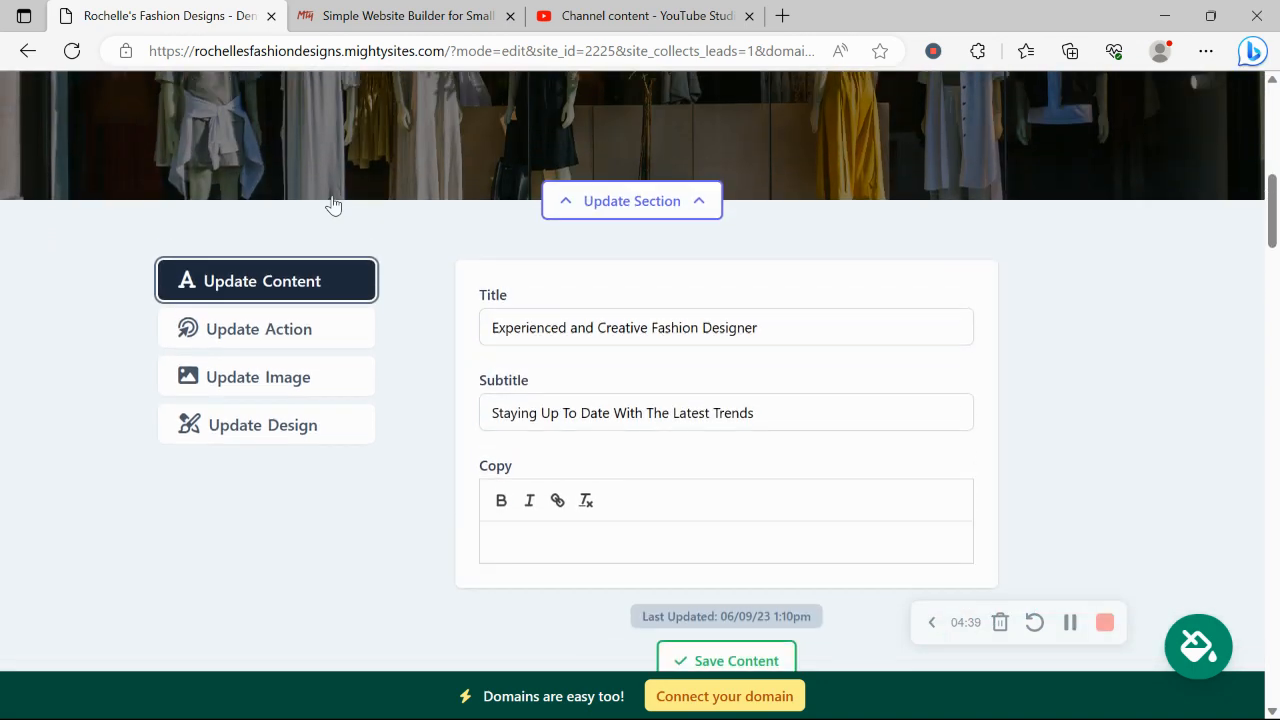
pyautogui.scroll(3)
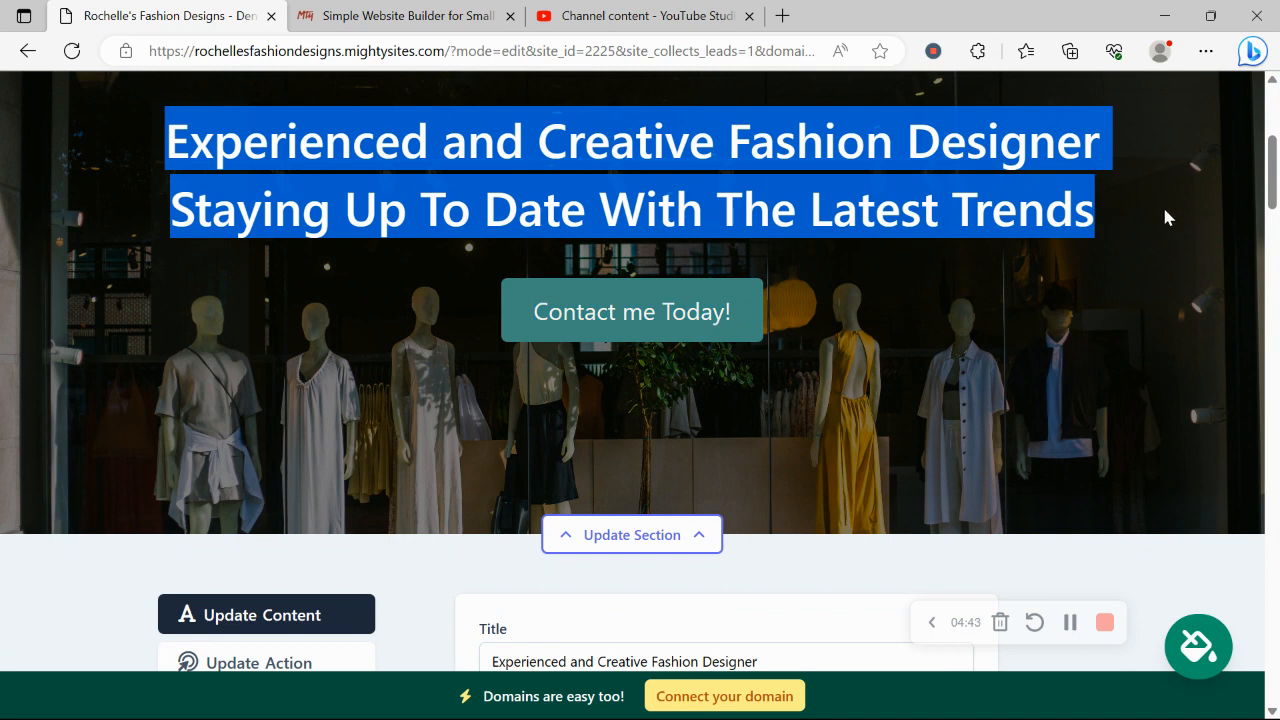
pyautogui.scroll(-3)
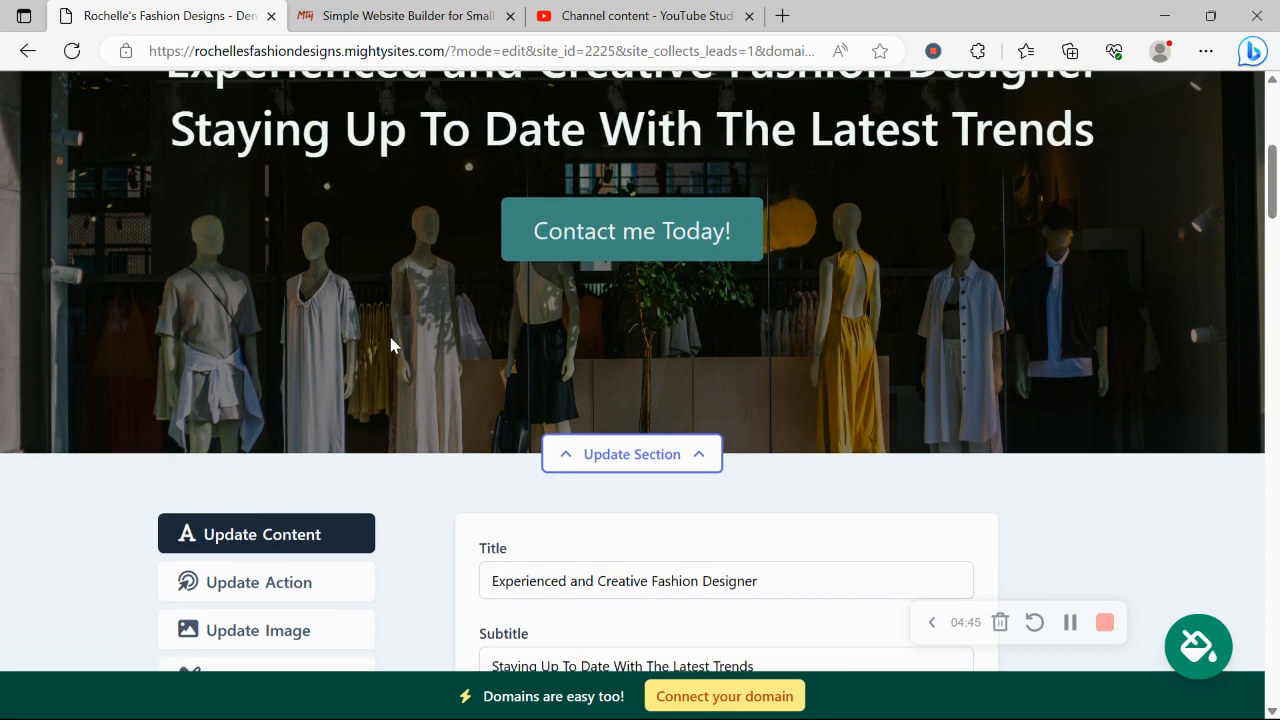
pyautogui.scroll(-3)
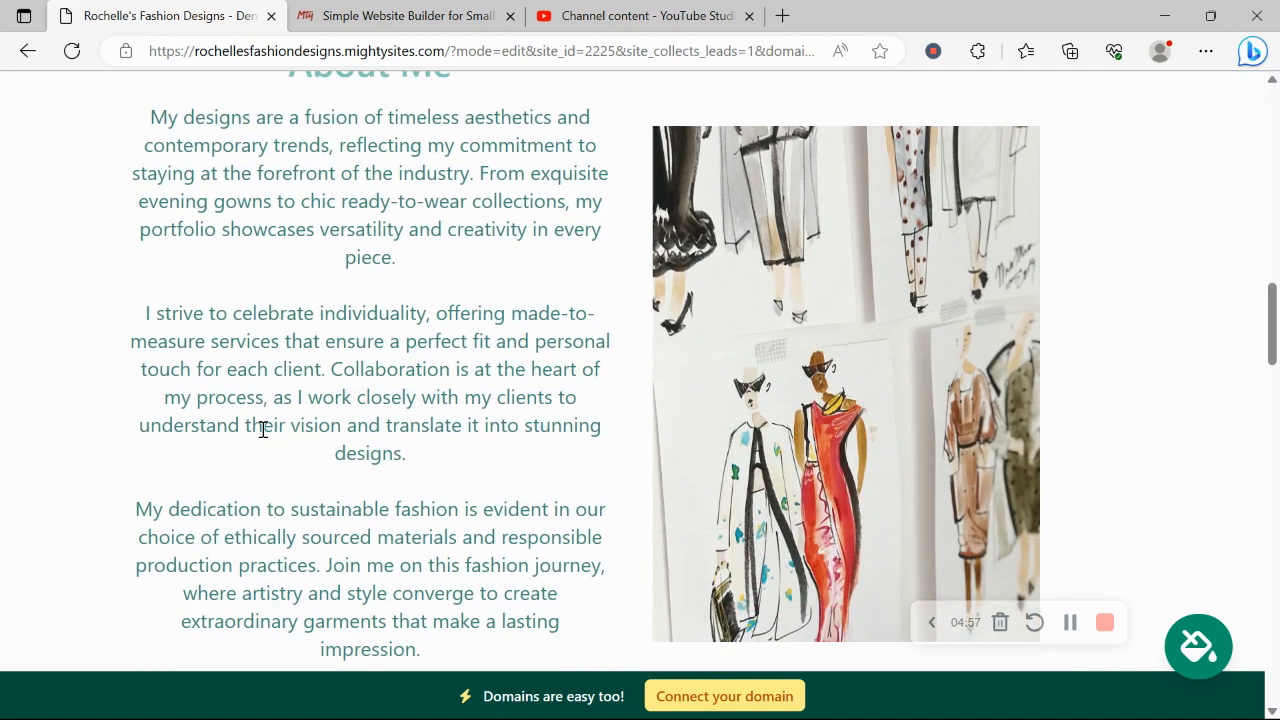
pyautogui.scroll(-3)
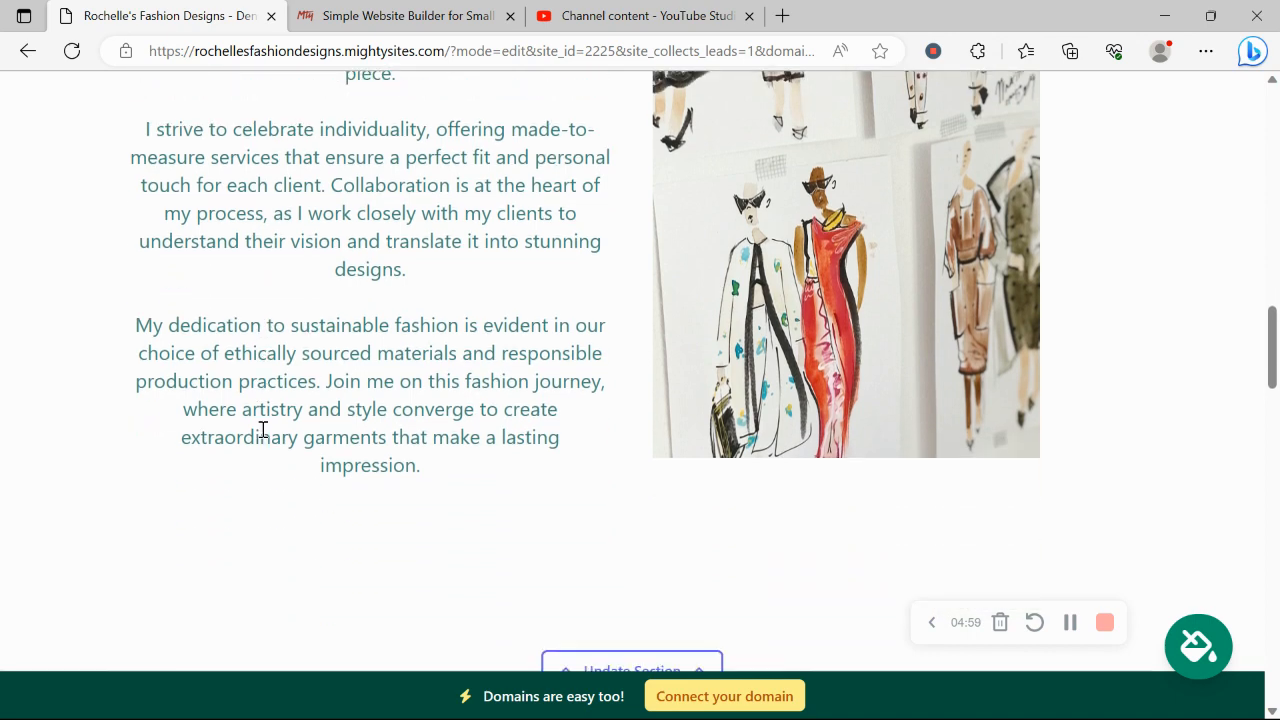
pyautogui.scroll(-3)
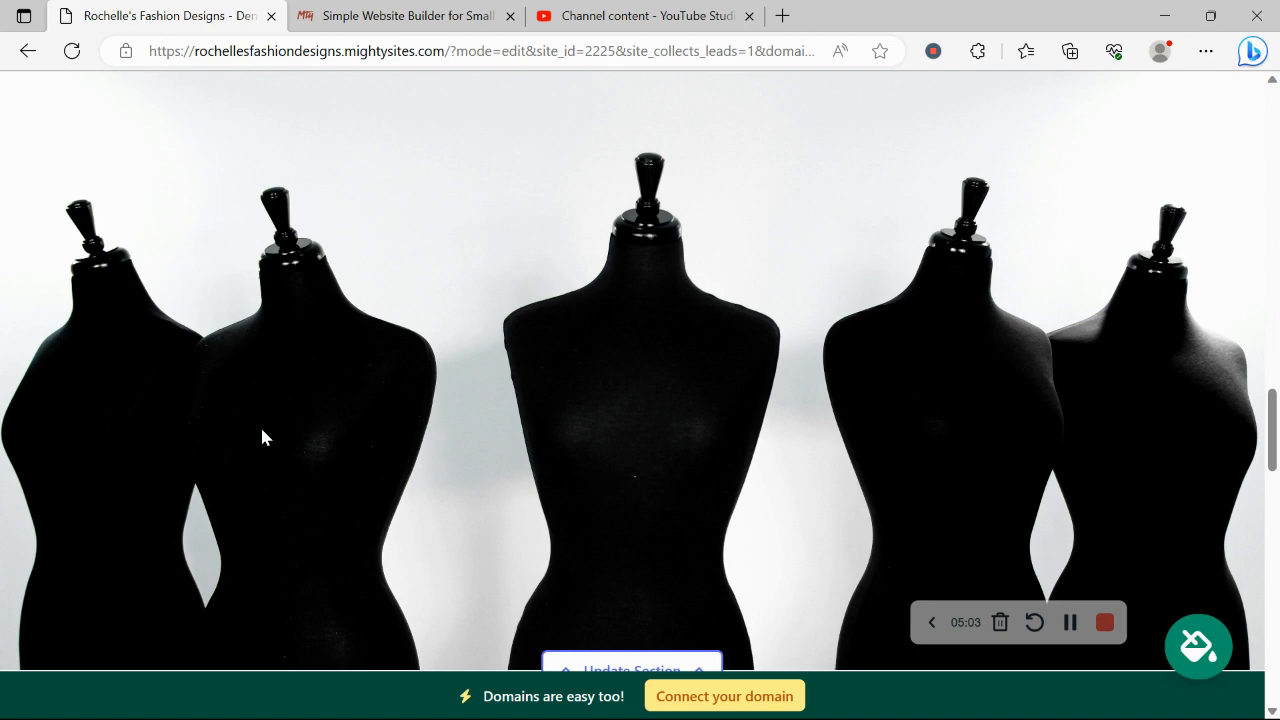
pyautogui.scroll(-3)
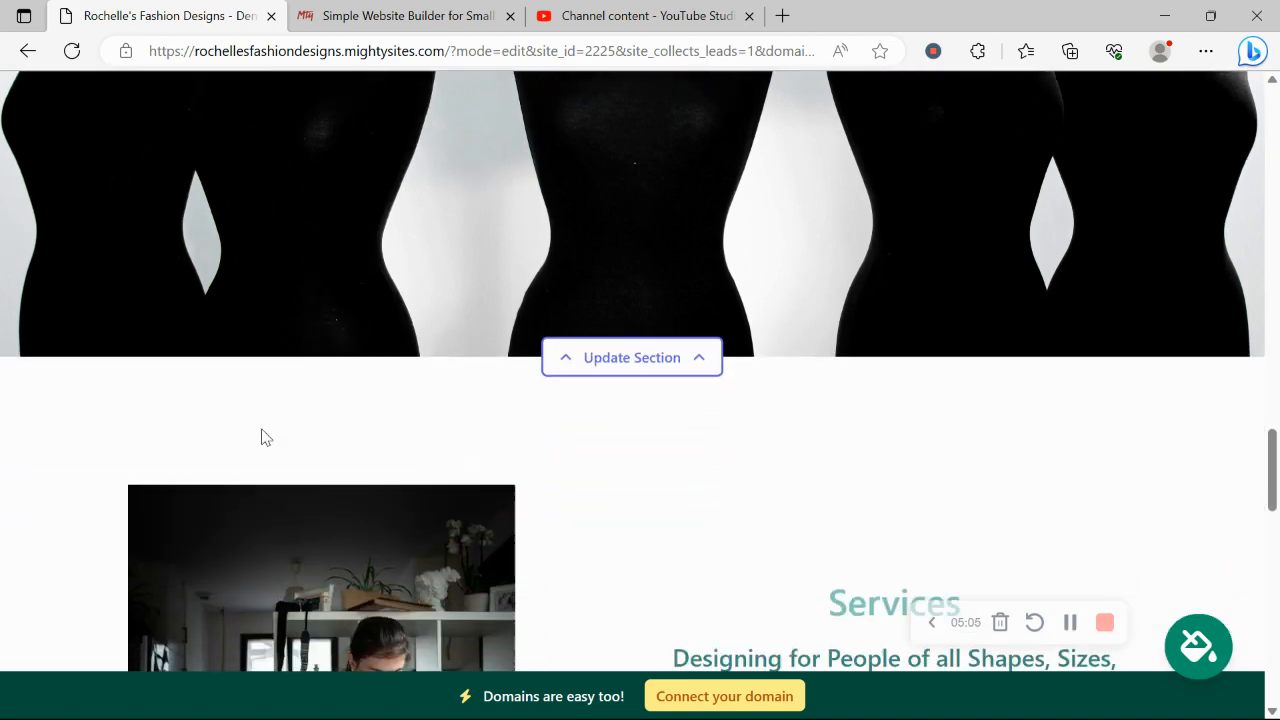
pyautogui.scroll(-3)
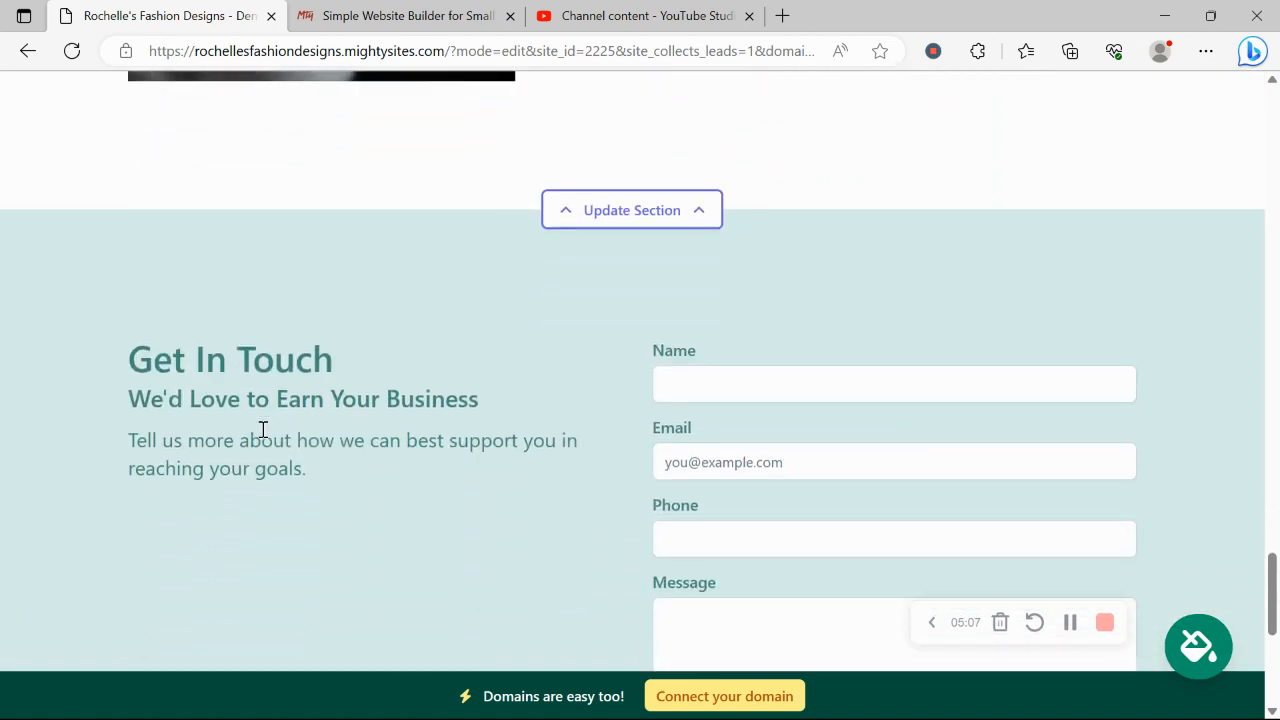
pyautogui.scroll(-3)
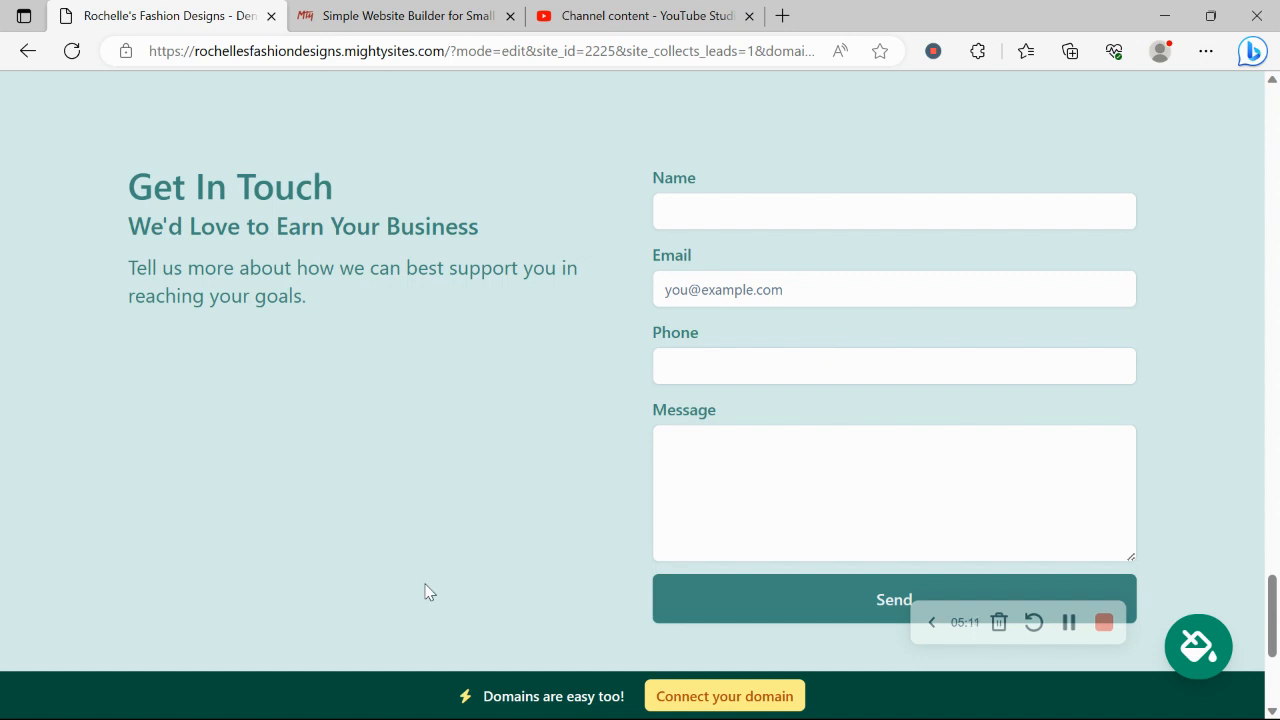
pyautogui.scroll(-3)
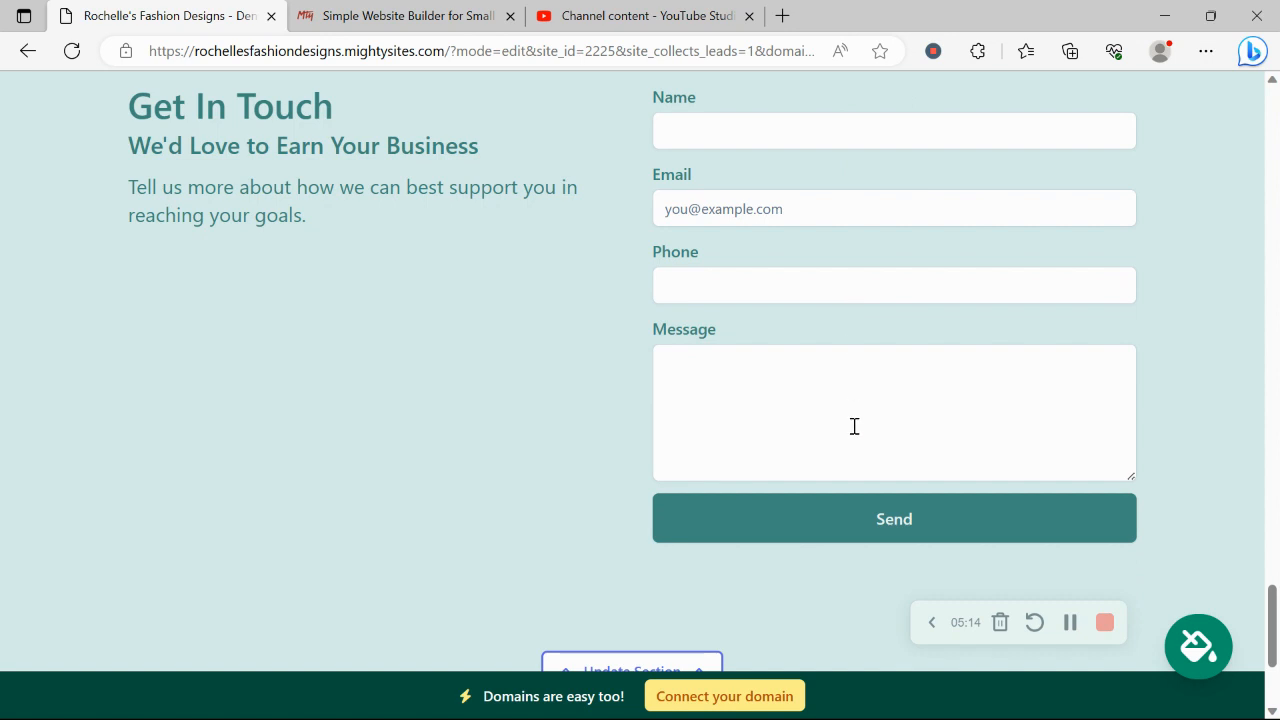
pyautogui.scroll(-3)
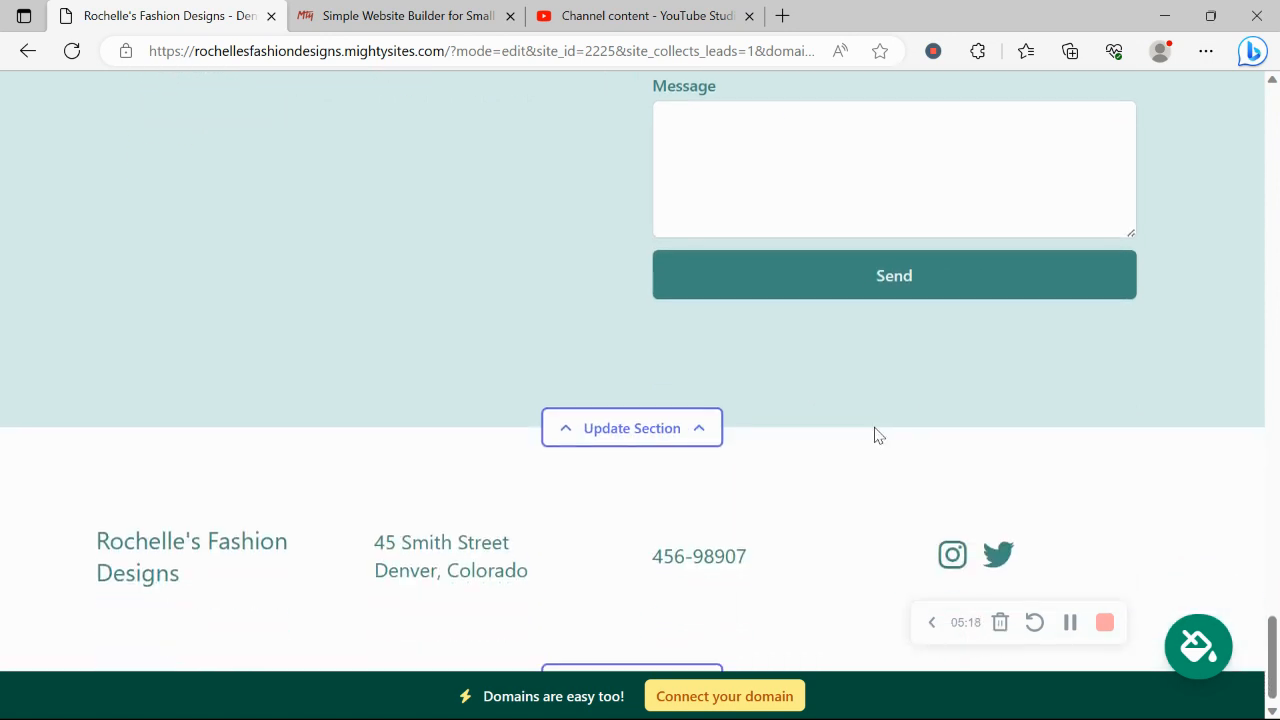
pyautogui.scroll(3)
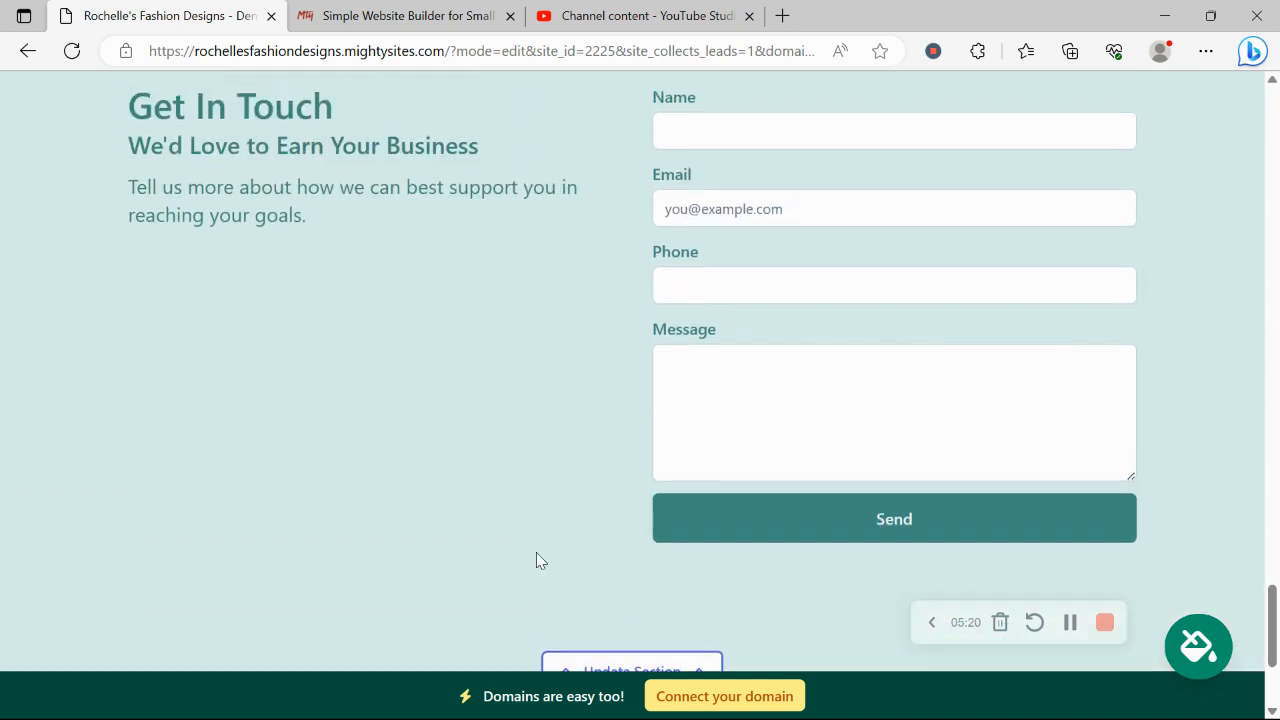
pyautogui.moveTo(820, 260)
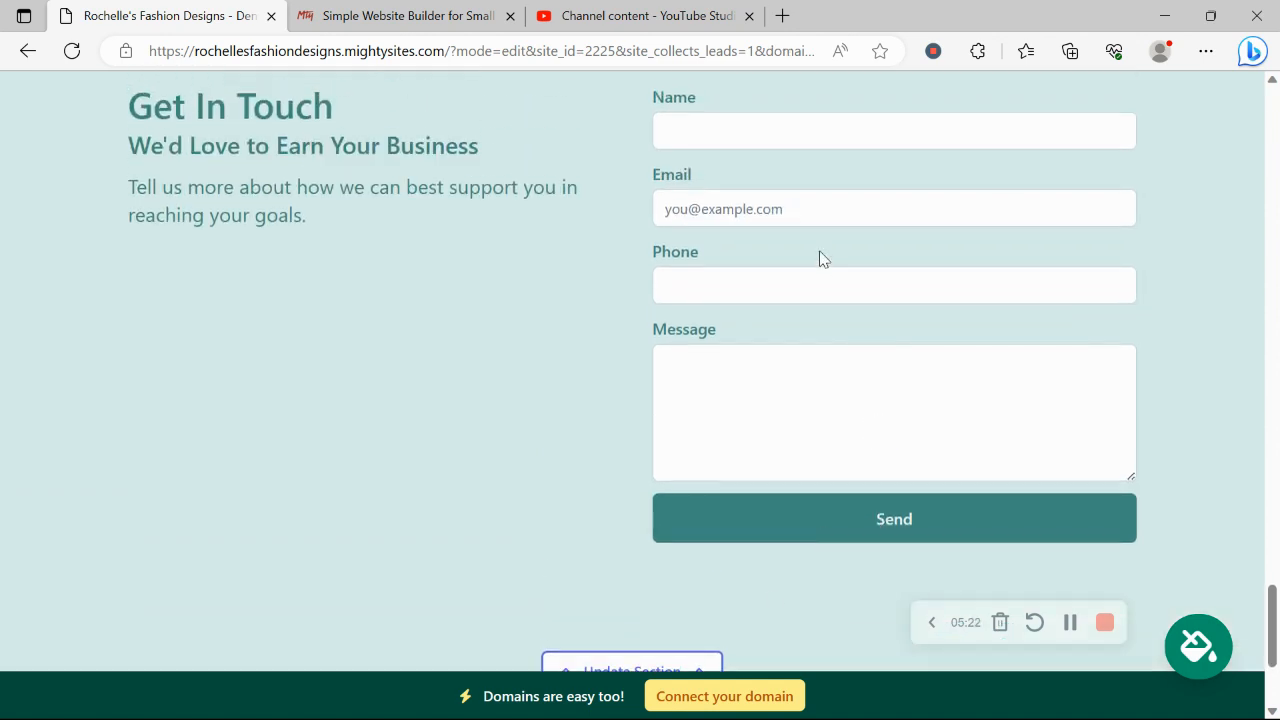
pyautogui.moveTo(764, 620)
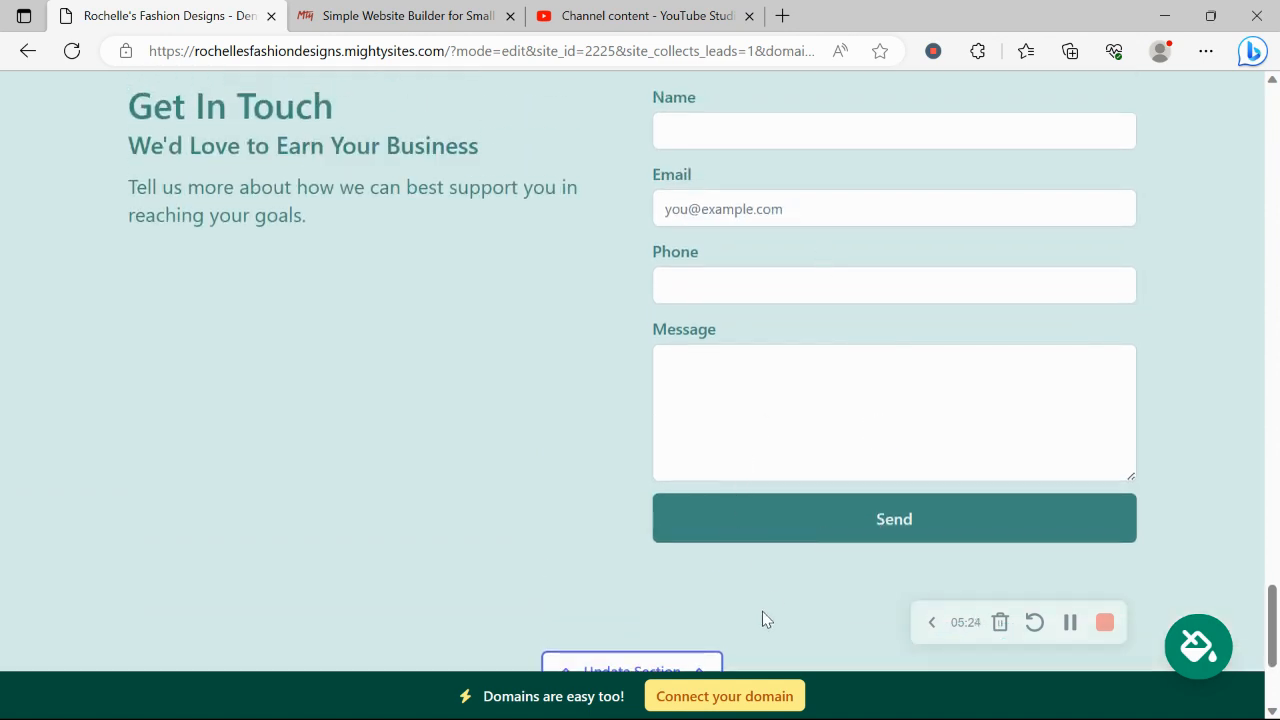
pyautogui.moveTo(764, 708)
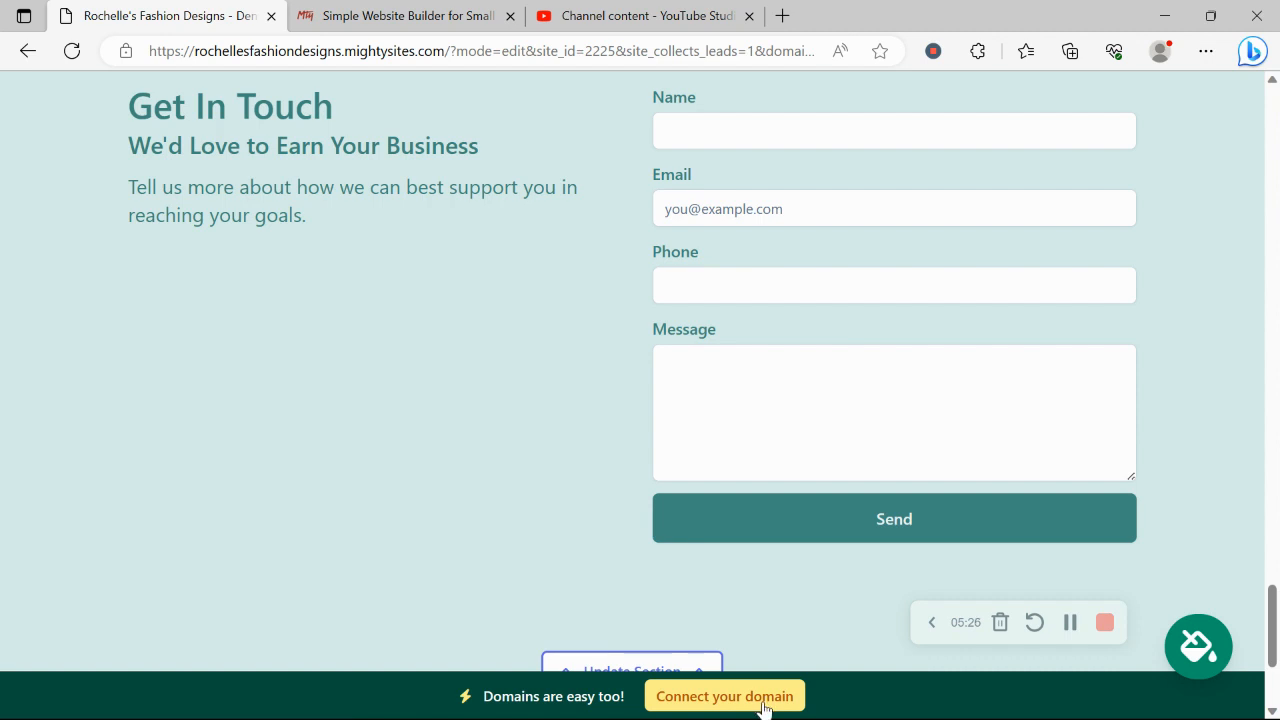
# - Visit Connect your domain, then return to the website dashboard and review its details
pyautogui.click(724, 696)
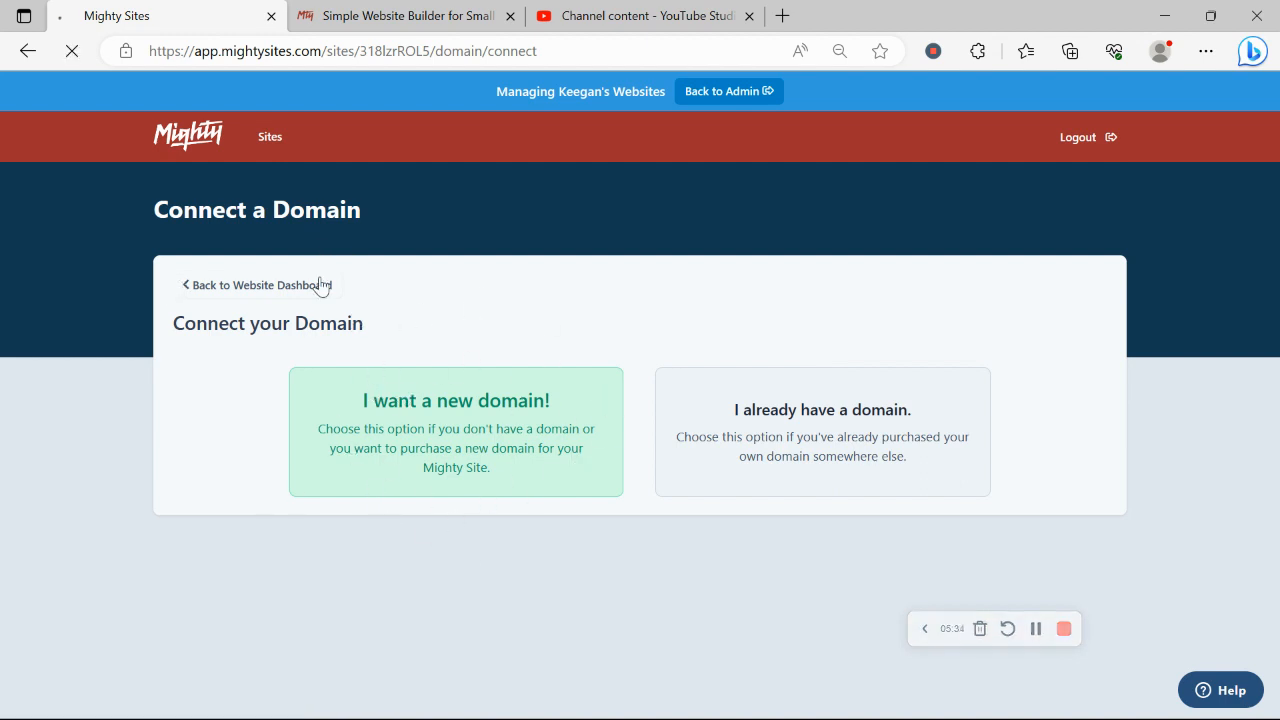
pyautogui.click(258, 284)
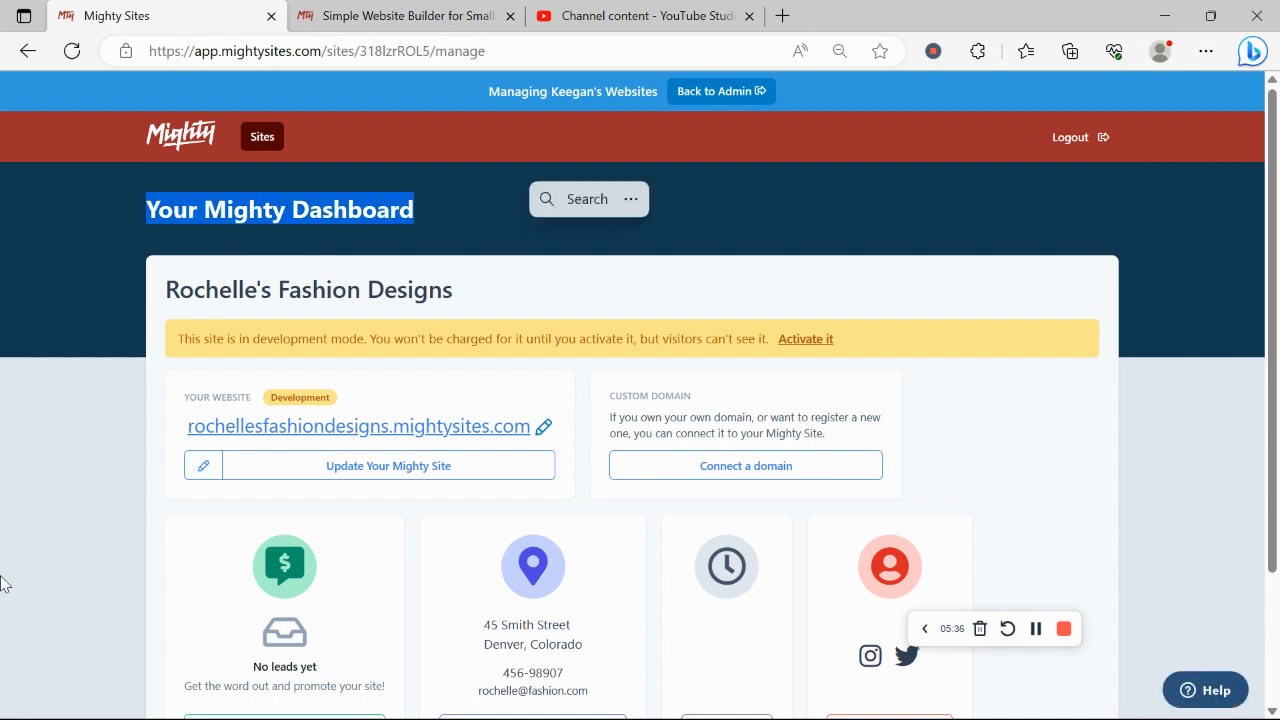
pyautogui.scroll(-3)
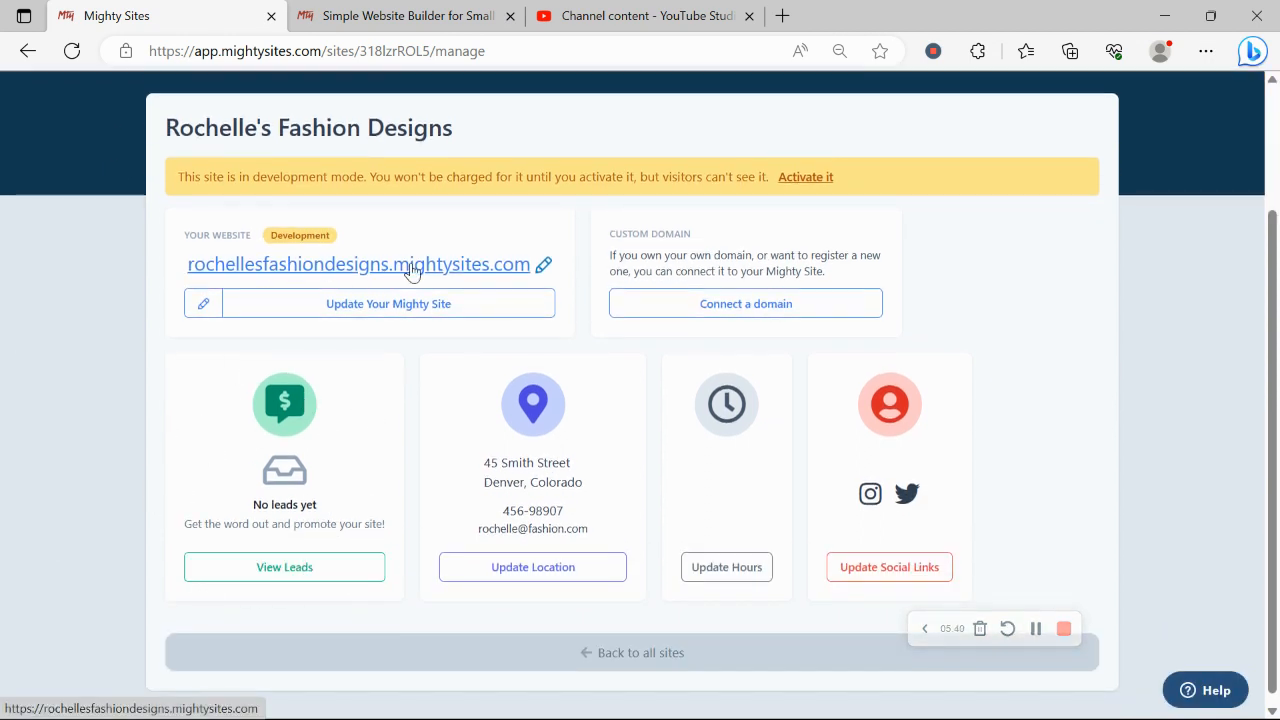
# - Open rochellesfashiondesigns.mightysites.com from the dashboard and scroll through the hero and About text
pyautogui.click(362, 264)
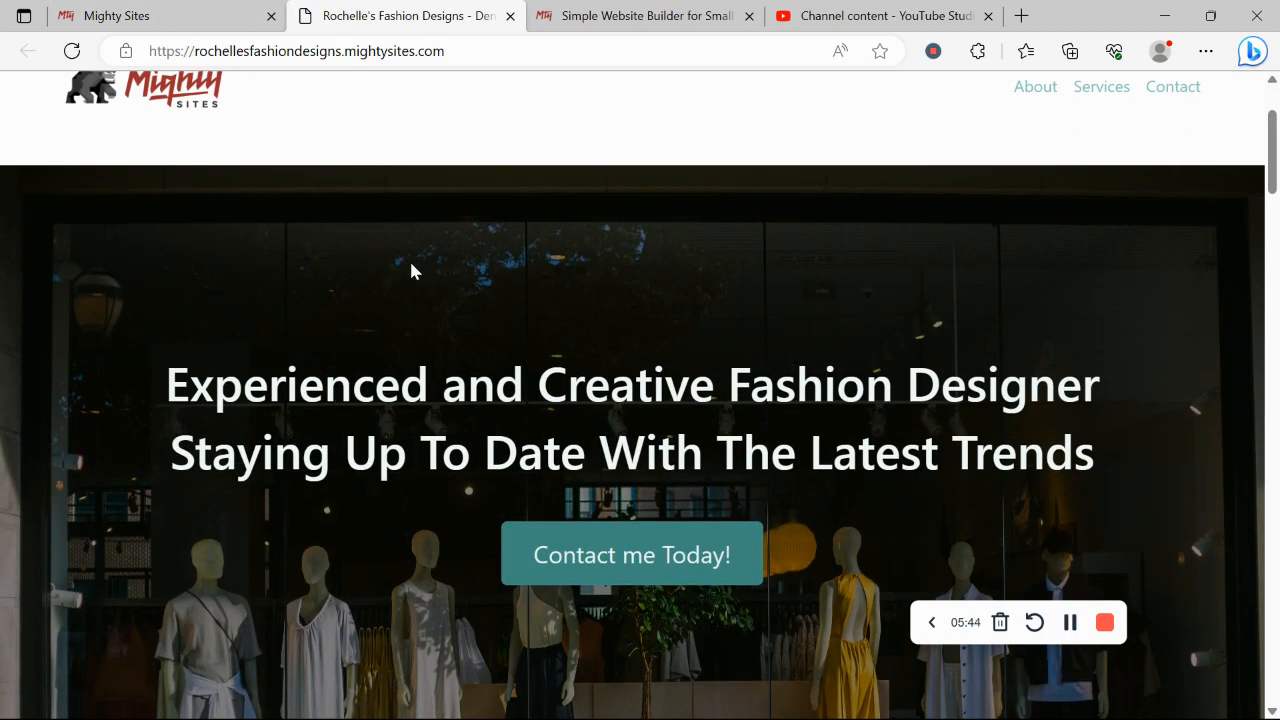
pyautogui.scroll(-3)
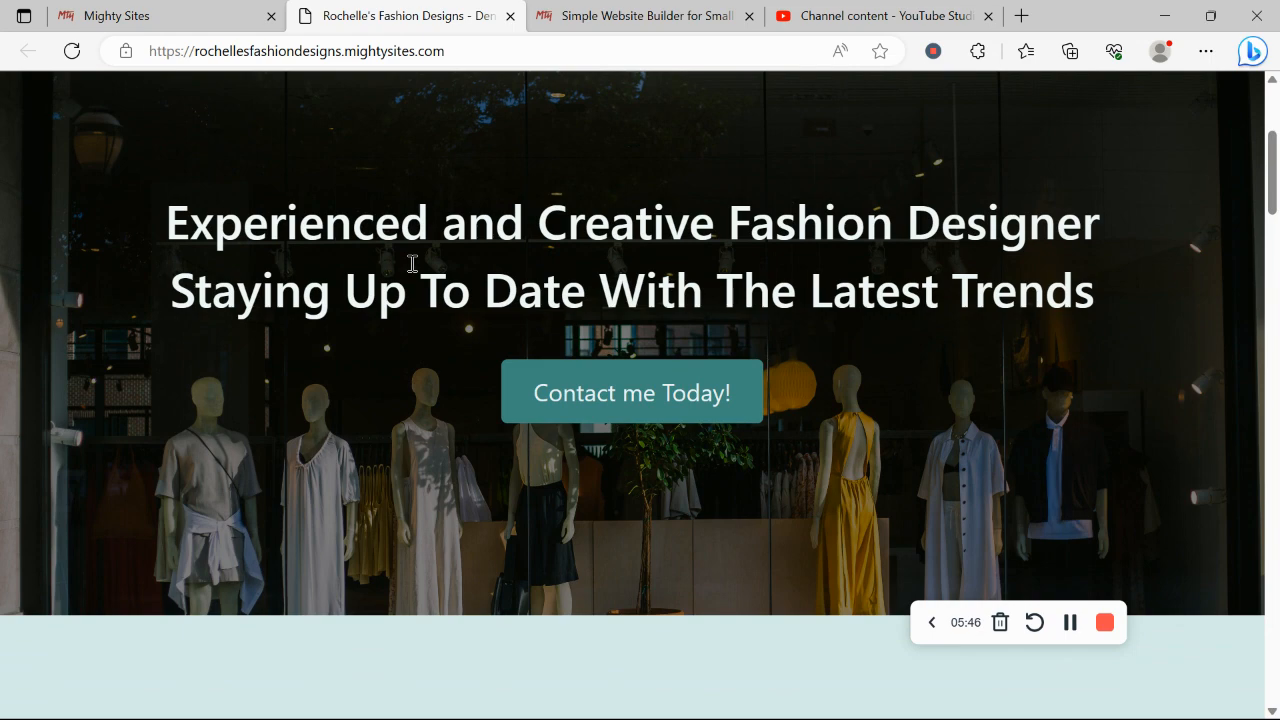
pyautogui.scroll(-3)
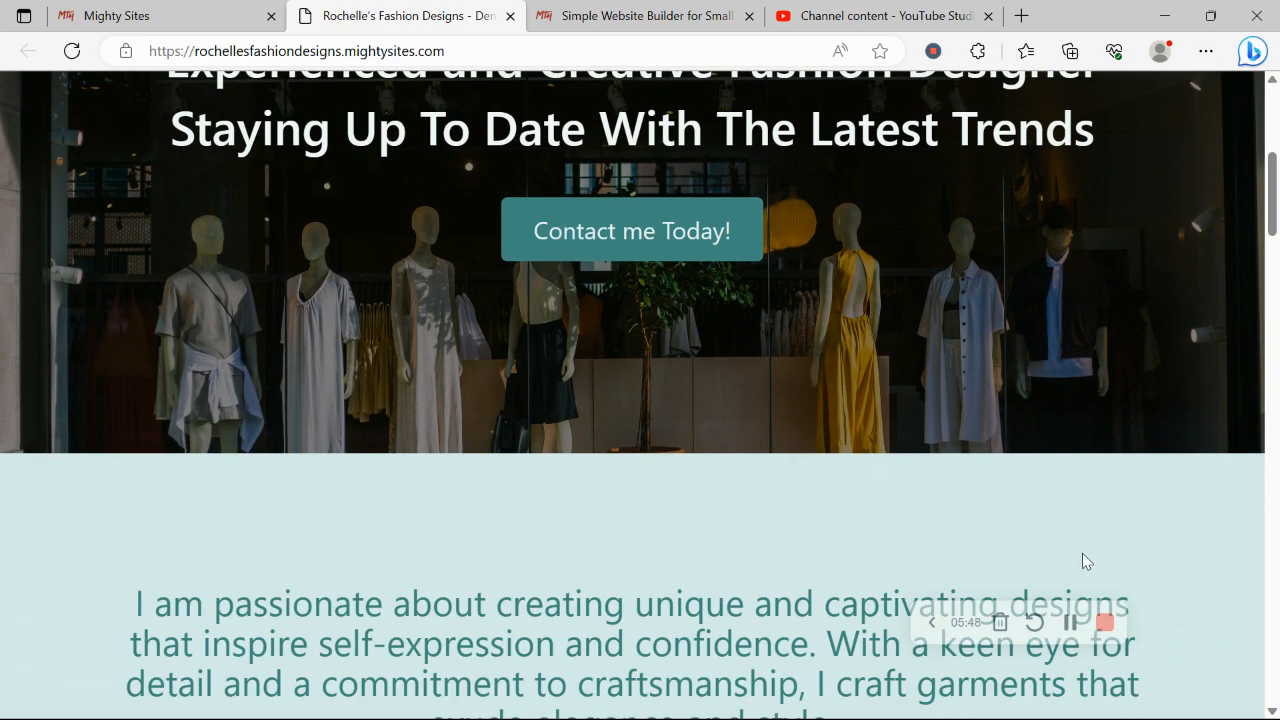